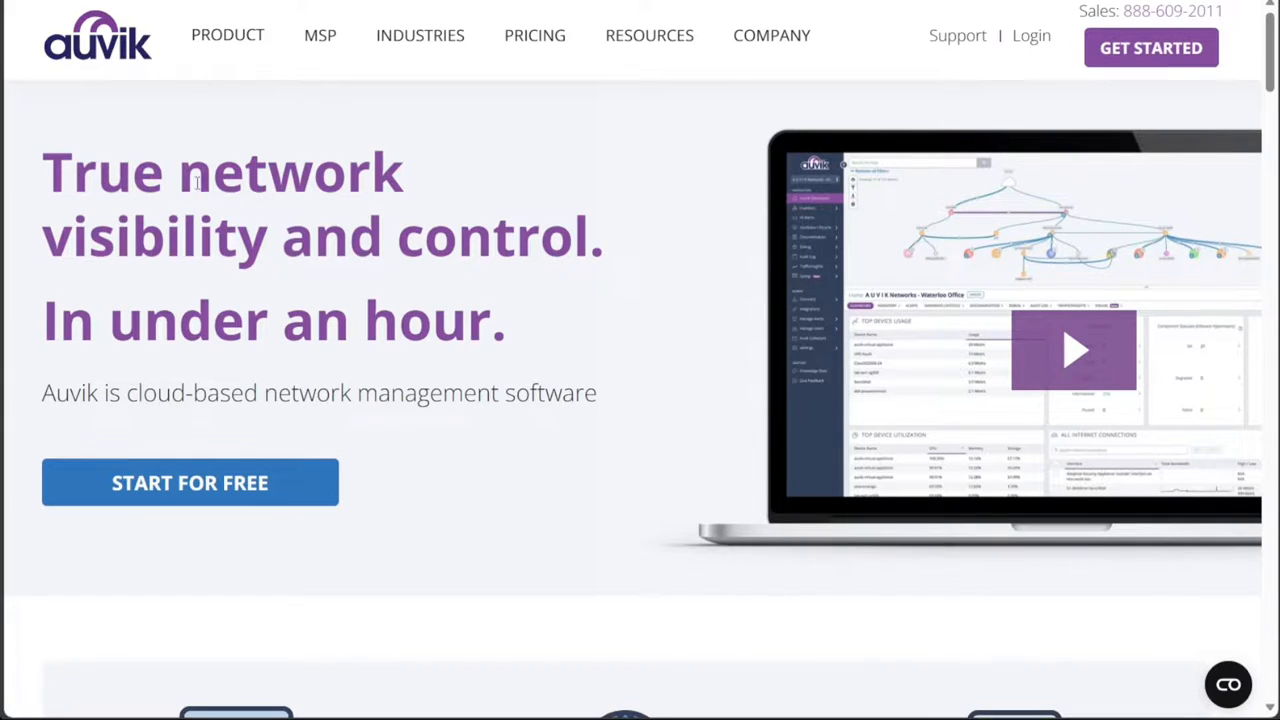
# Expand the JotForm tutorial's full YouTube description to reveal the free sign-up link.
pyautogui.scroll(-3)
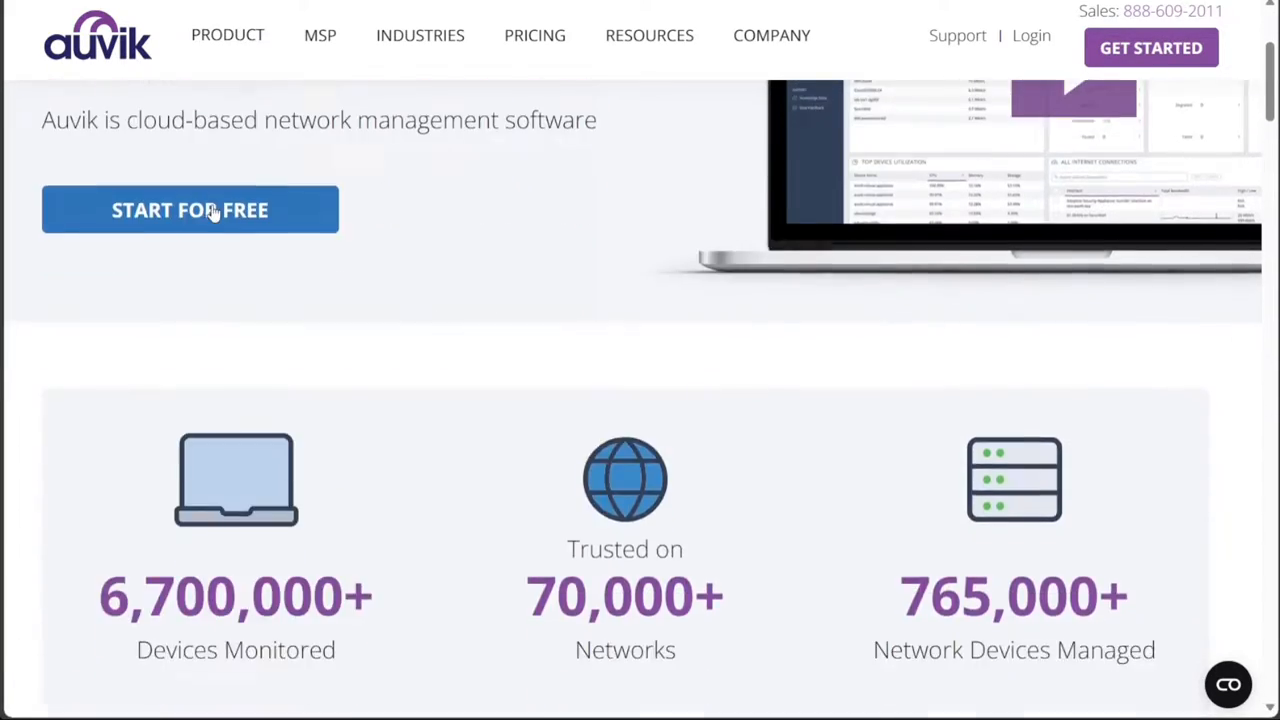
pyautogui.scroll(-3)
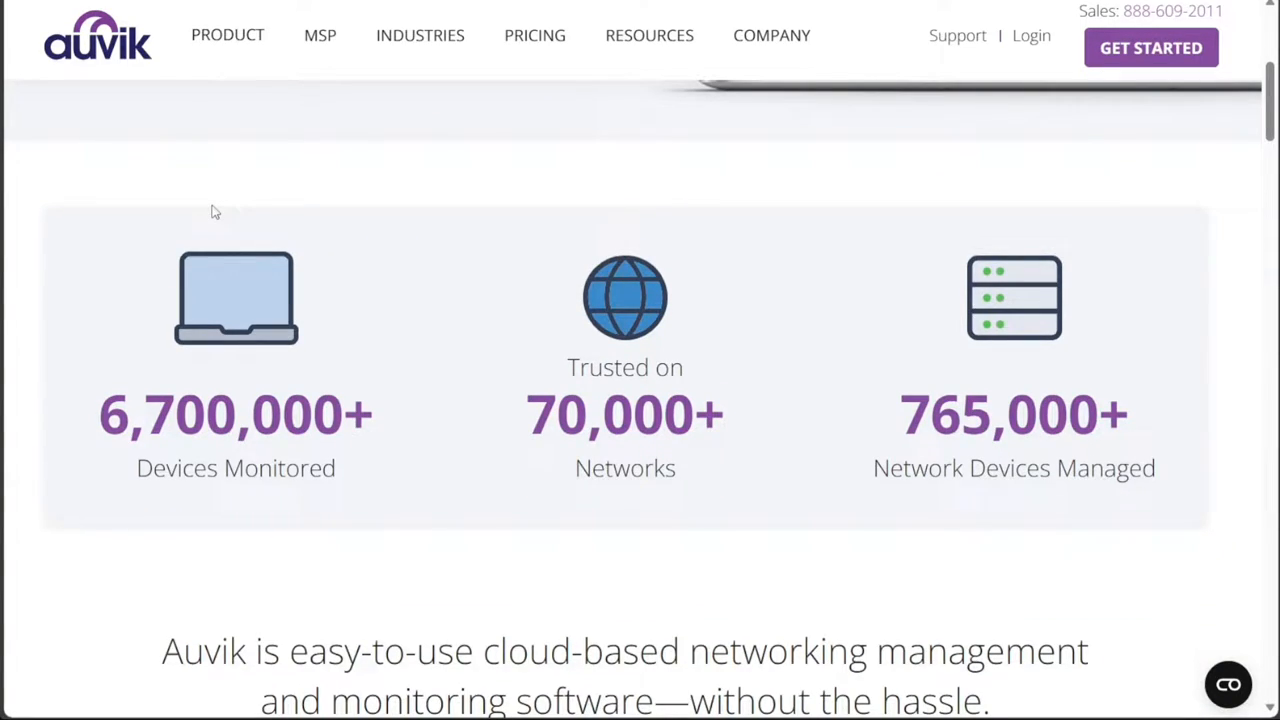
pyautogui.scroll(-3)
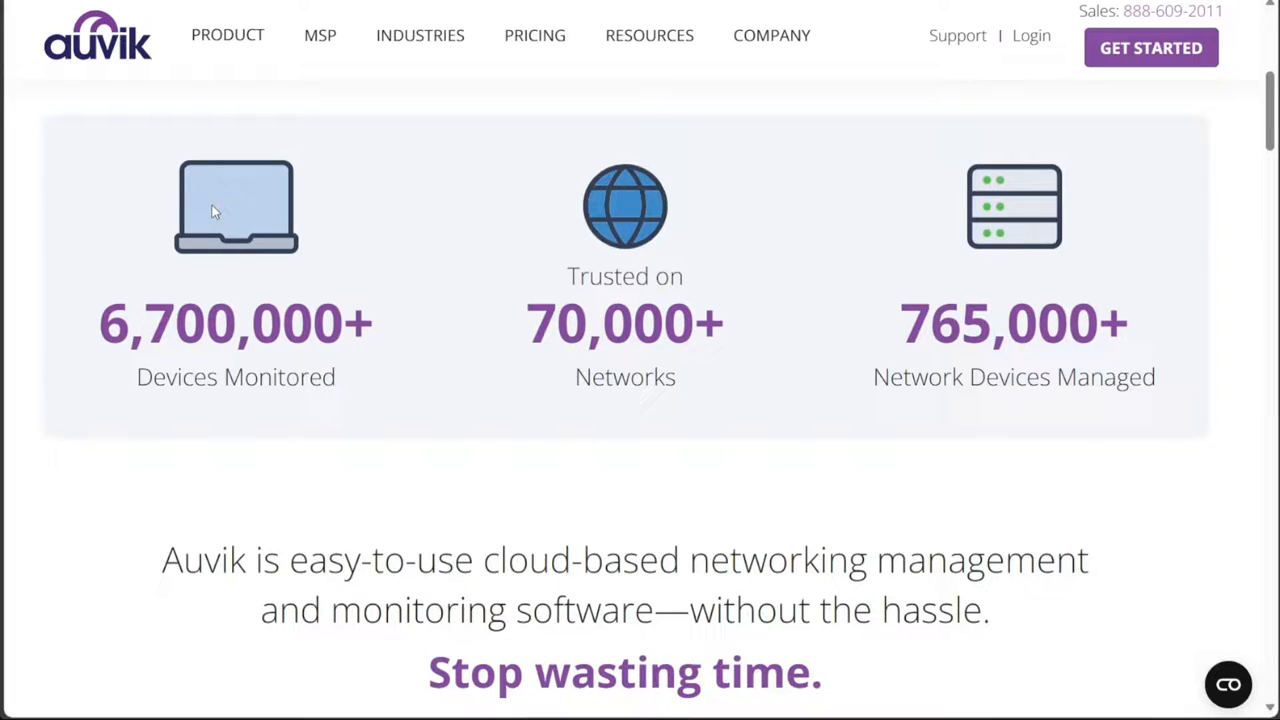
pyautogui.scroll(3)
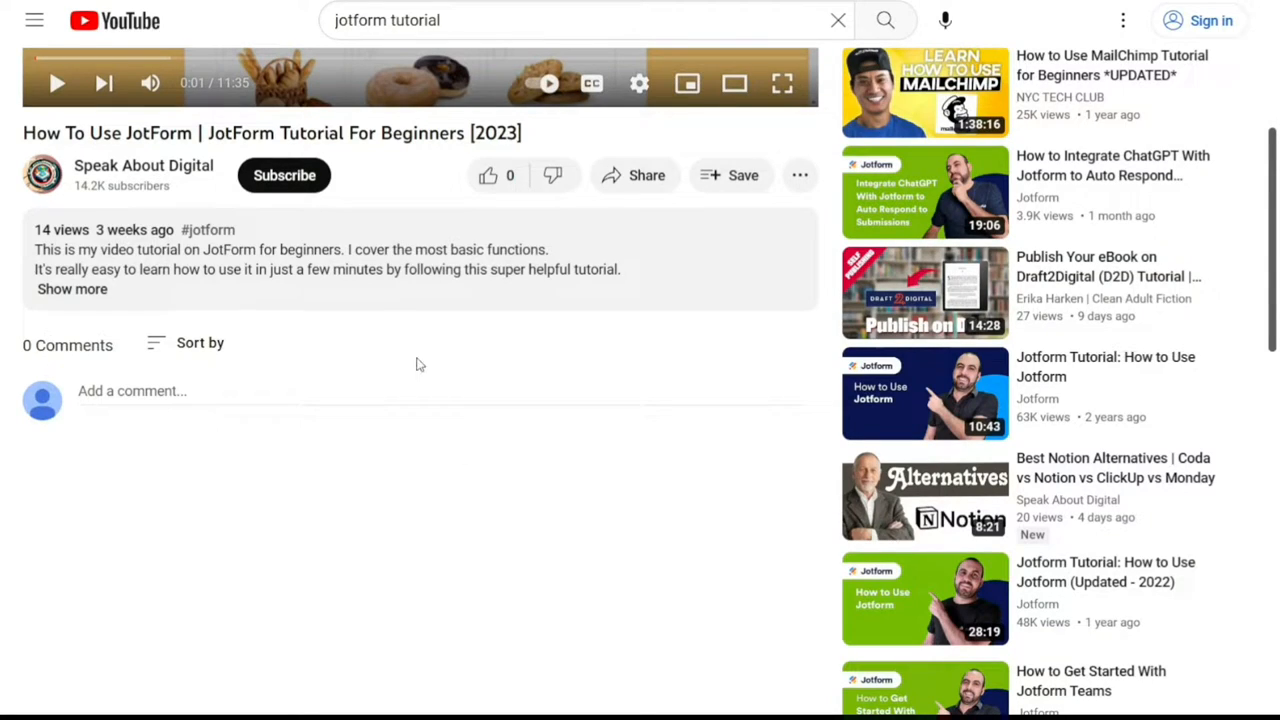
pyautogui.click(72, 289)
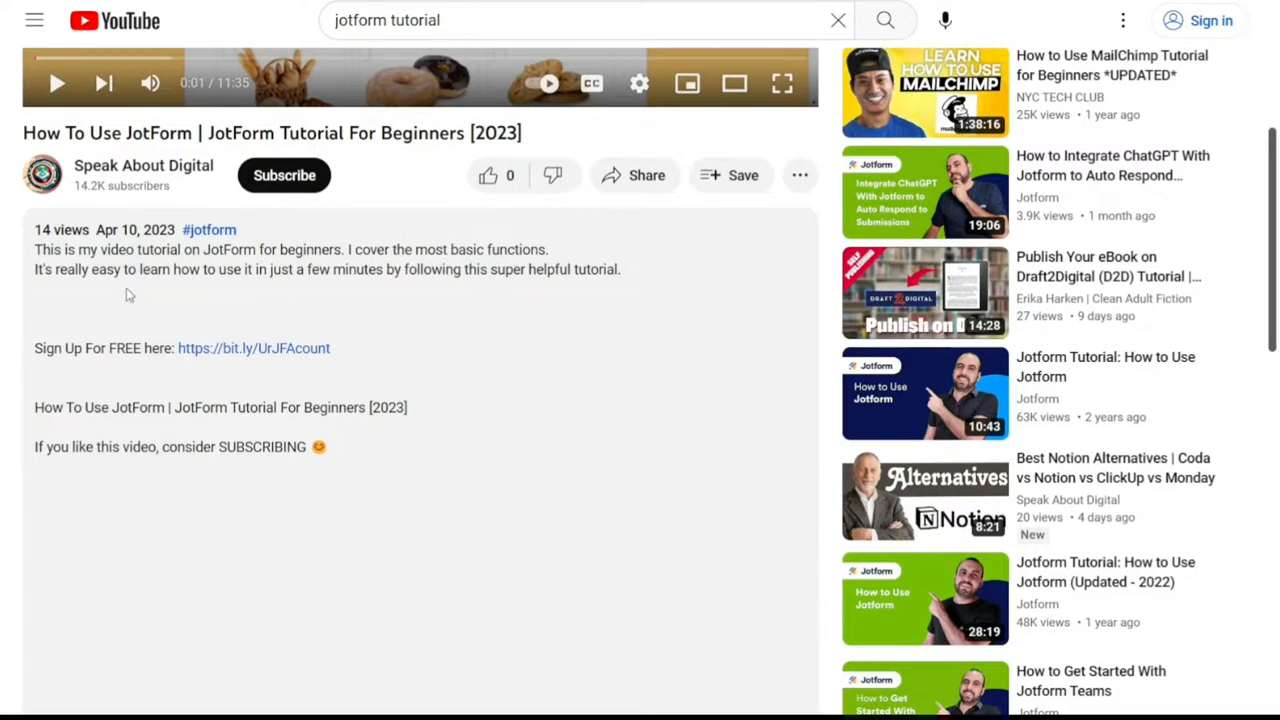
pyautogui.moveTo(257, 353)
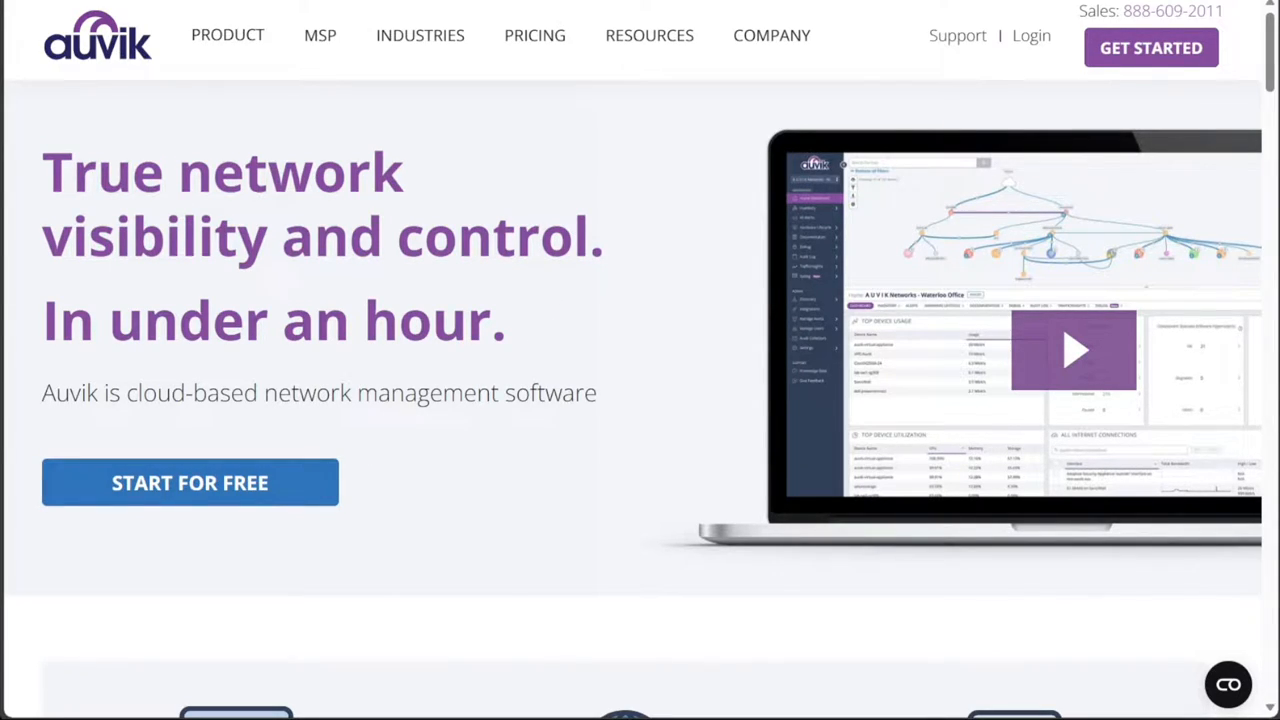
# Set the trial form's role to In-house corporate IT with 1 employee.
pyautogui.scroll(-3)
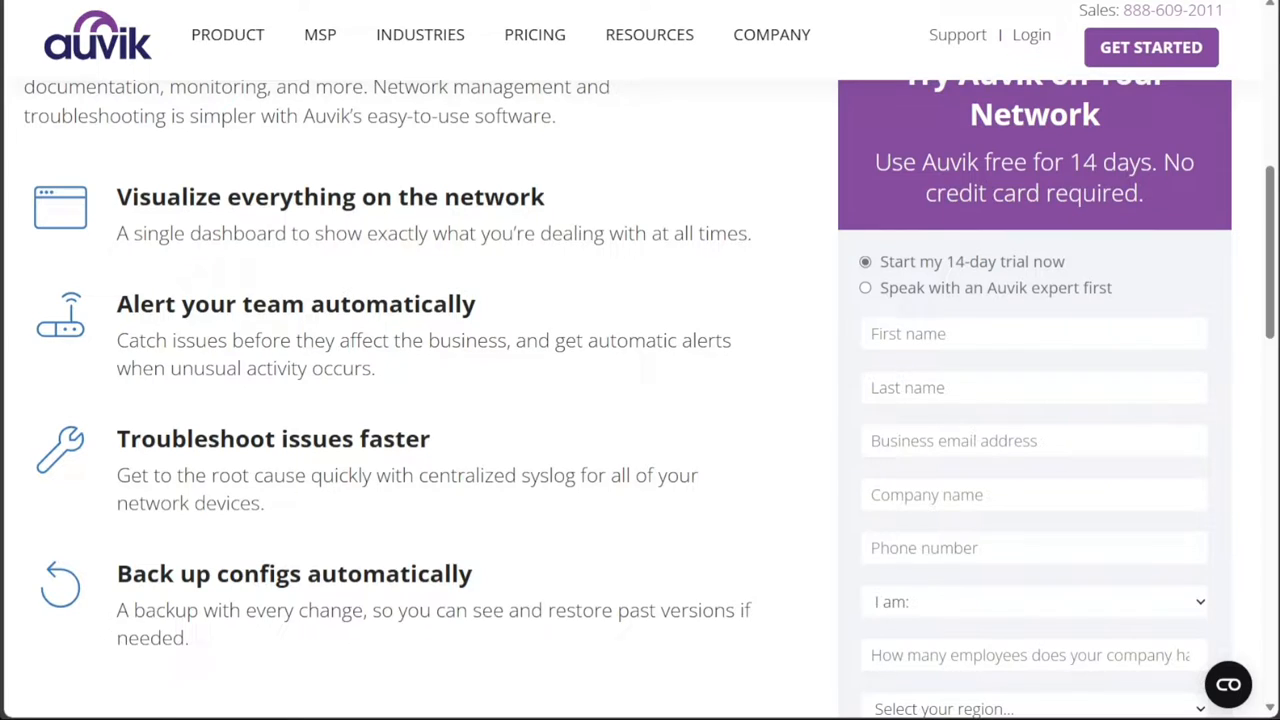
pyautogui.scroll(3)
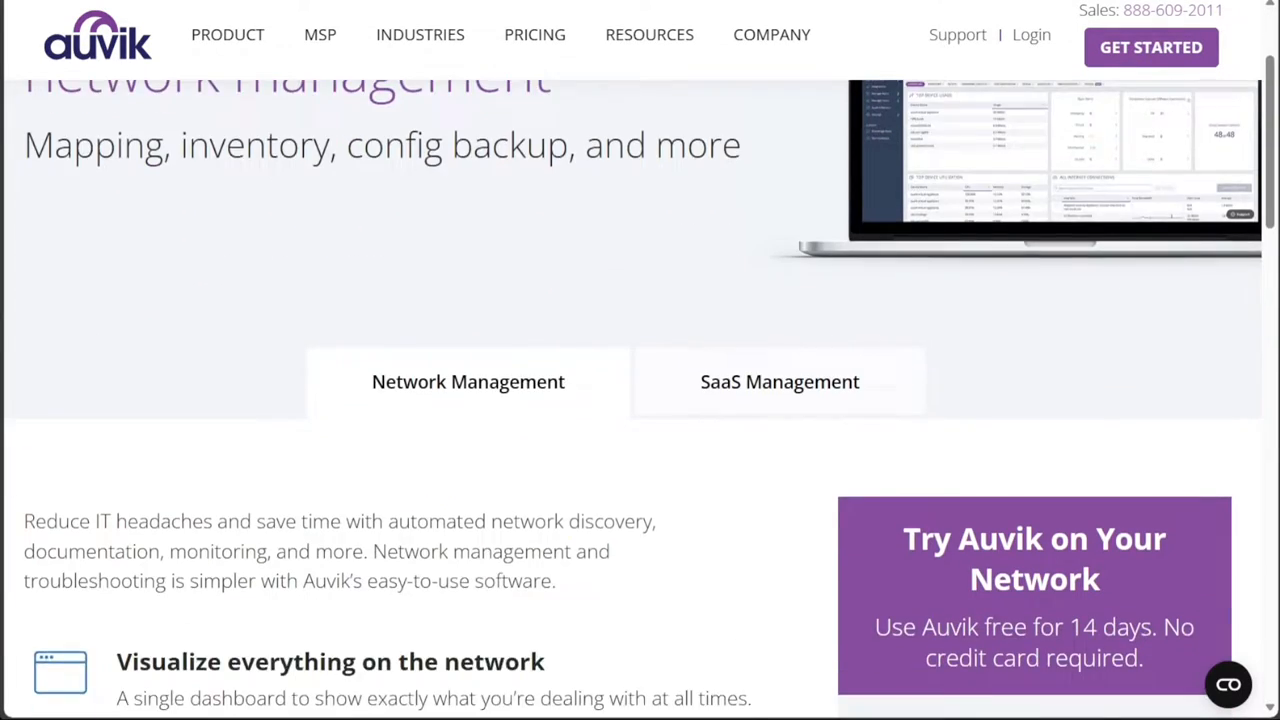
pyautogui.scroll(-3)
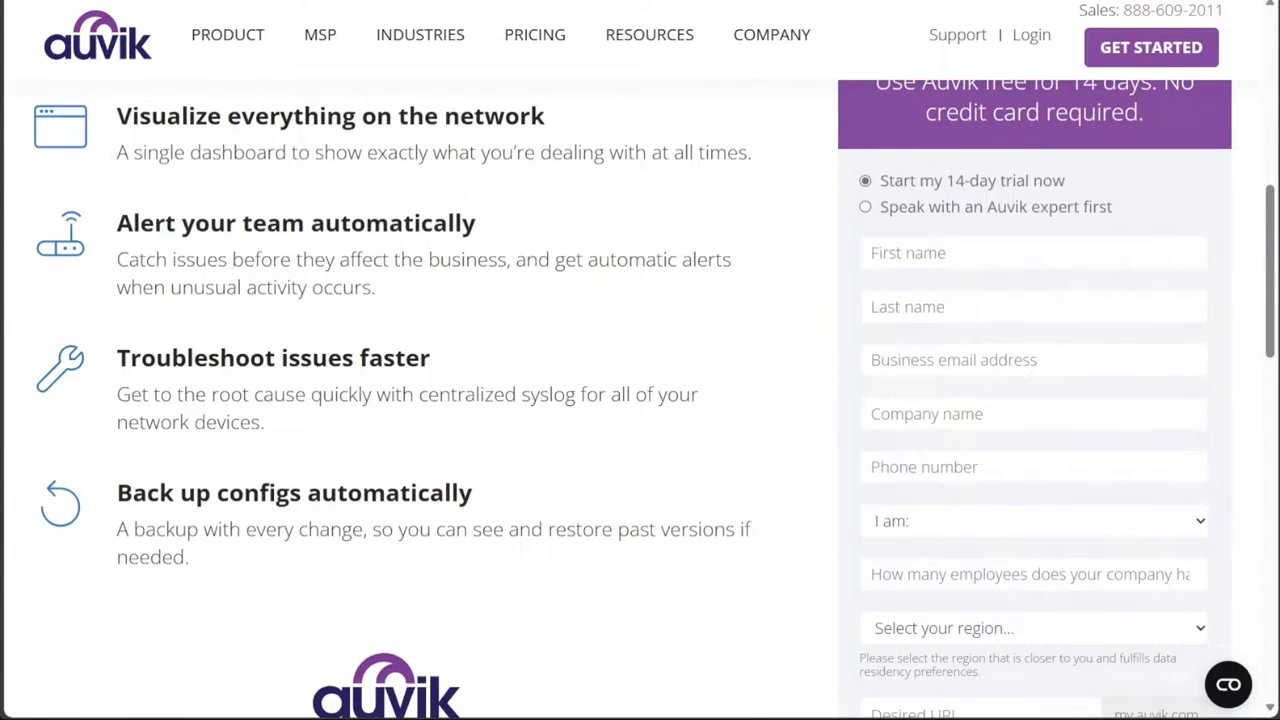
pyautogui.scroll(-3)
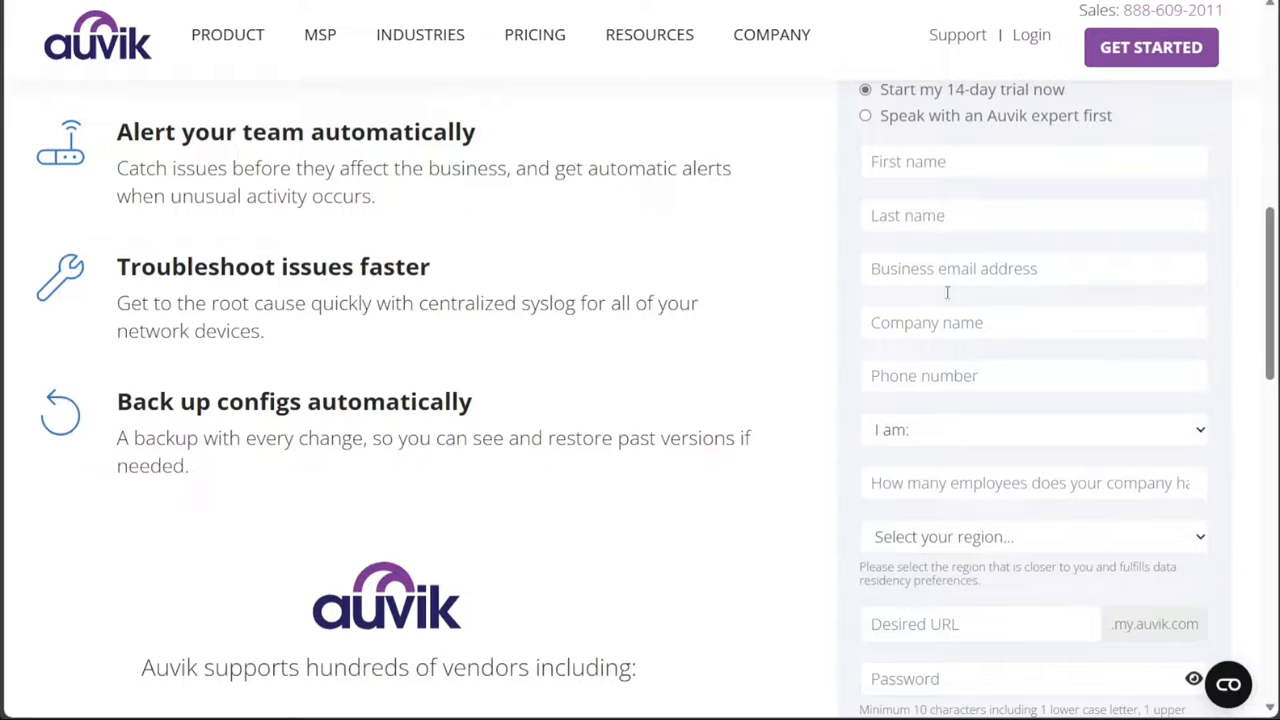
pyautogui.scroll(-3)
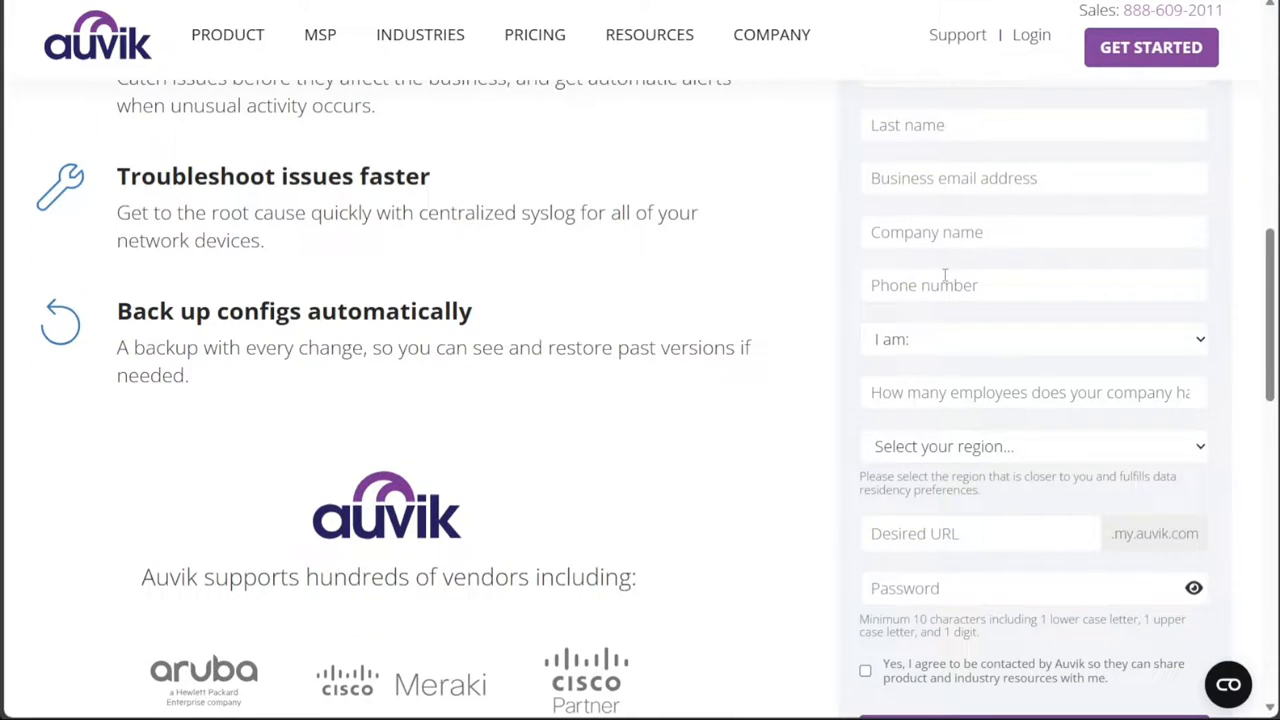
pyautogui.moveTo(935, 378)
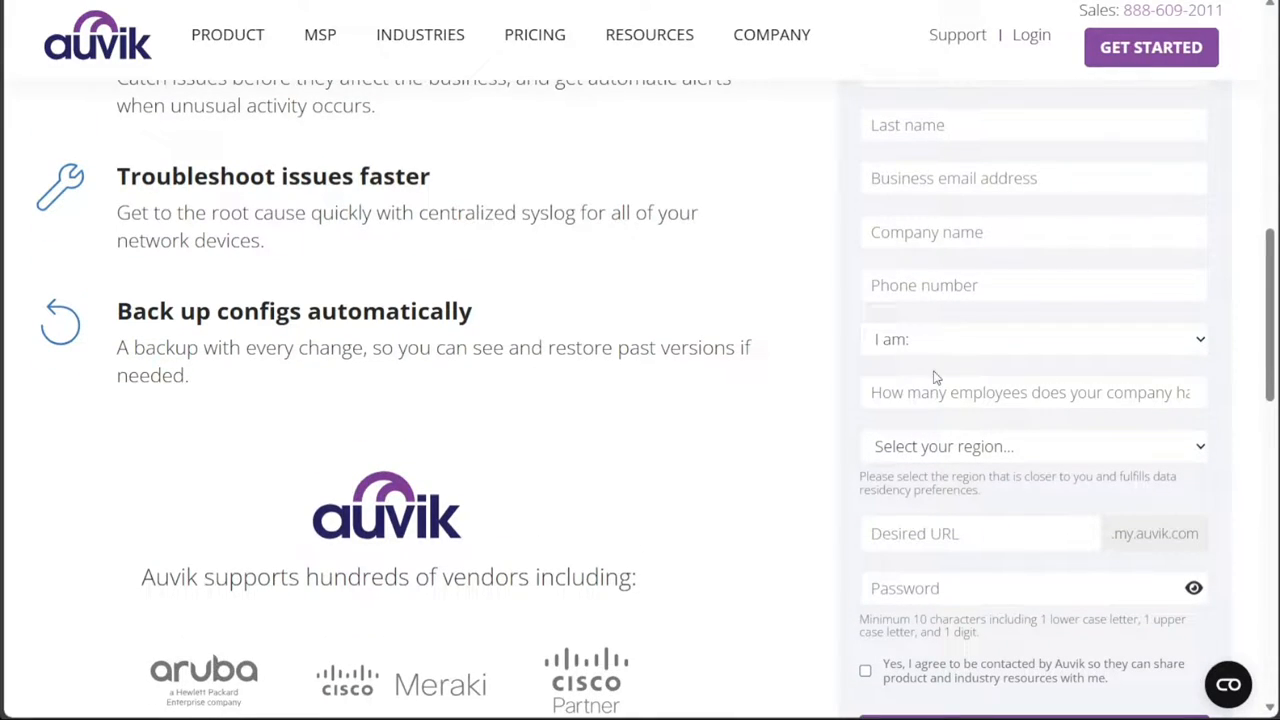
pyautogui.click(1033, 339)
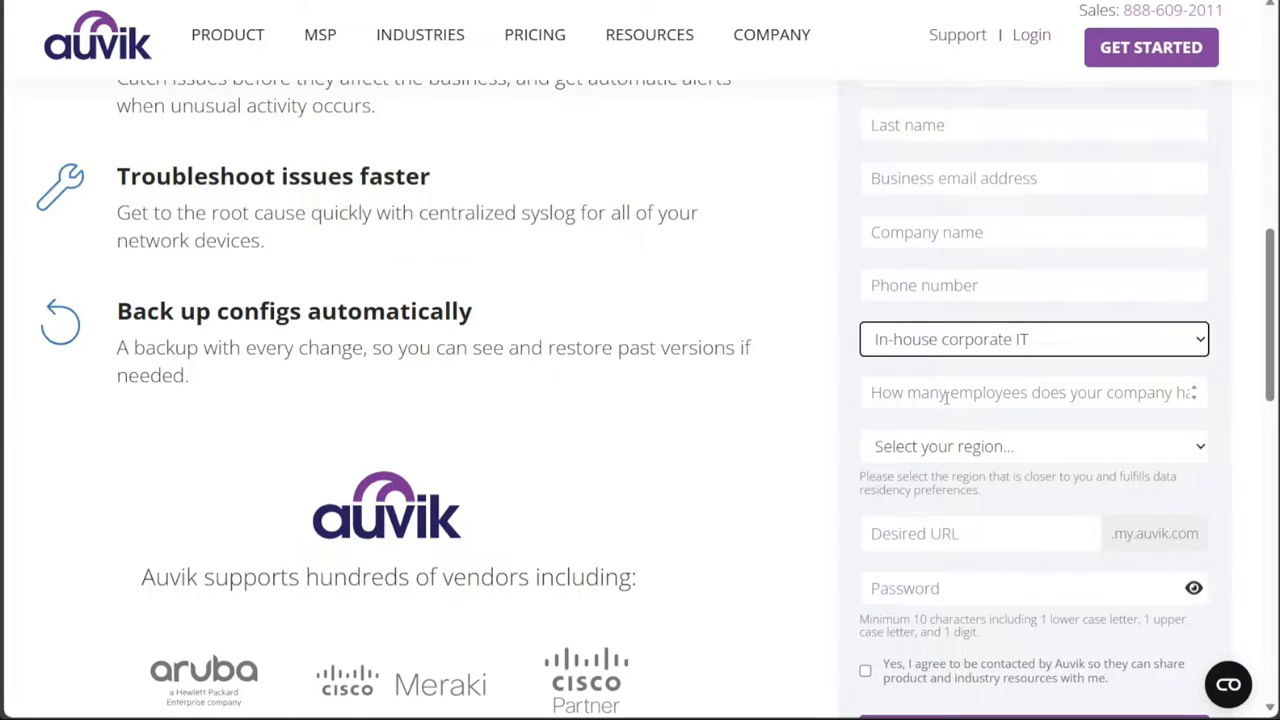
pyautogui.write('1')
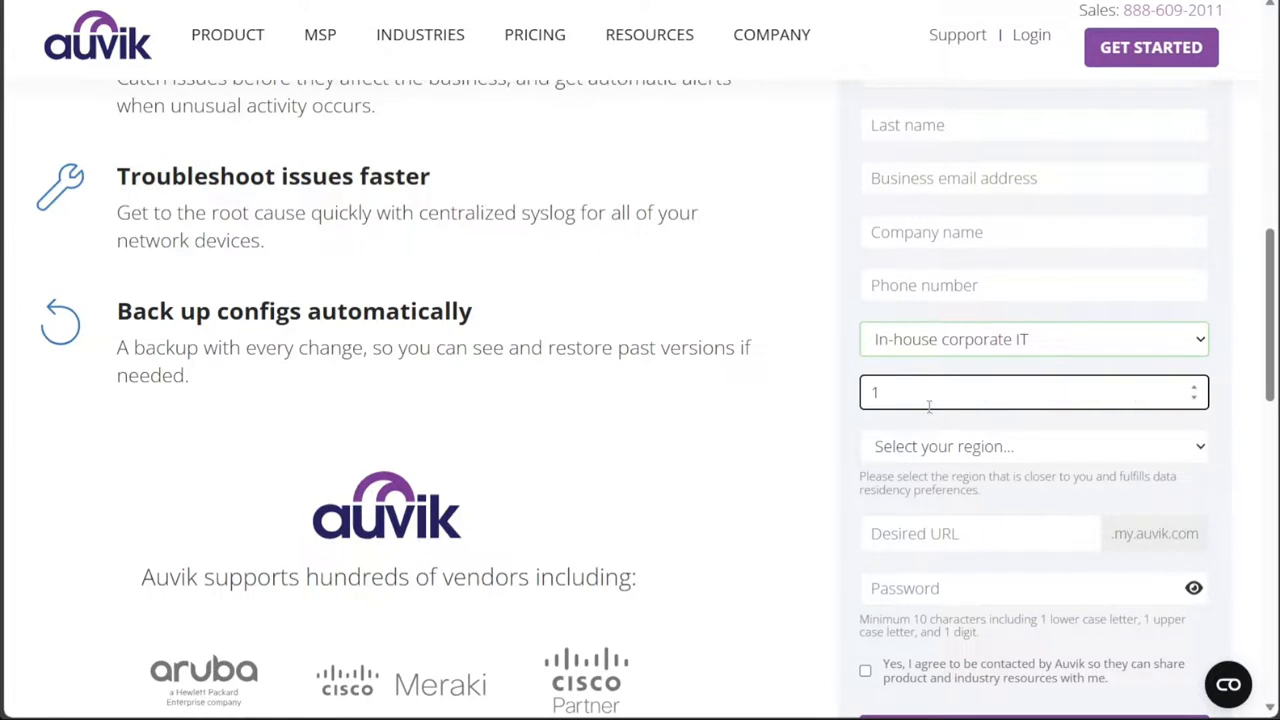
# Choose the United States - West region, enter 'demo' as the URL, and submit the trial.
pyautogui.scroll(-3)
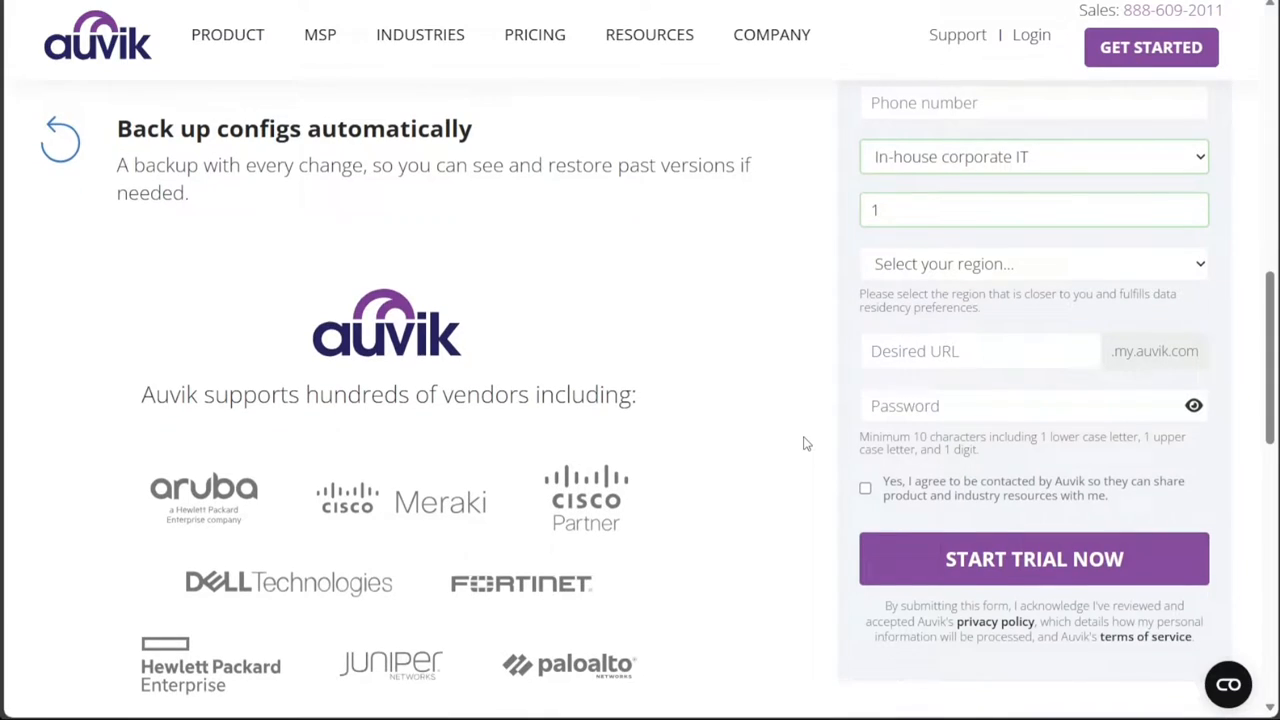
pyautogui.moveTo(908, 358)
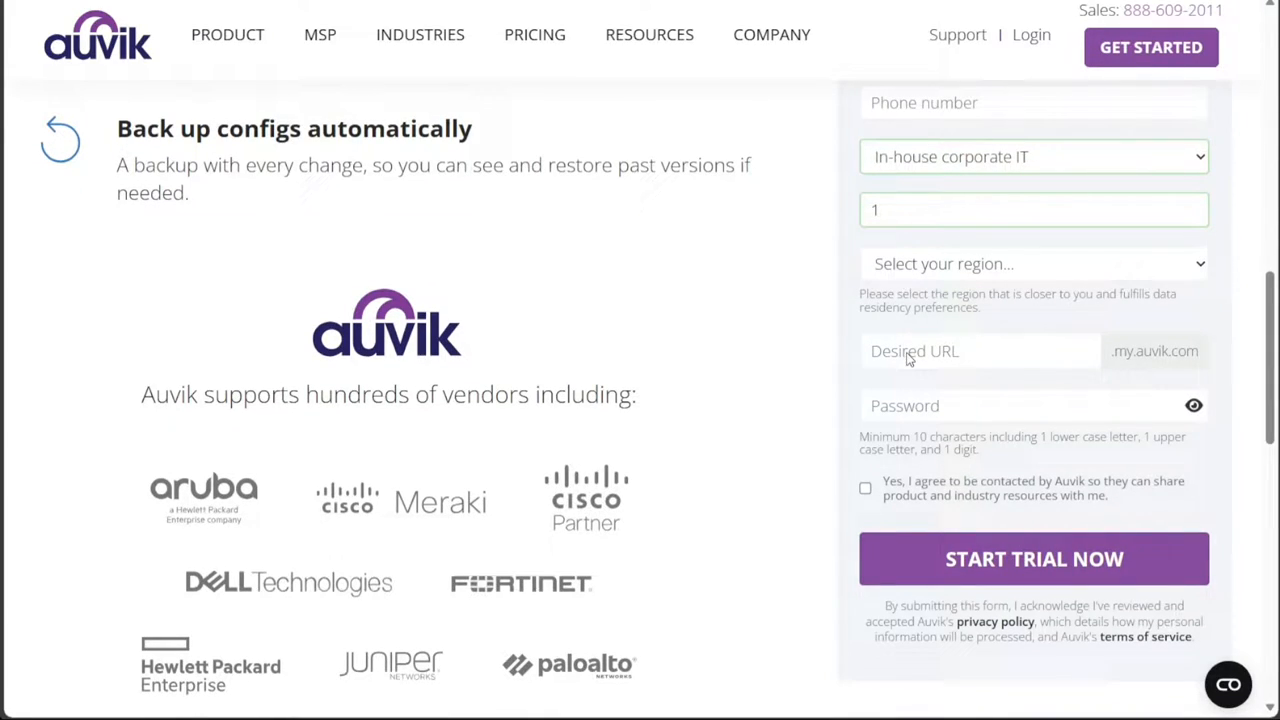
pyautogui.click(1033, 263)
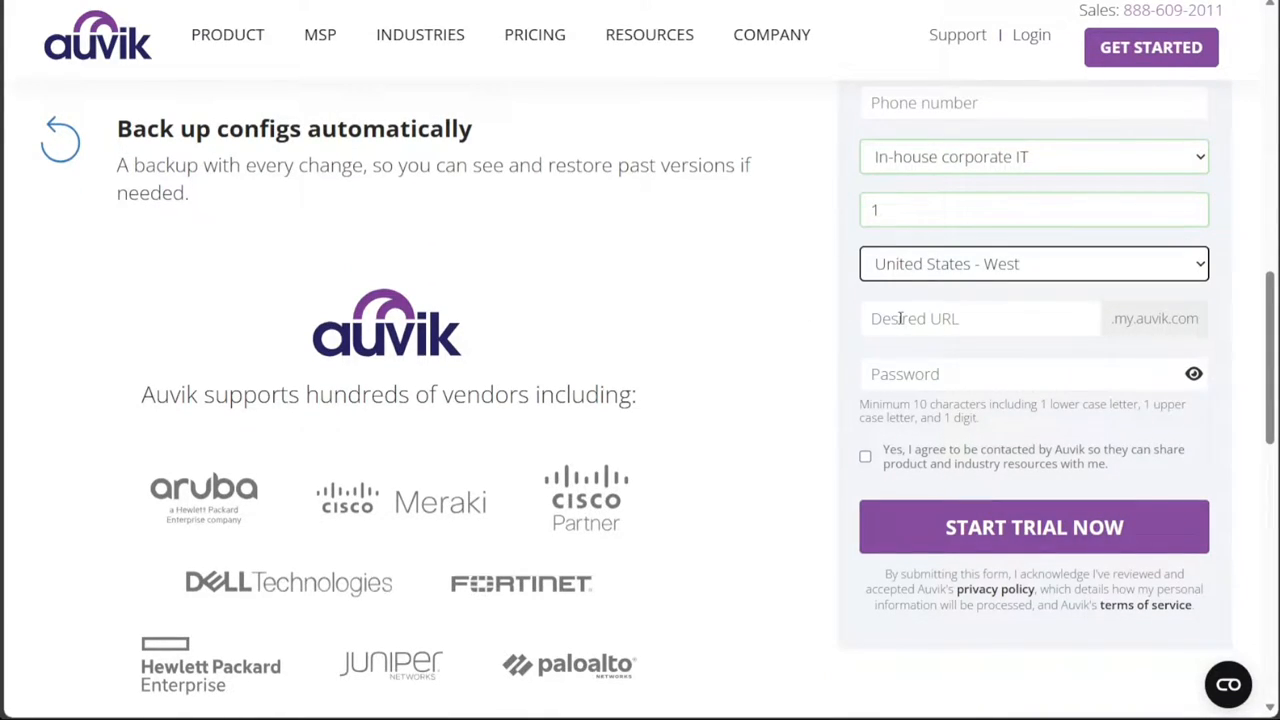
pyautogui.click(980, 318)
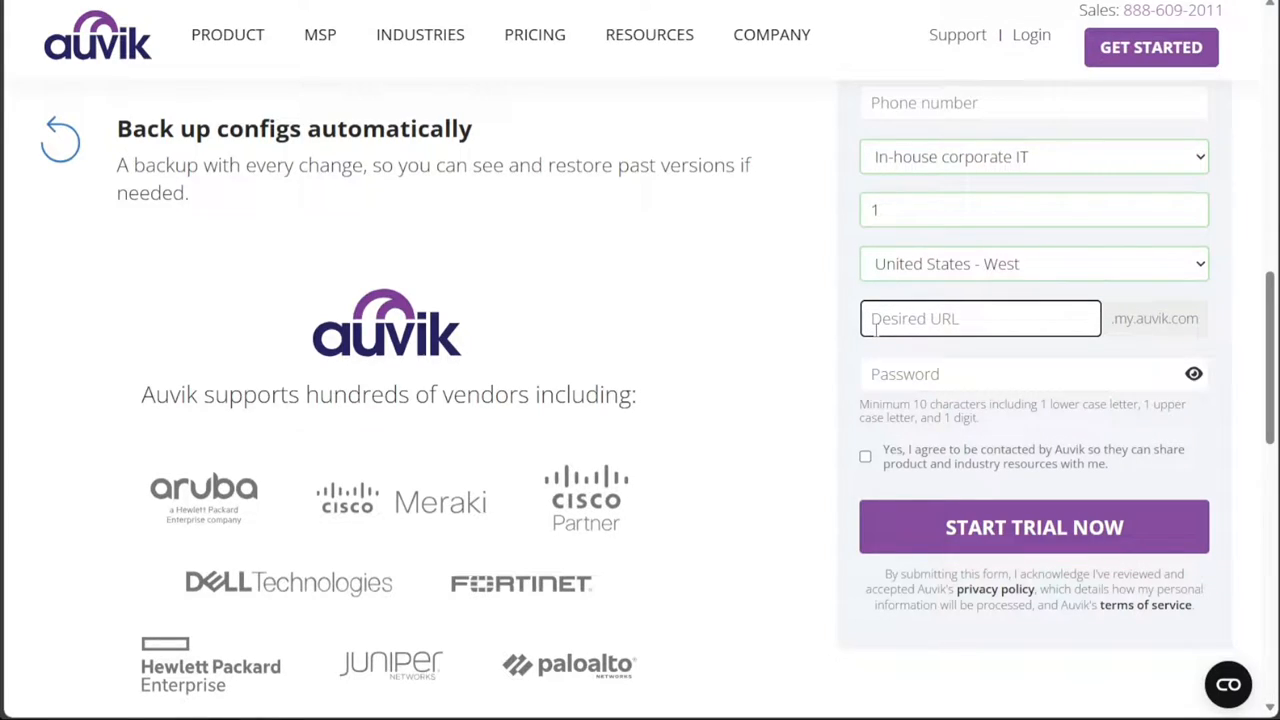
pyautogui.write('demo')
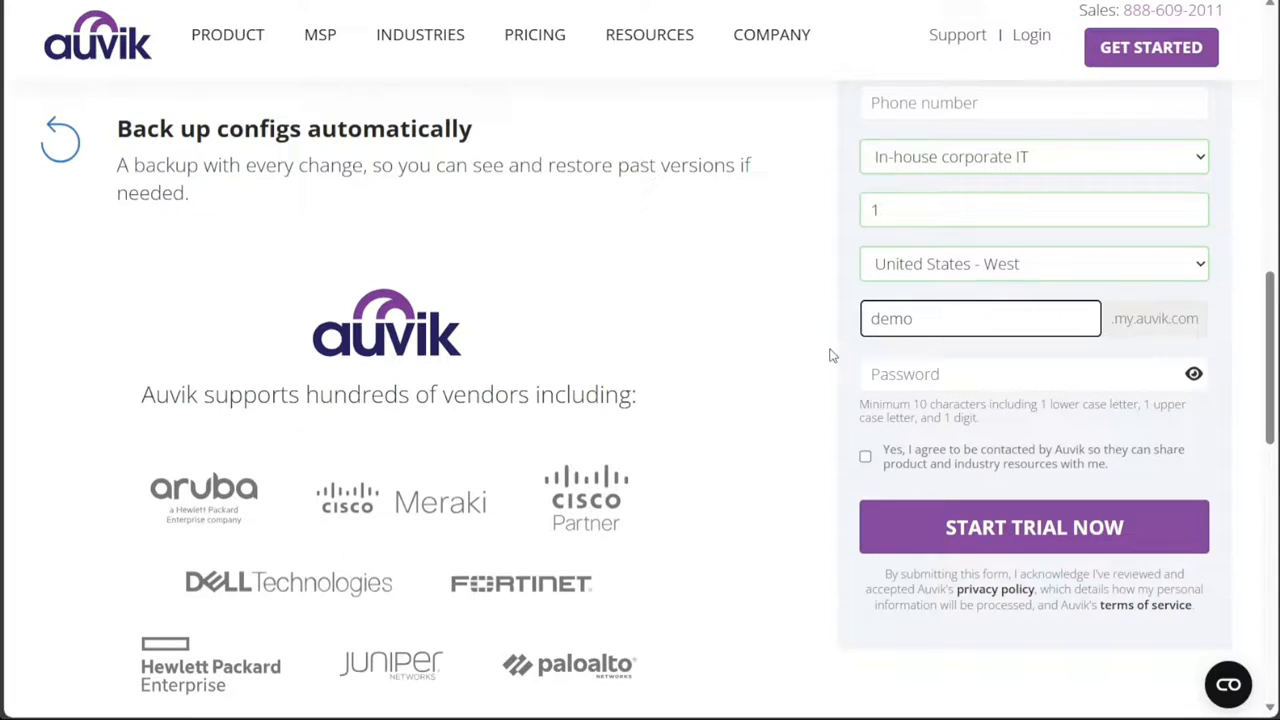
pyautogui.click(1020, 373)
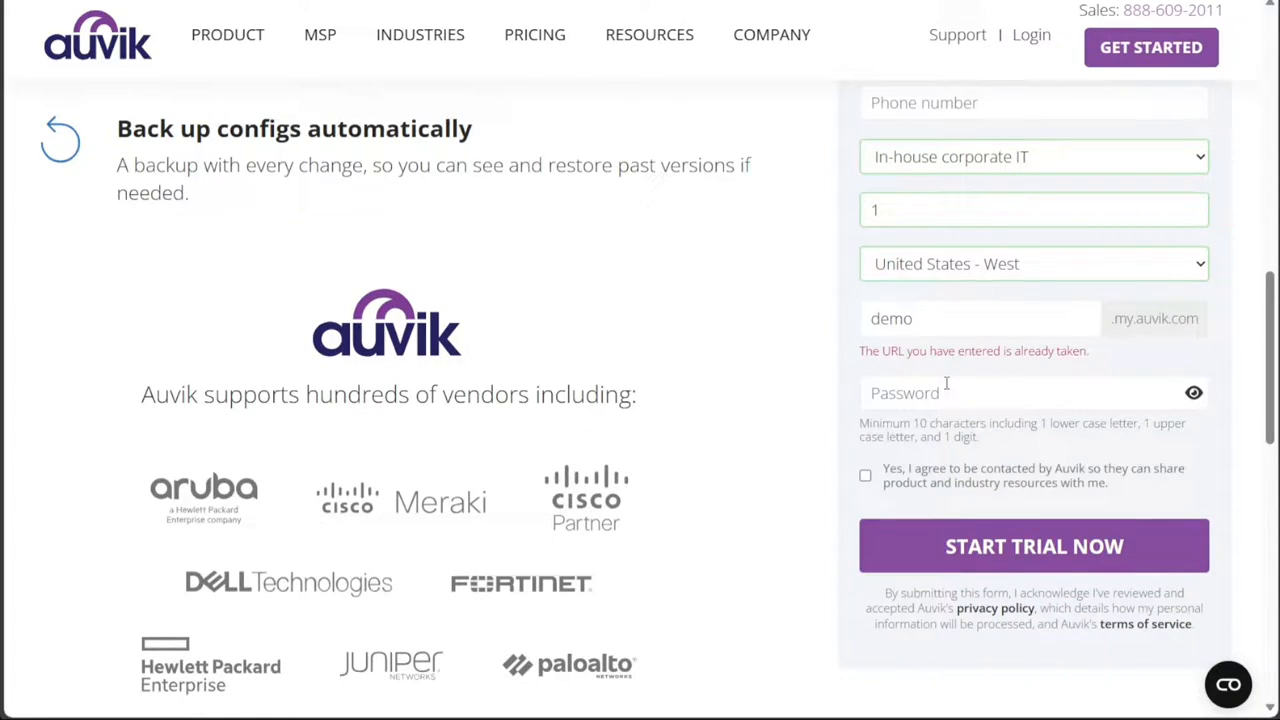
pyautogui.moveTo(1060, 565)
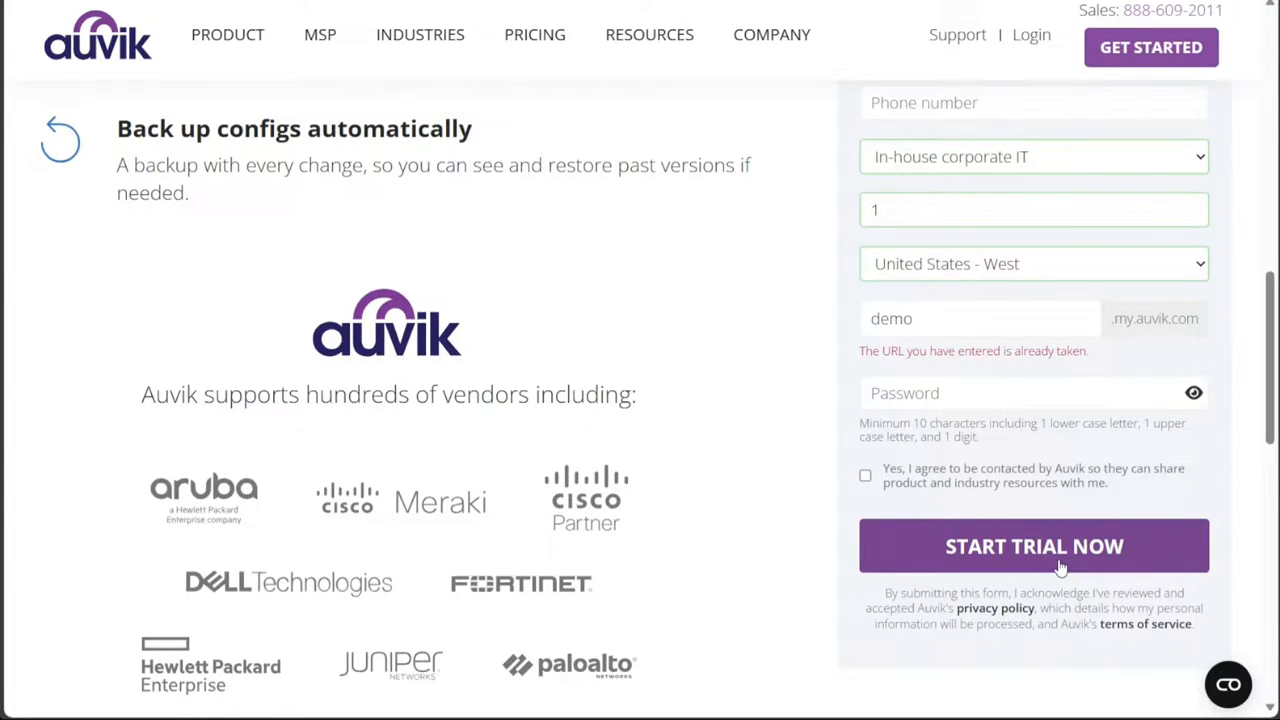
pyautogui.click(1033, 545)
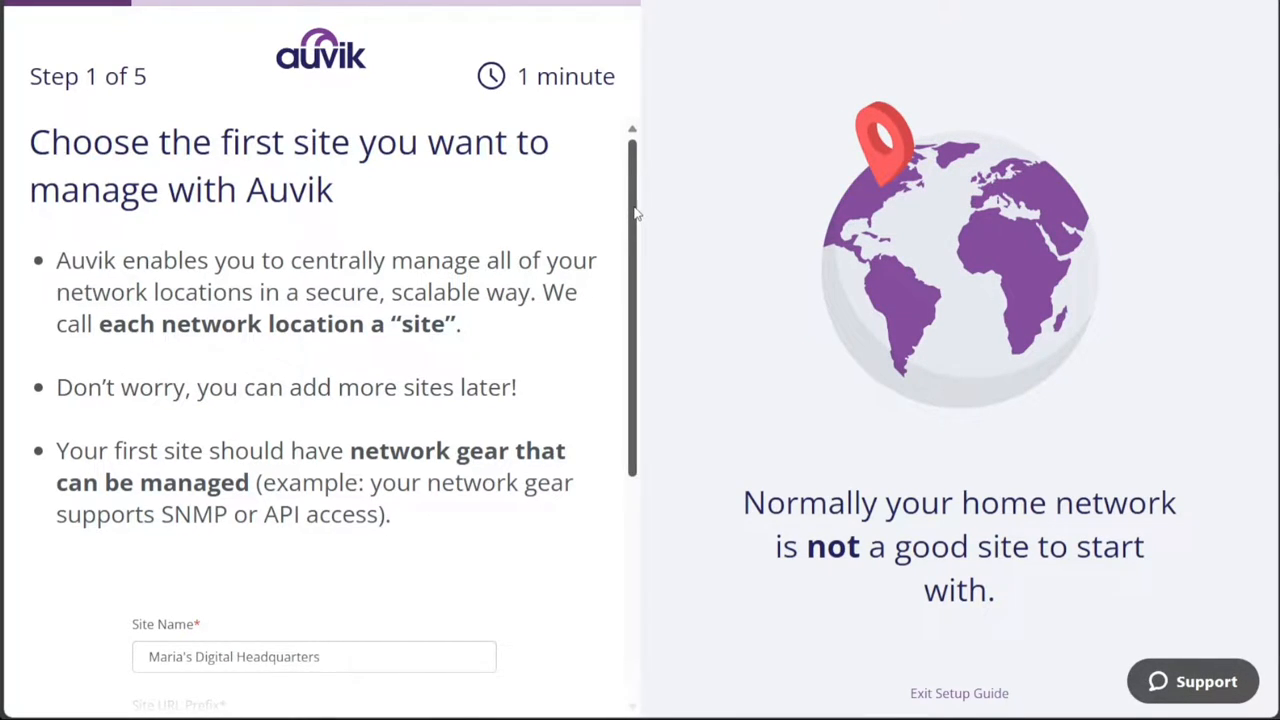
# Exit the Step 1 setup guide to reach the Maria's Digital dashboard with 0 sites.
pyautogui.scroll(-3)
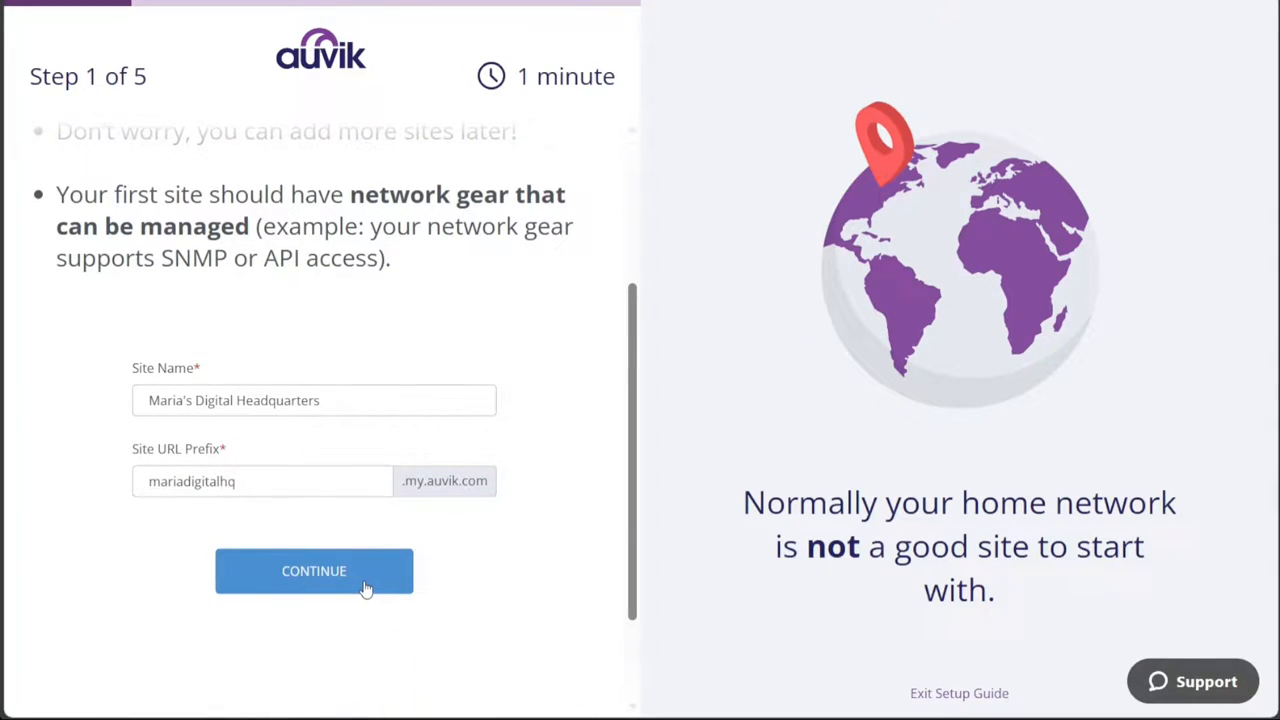
pyautogui.moveTo(959, 693)
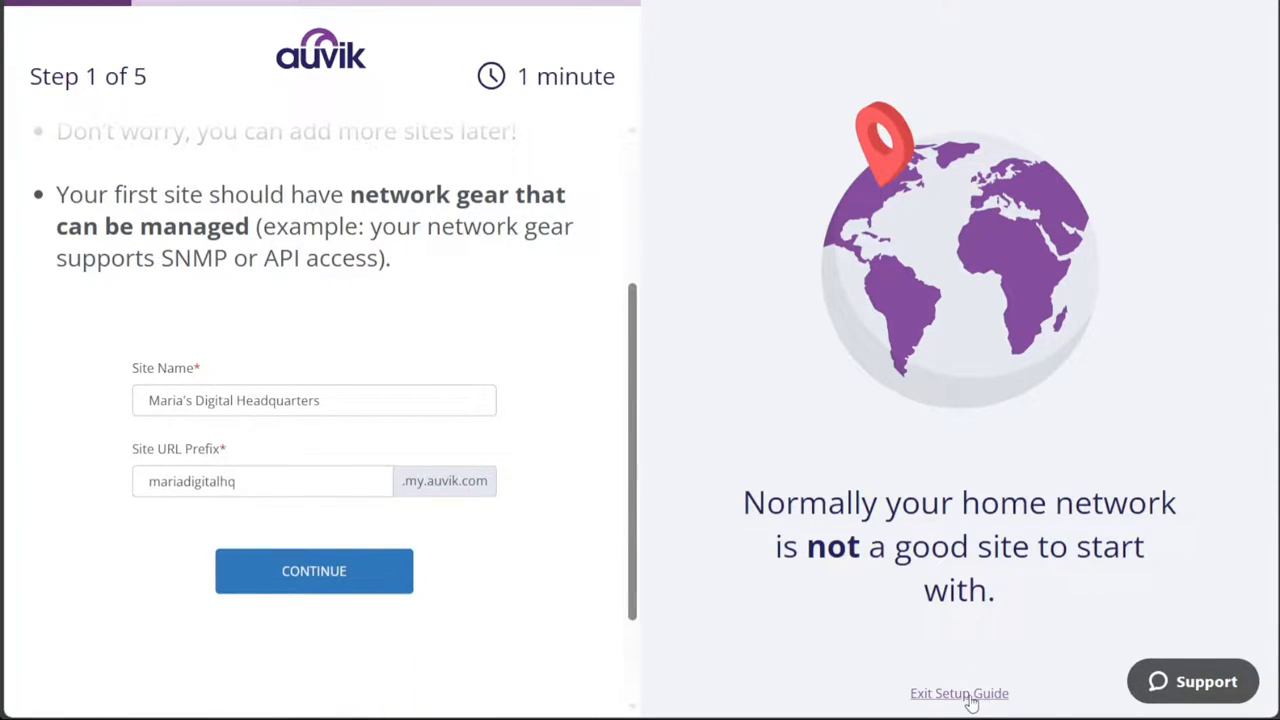
pyautogui.click(314, 570)
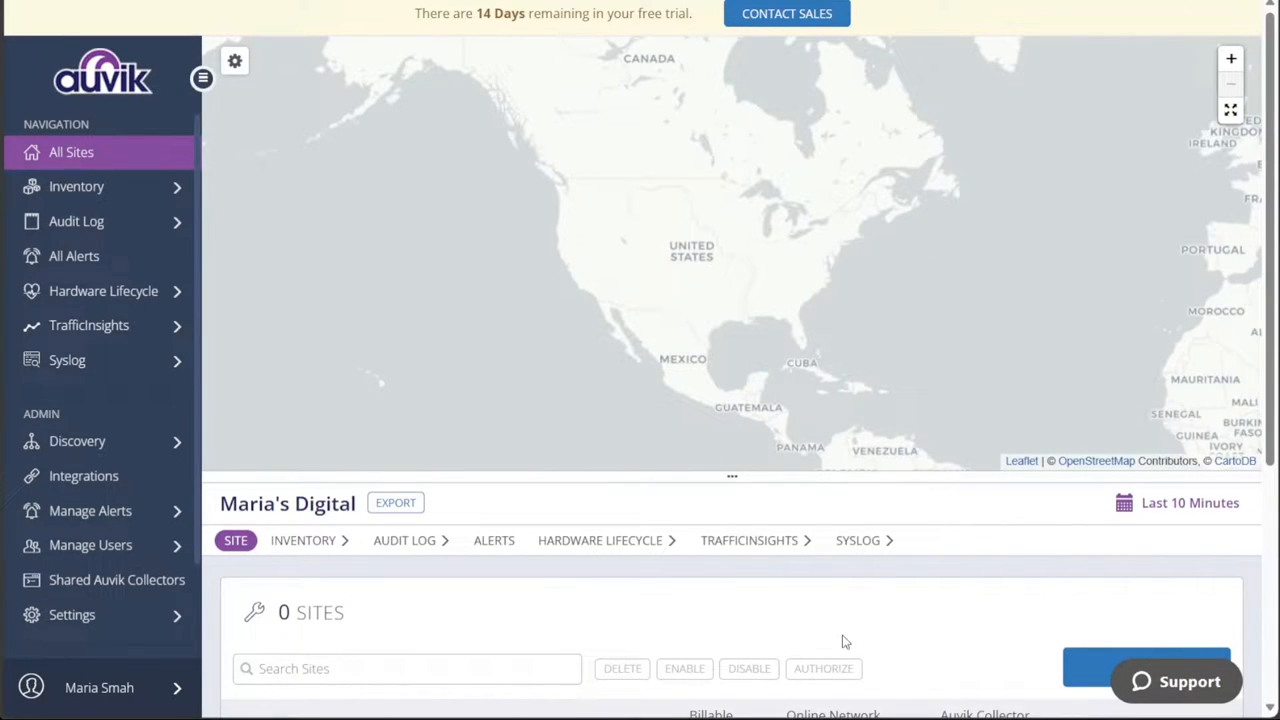
pyautogui.moveTo(764, 625)
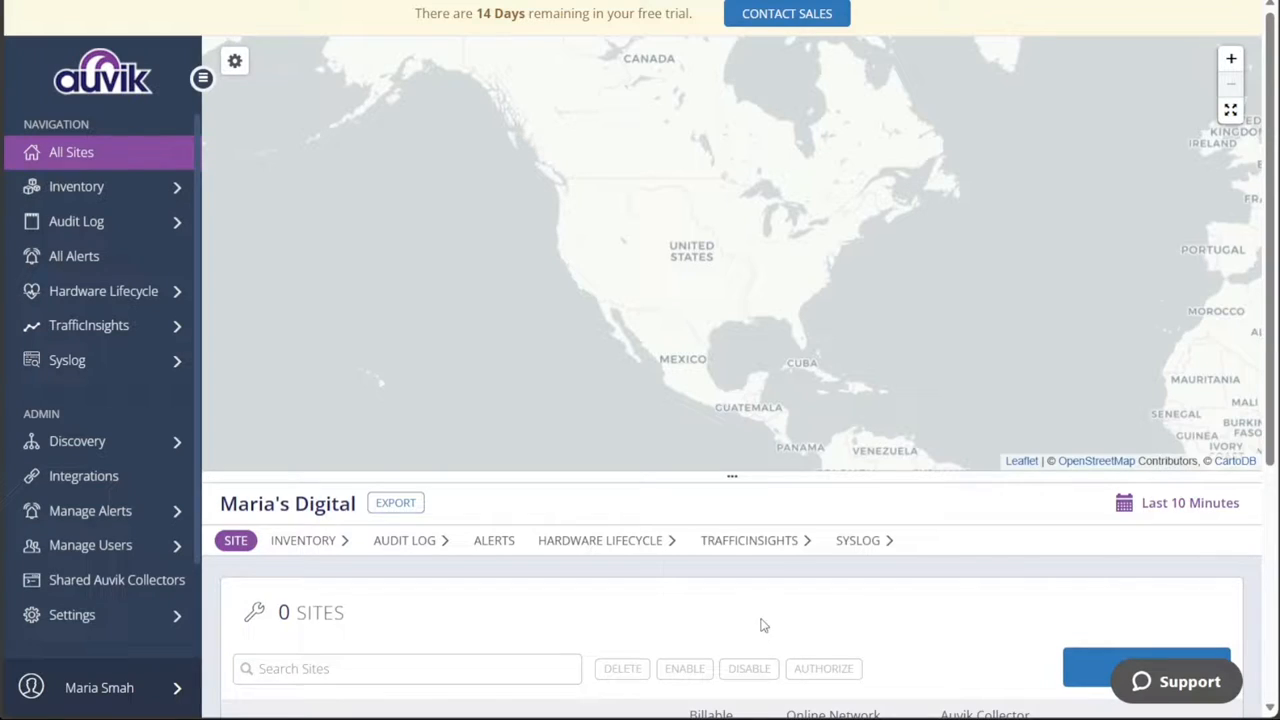
pyautogui.moveTo(145, 283)
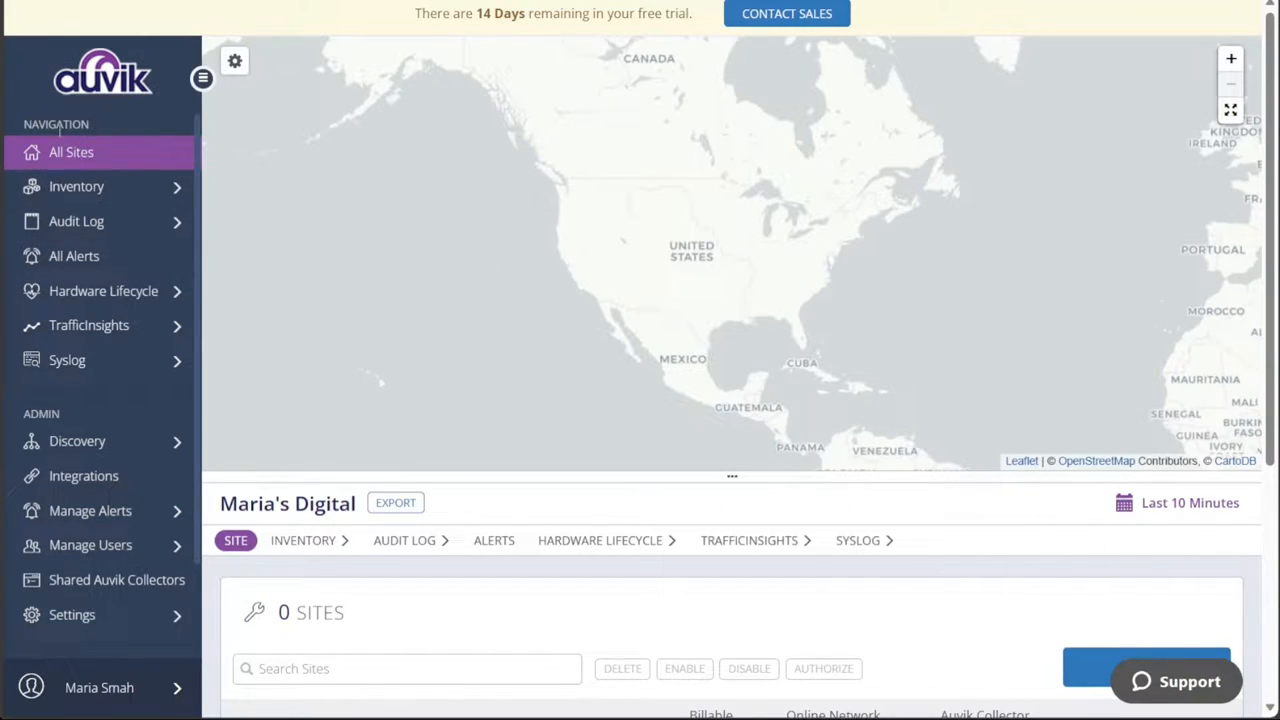
pyautogui.moveTo(83, 172)
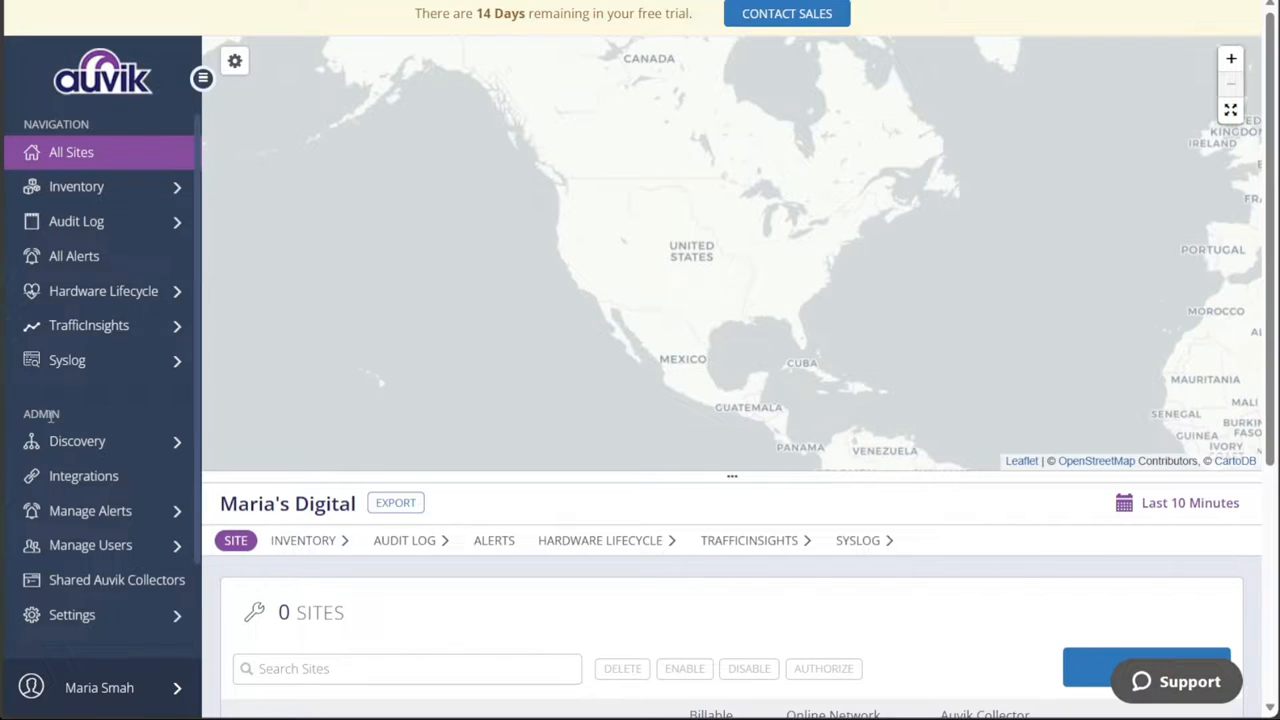
pyautogui.moveTo(172, 120)
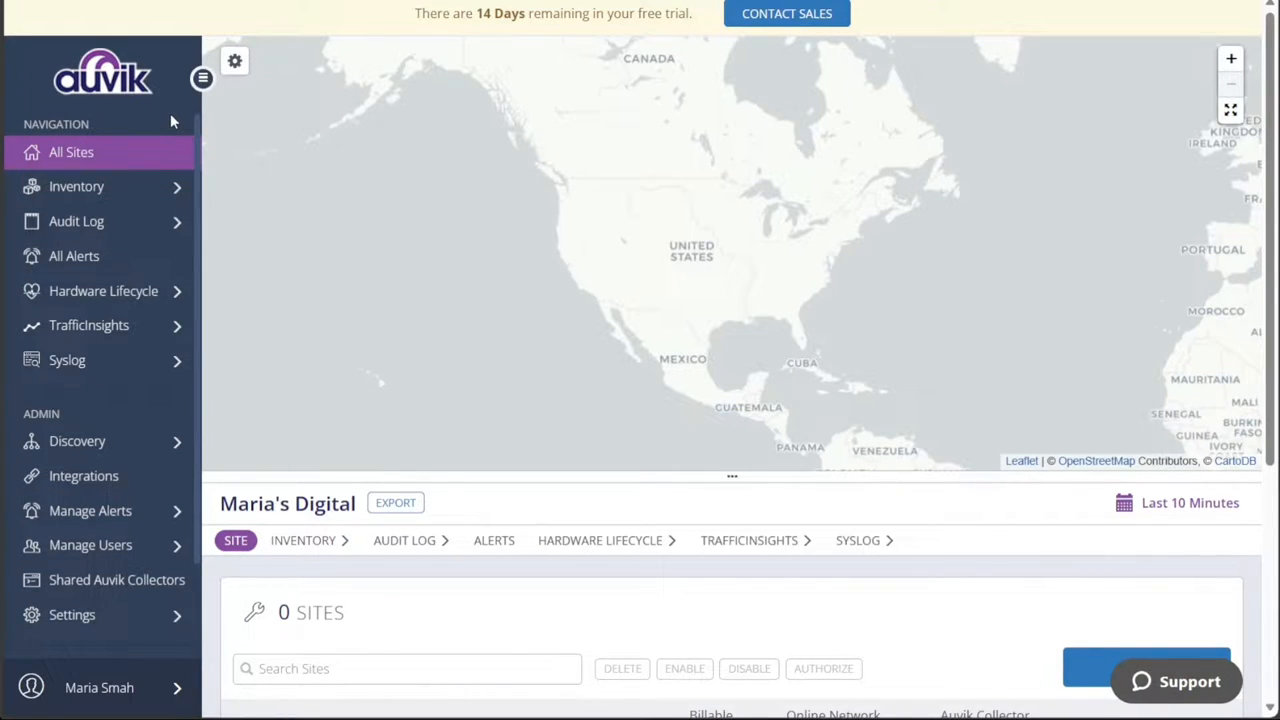
pyautogui.moveTo(180, 122)
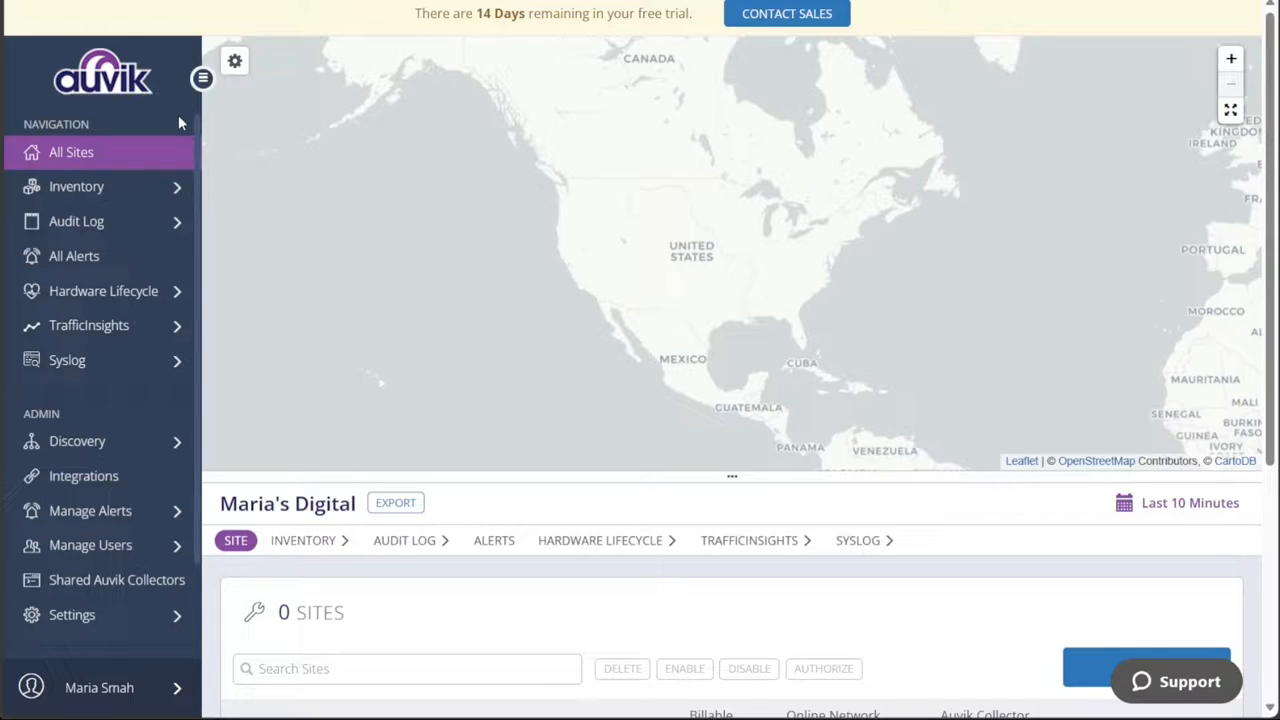
pyautogui.moveTo(102, 75)
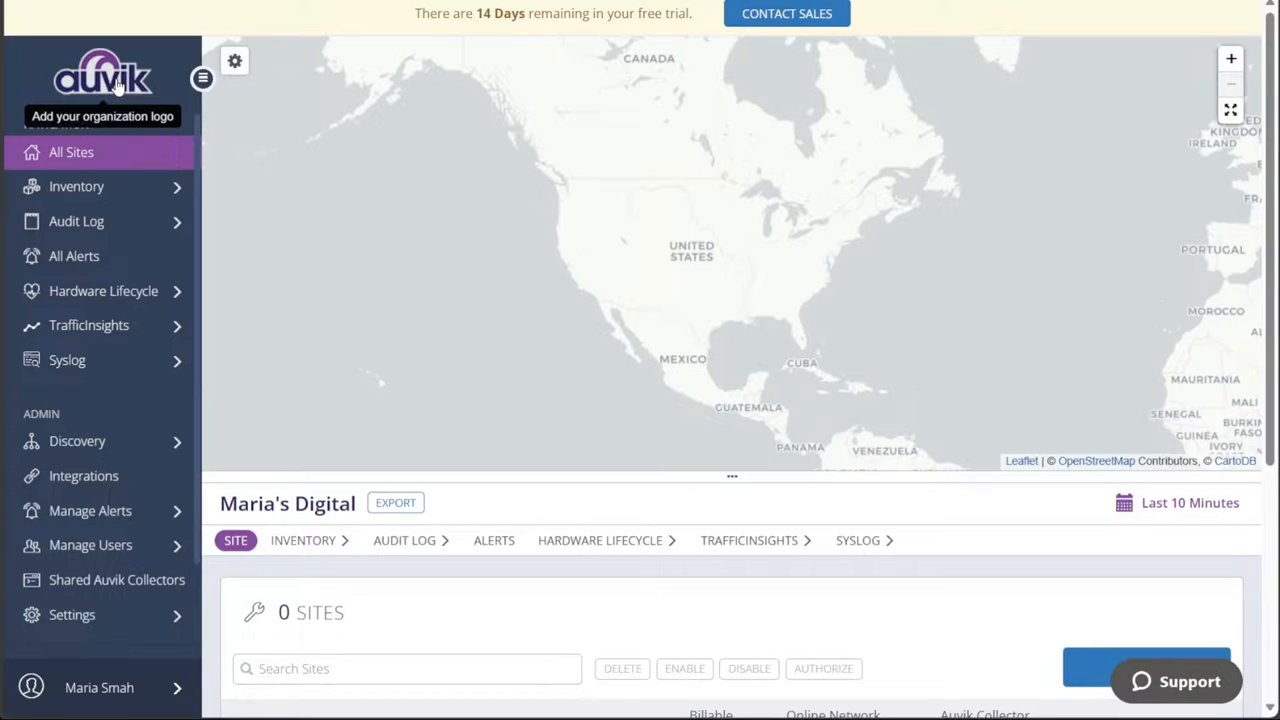
pyautogui.moveTo(168, 85)
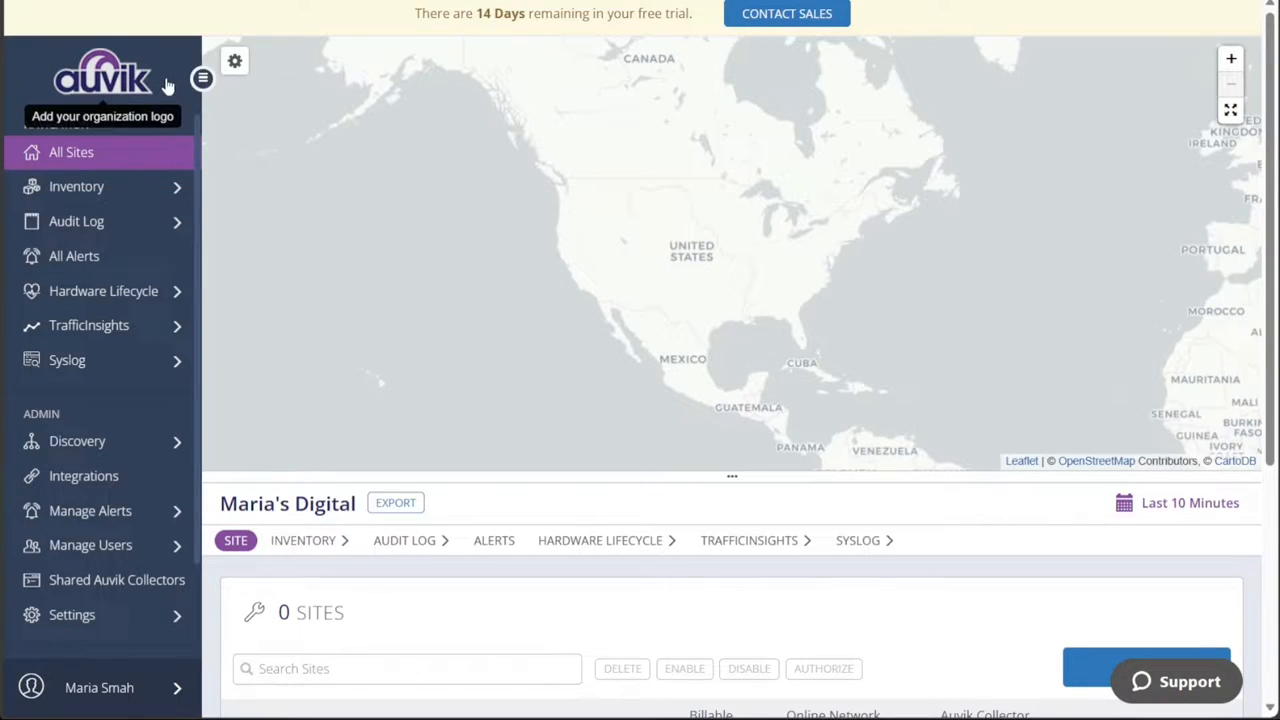
# Review the organization information and theme styles in Settings, then return to All Sites.
pyautogui.click(72, 614)
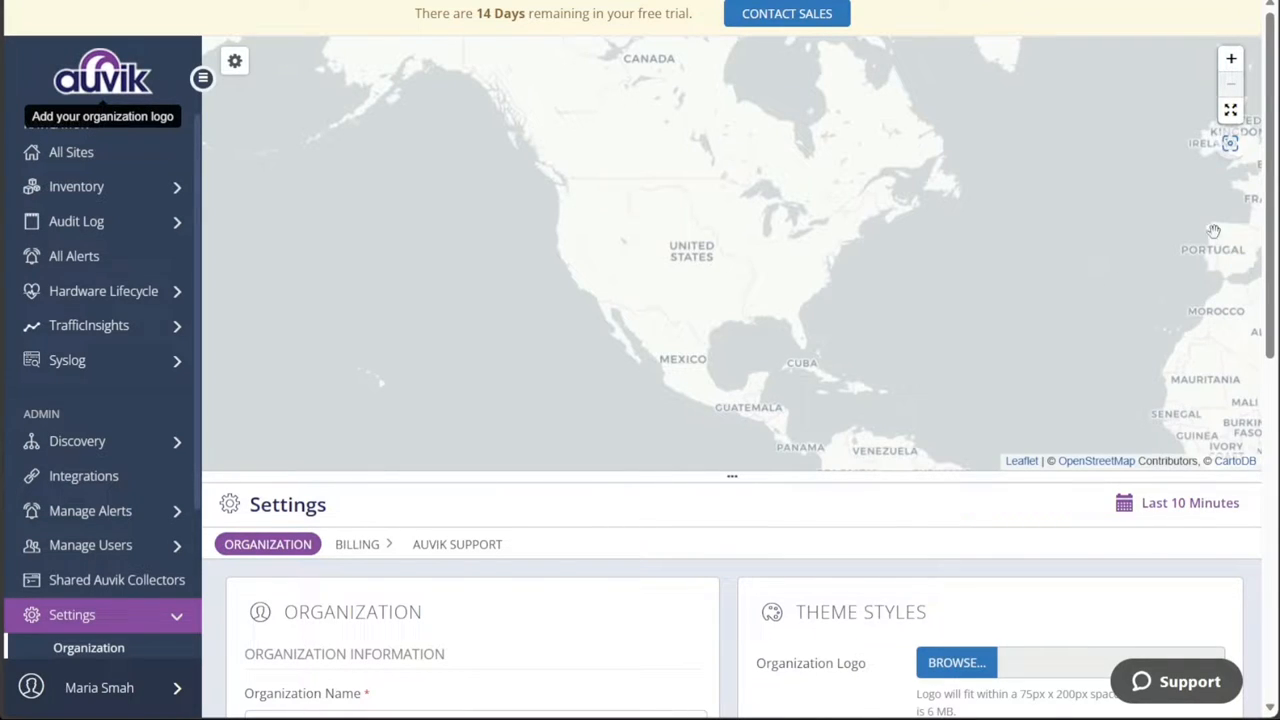
pyautogui.scroll(-3)
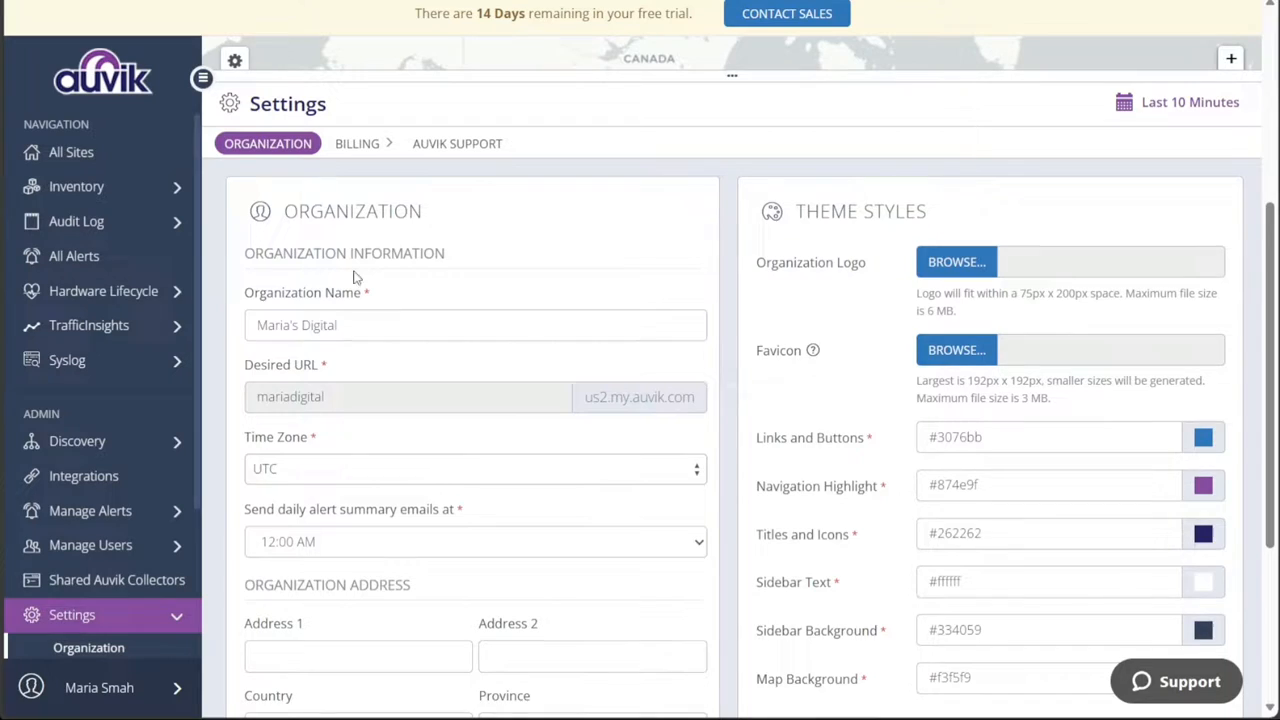
pyautogui.moveTo(60, 113)
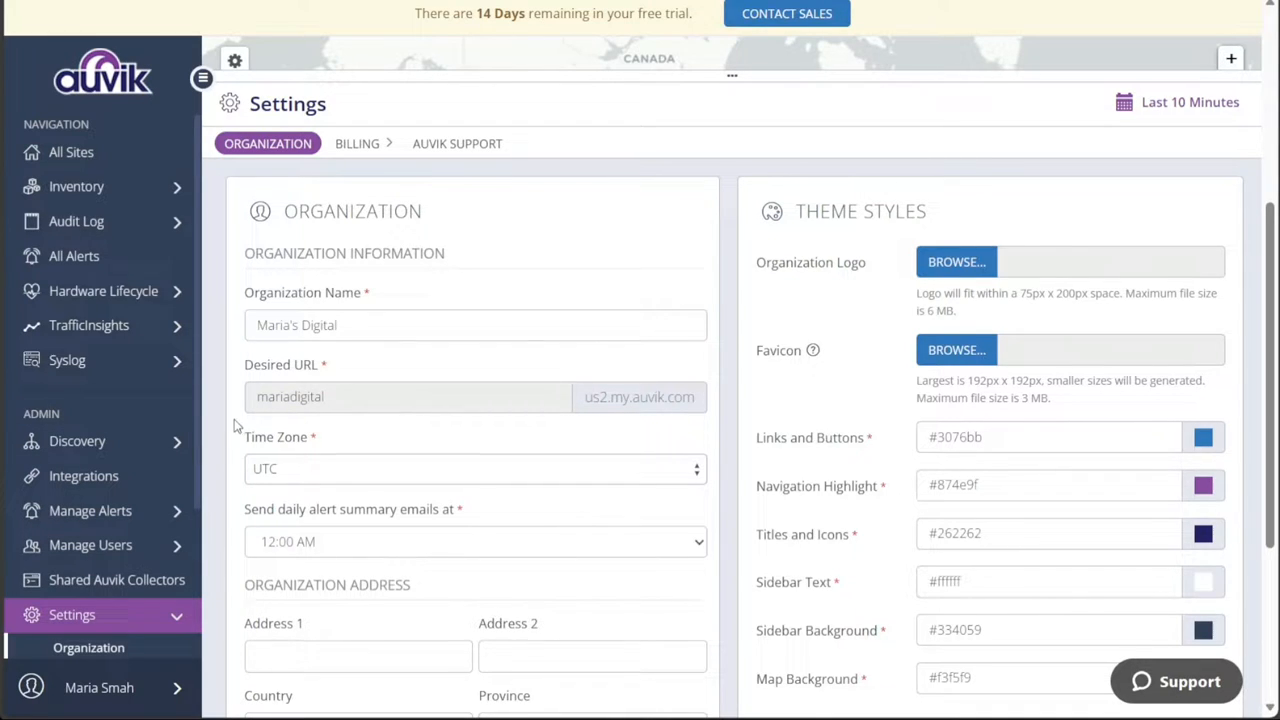
pyautogui.scroll(-3)
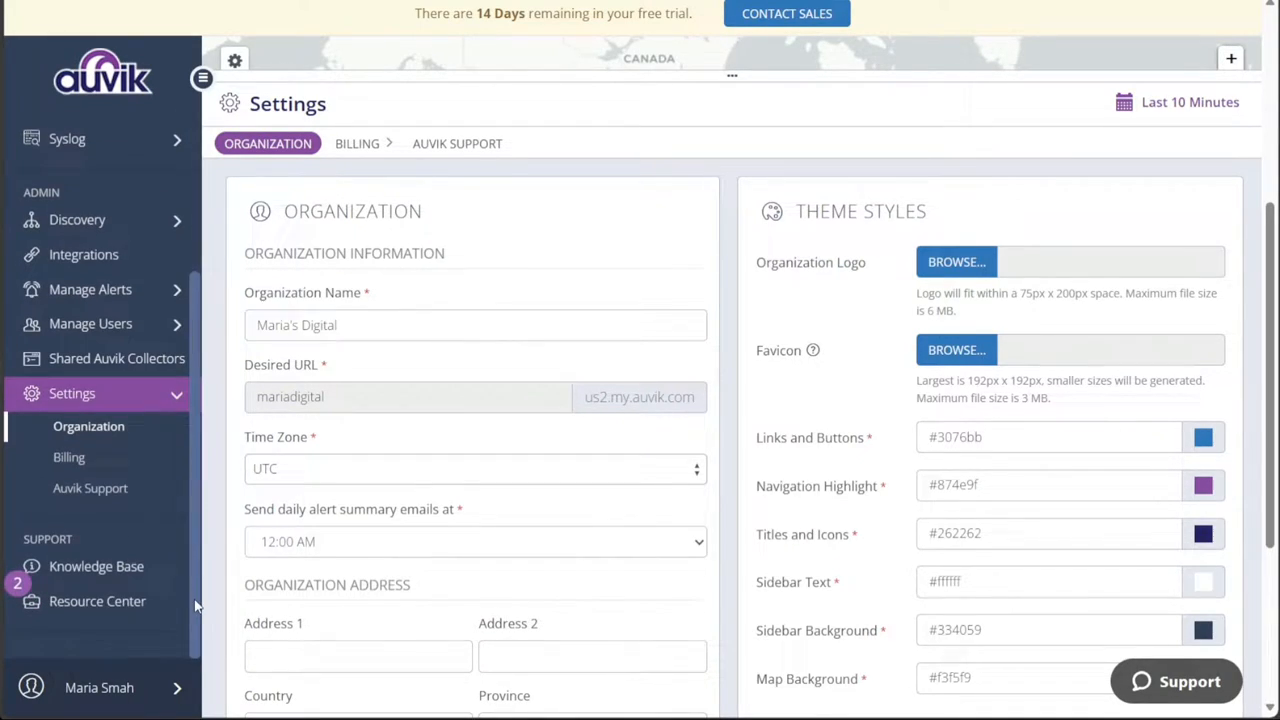
pyautogui.scroll(3)
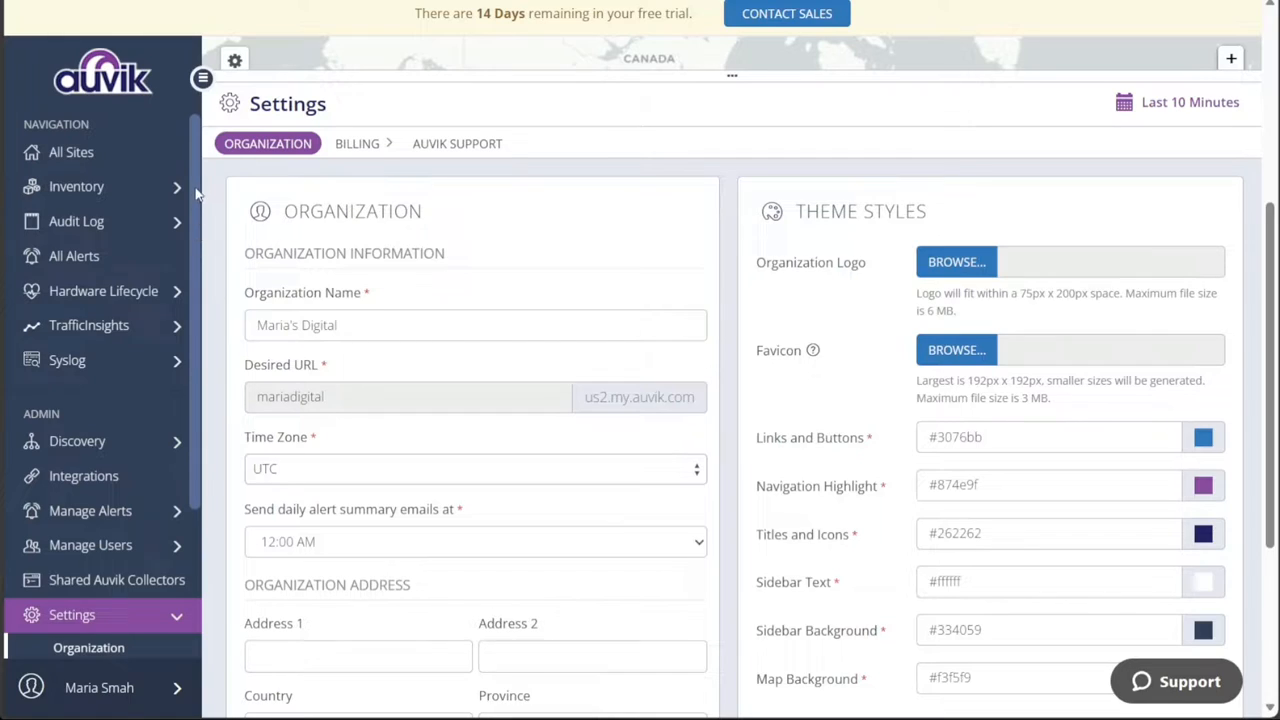
pyautogui.moveTo(71, 152)
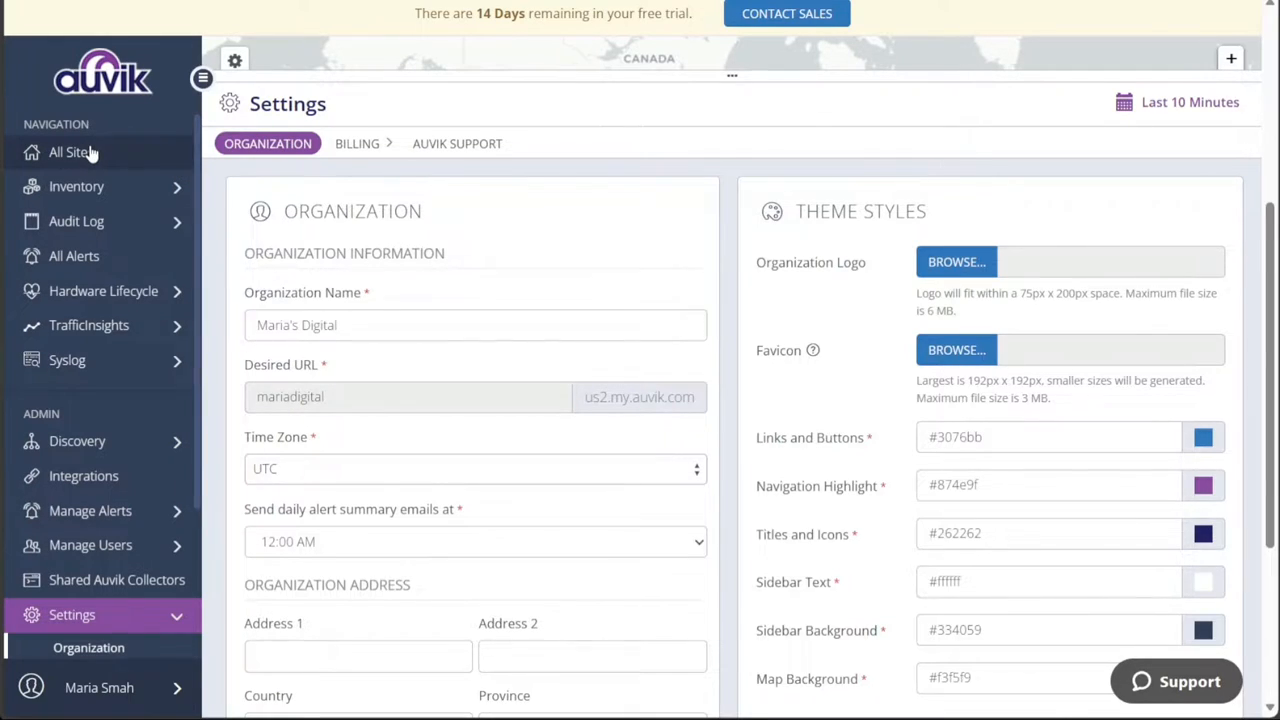
pyautogui.click(72, 152)
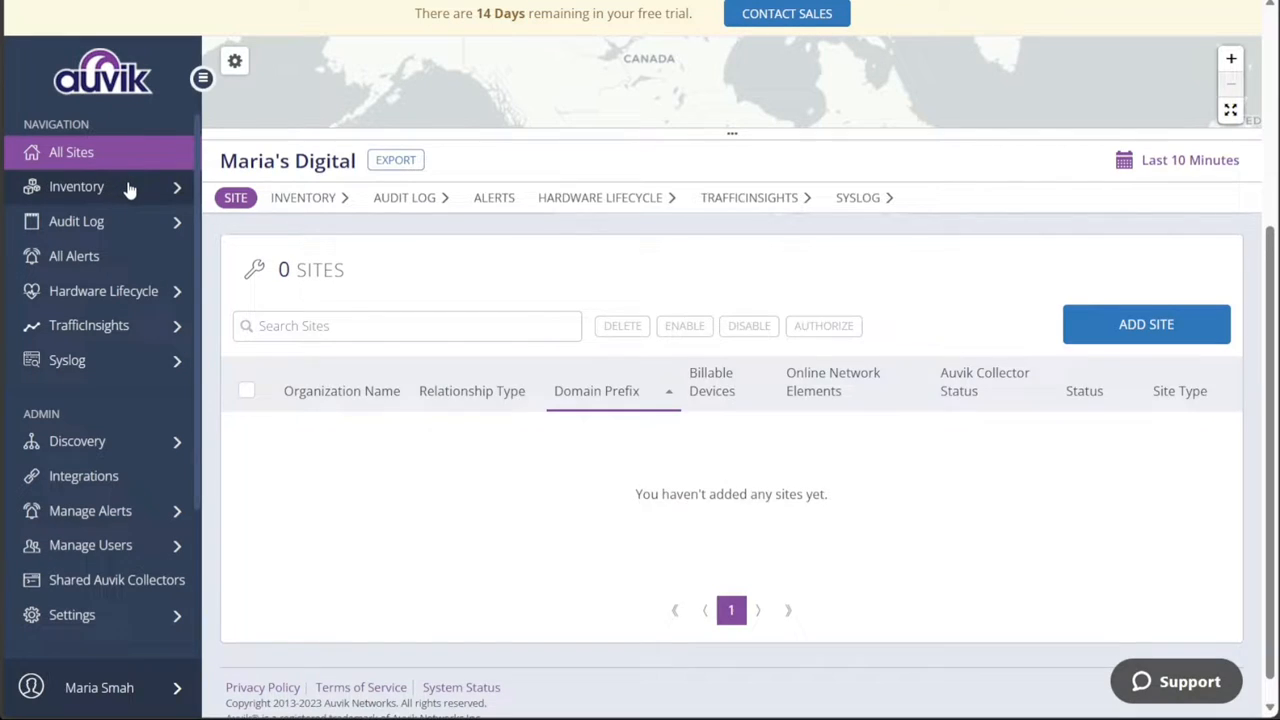
# Check the empty All Alerts and Hardware Lifecycle pages, then view the TrafficInsights summary.
pyautogui.click(76, 186)
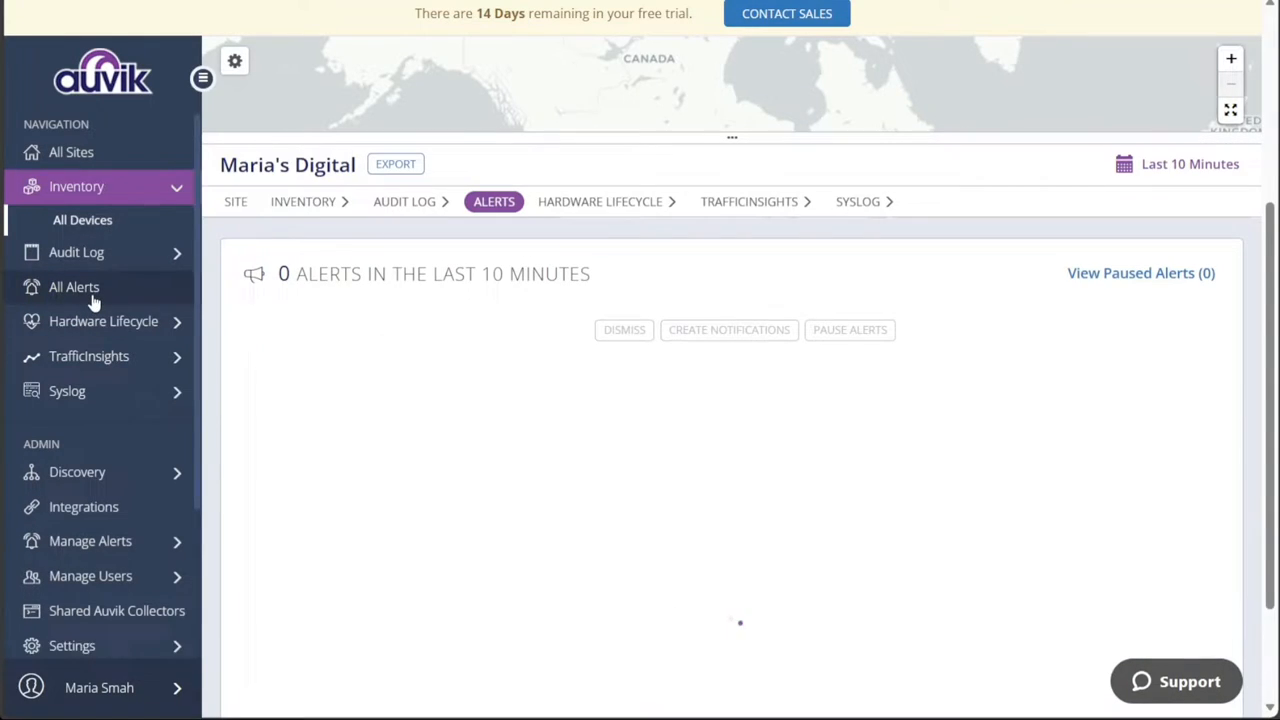
pyautogui.click(74, 286)
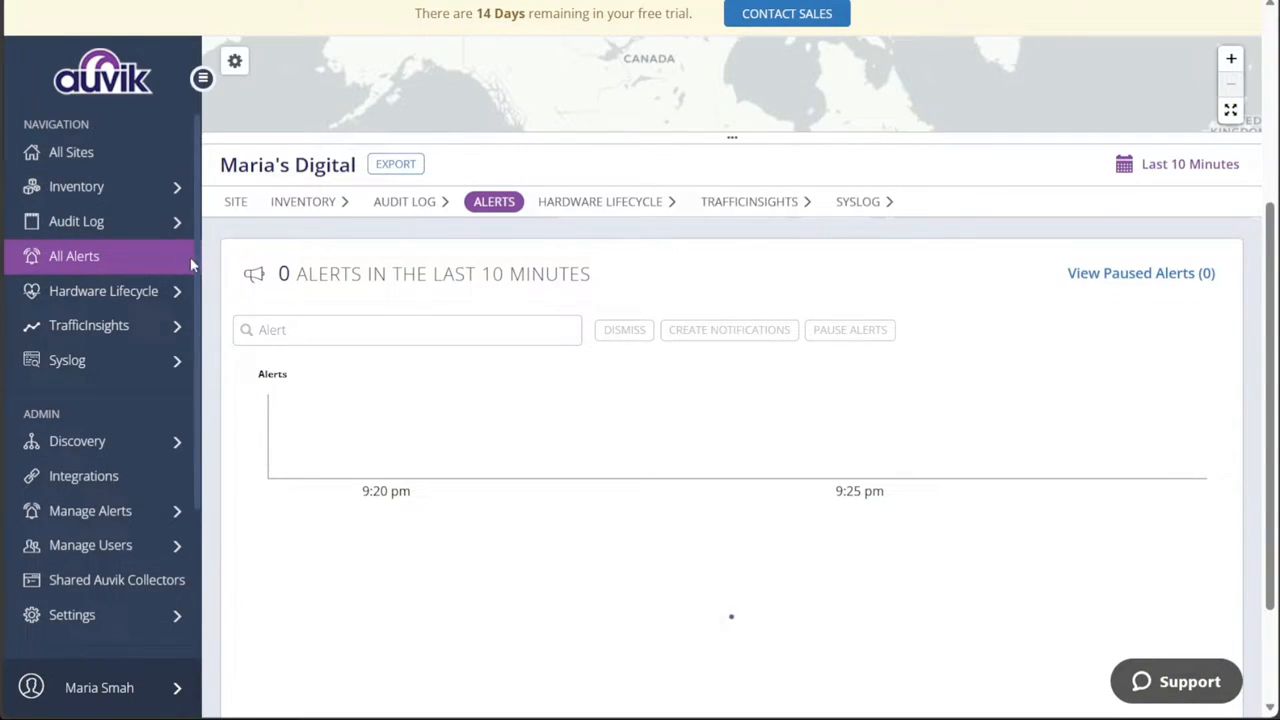
pyautogui.scroll(-3)
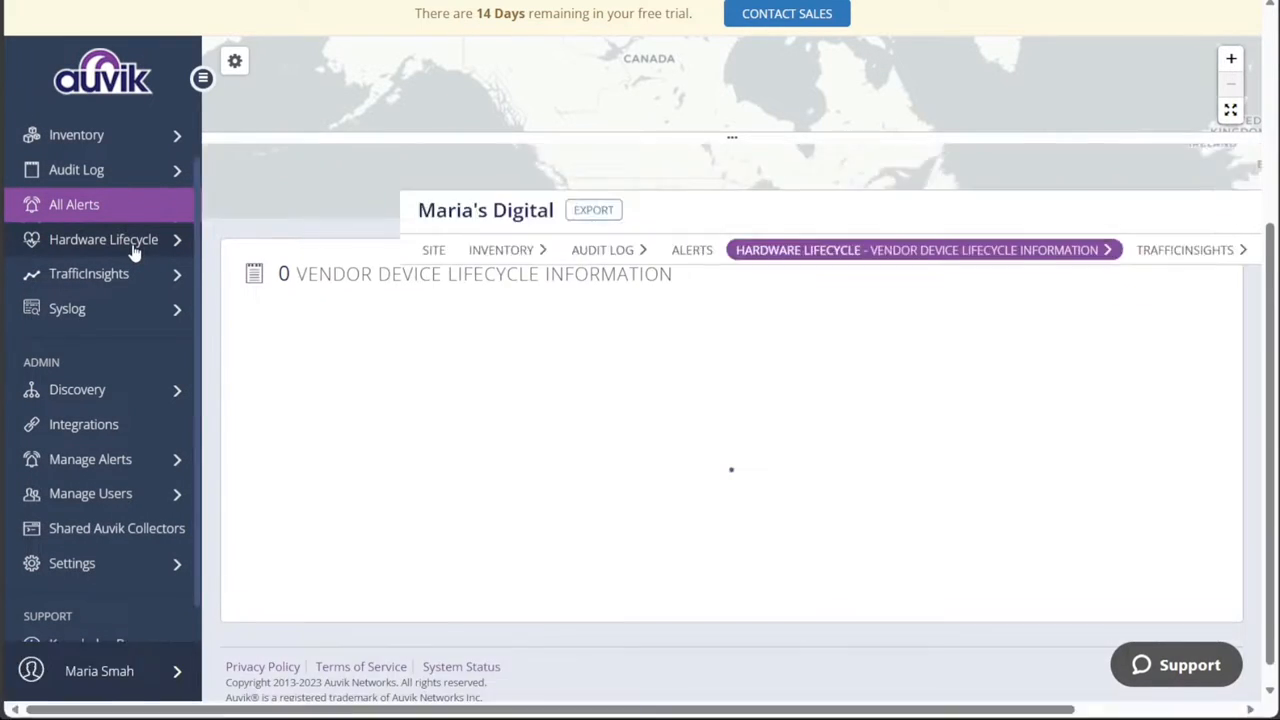
pyautogui.click(104, 239)
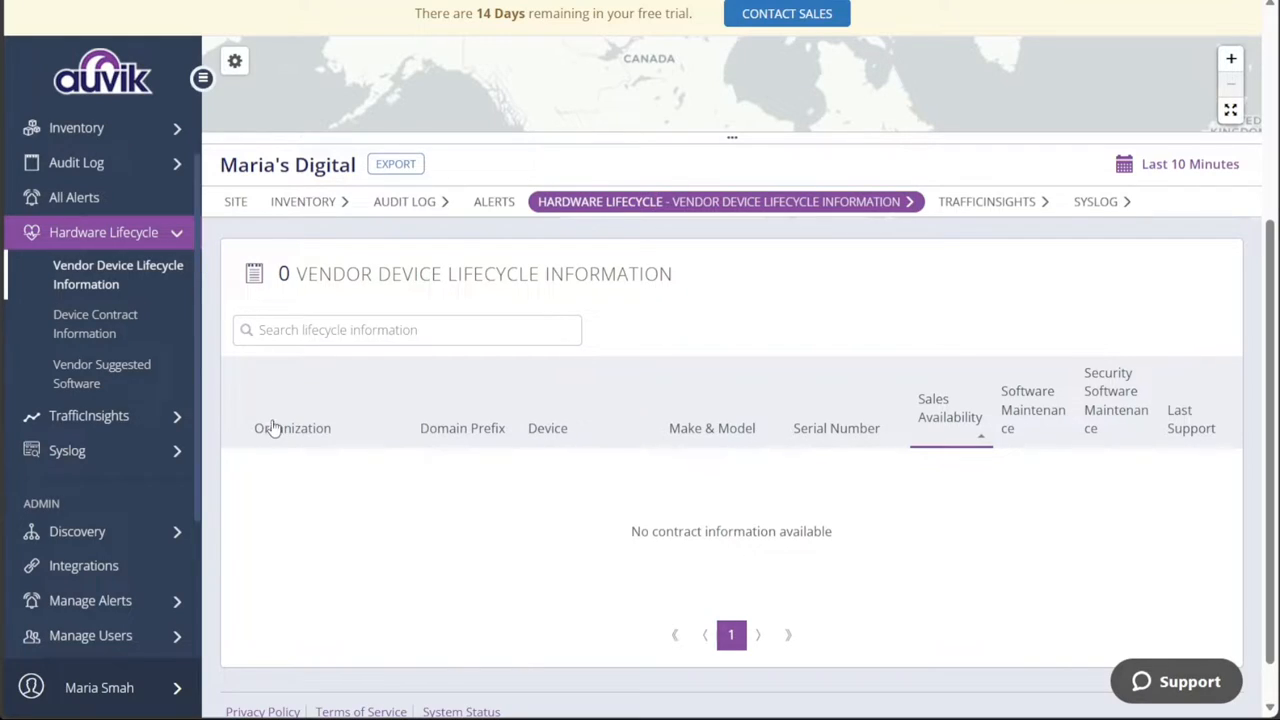
pyautogui.moveTo(233, 488)
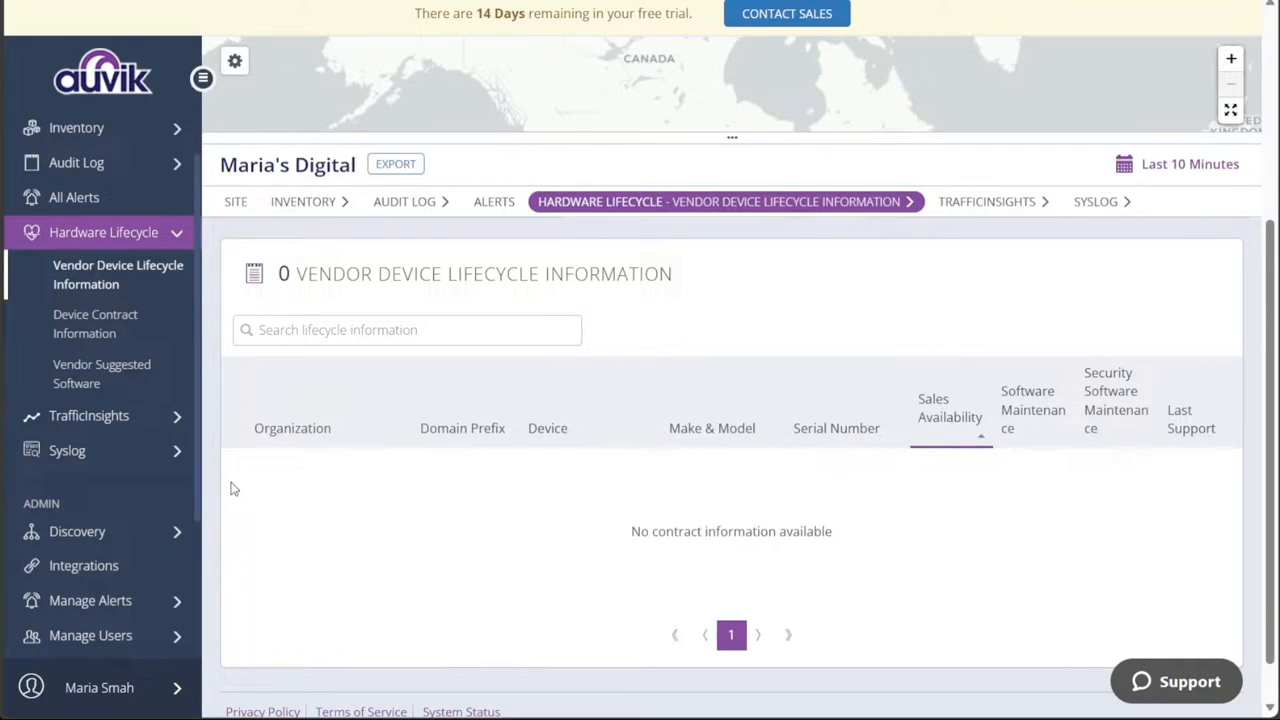
pyautogui.moveTo(197, 459)
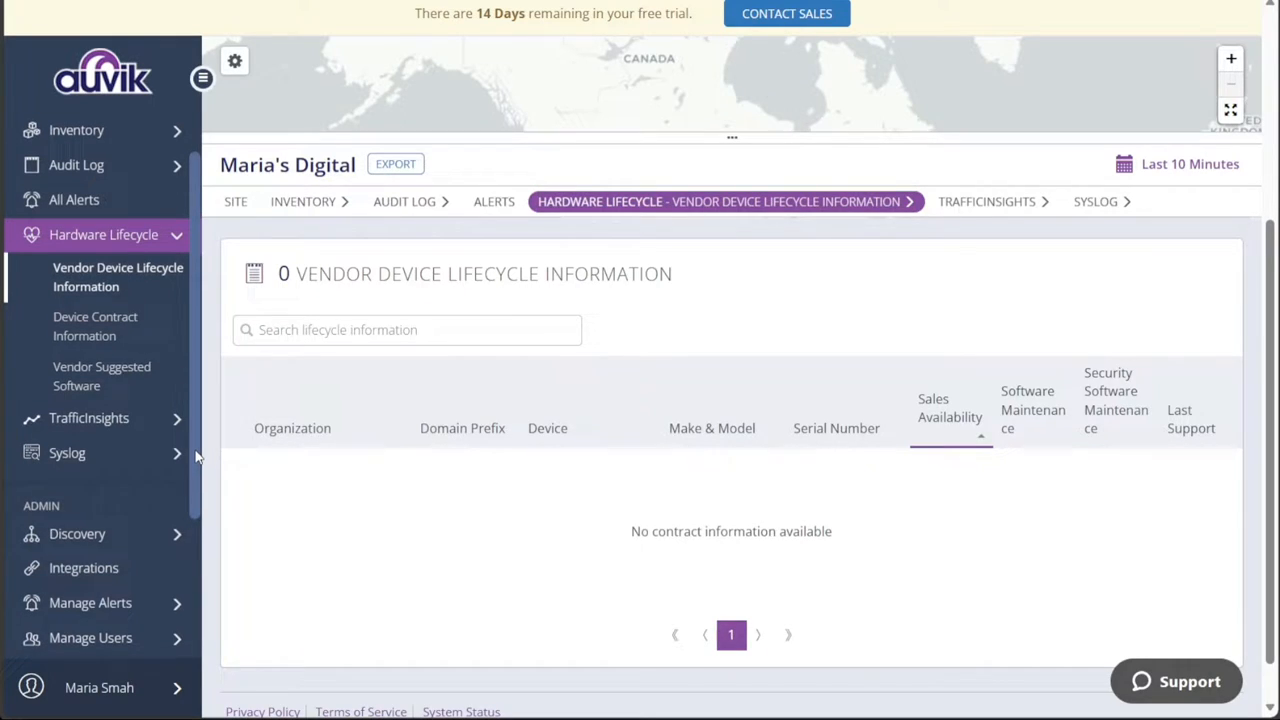
pyautogui.click(88, 418)
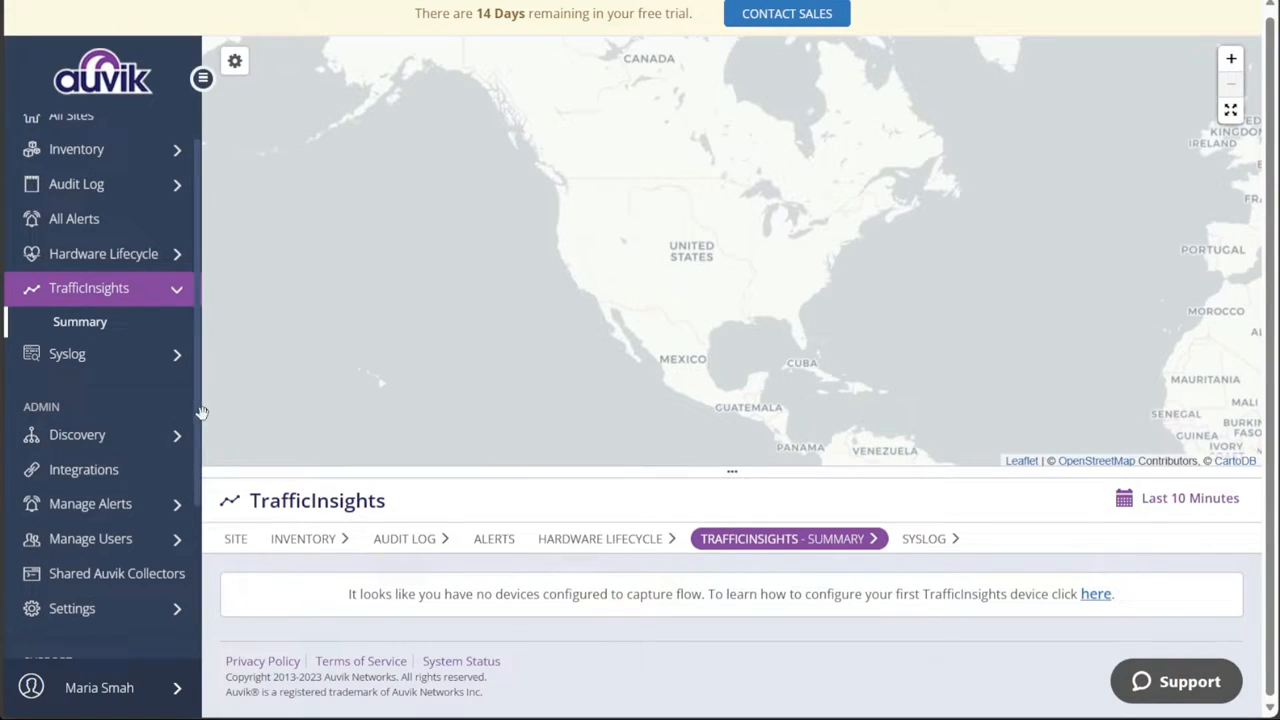
# View the empty Integrations overview.
pyautogui.scroll(-3)
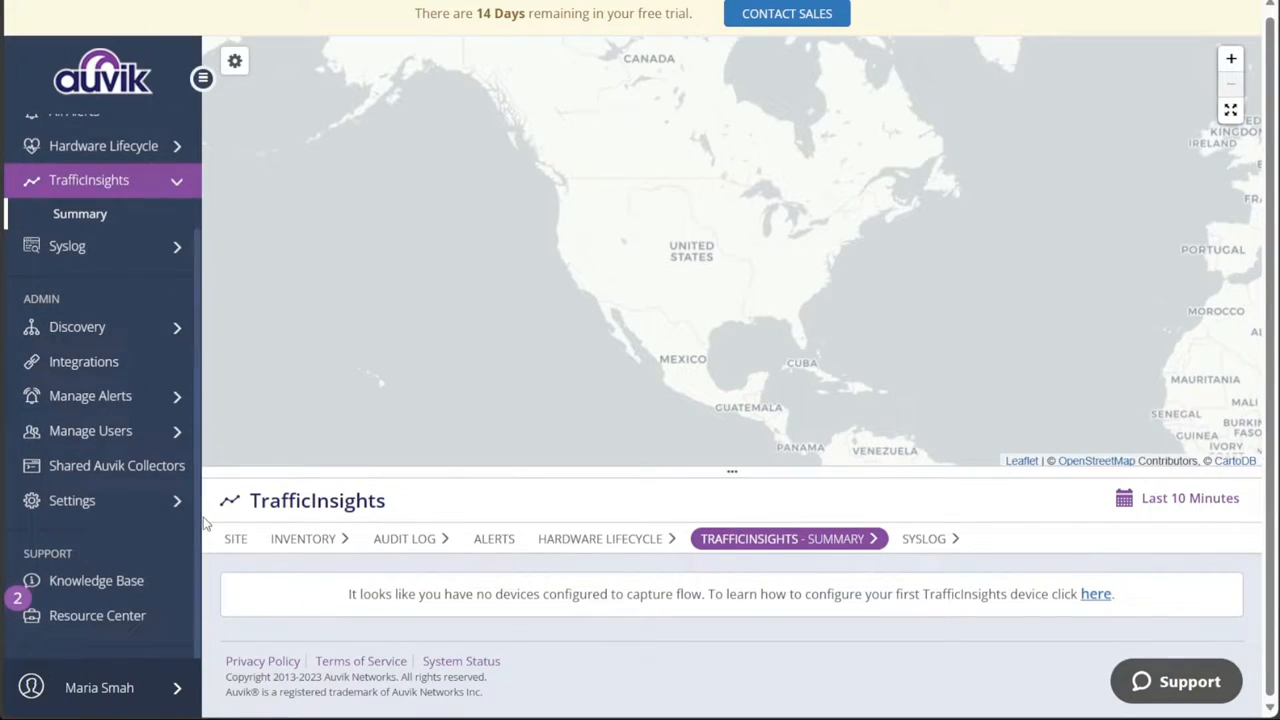
pyautogui.moveTo(202, 361)
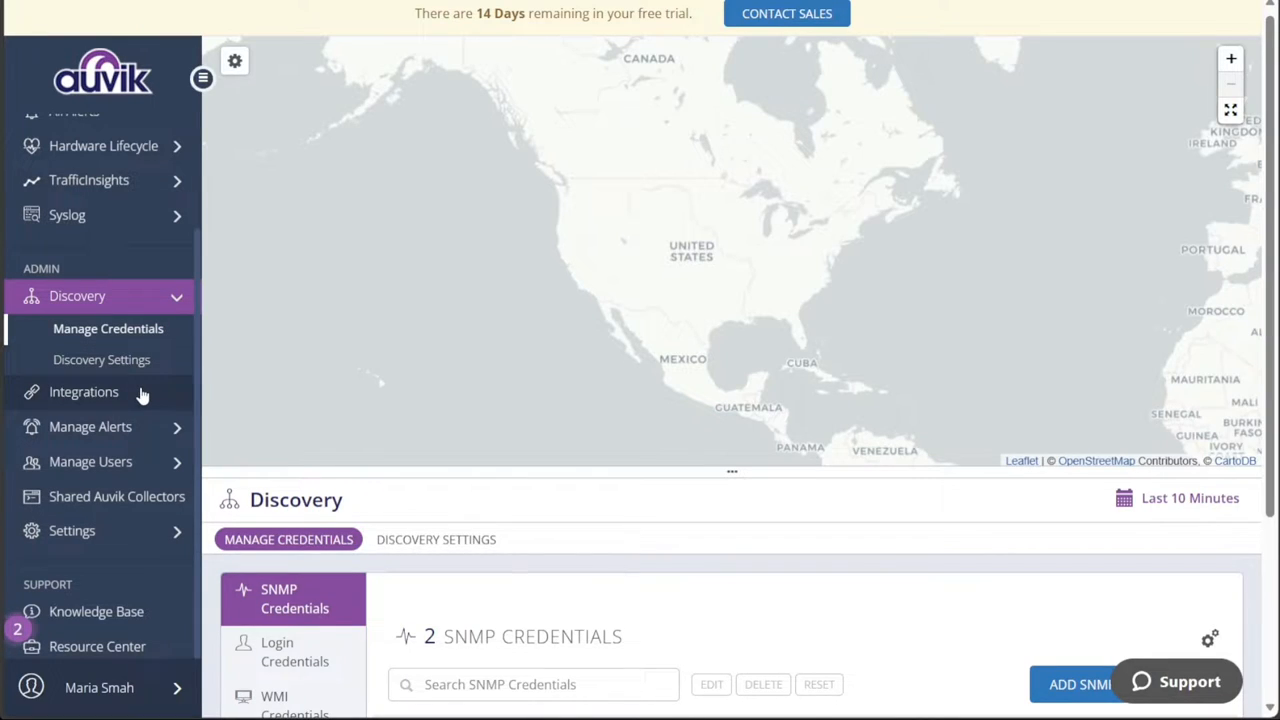
pyautogui.click(83, 391)
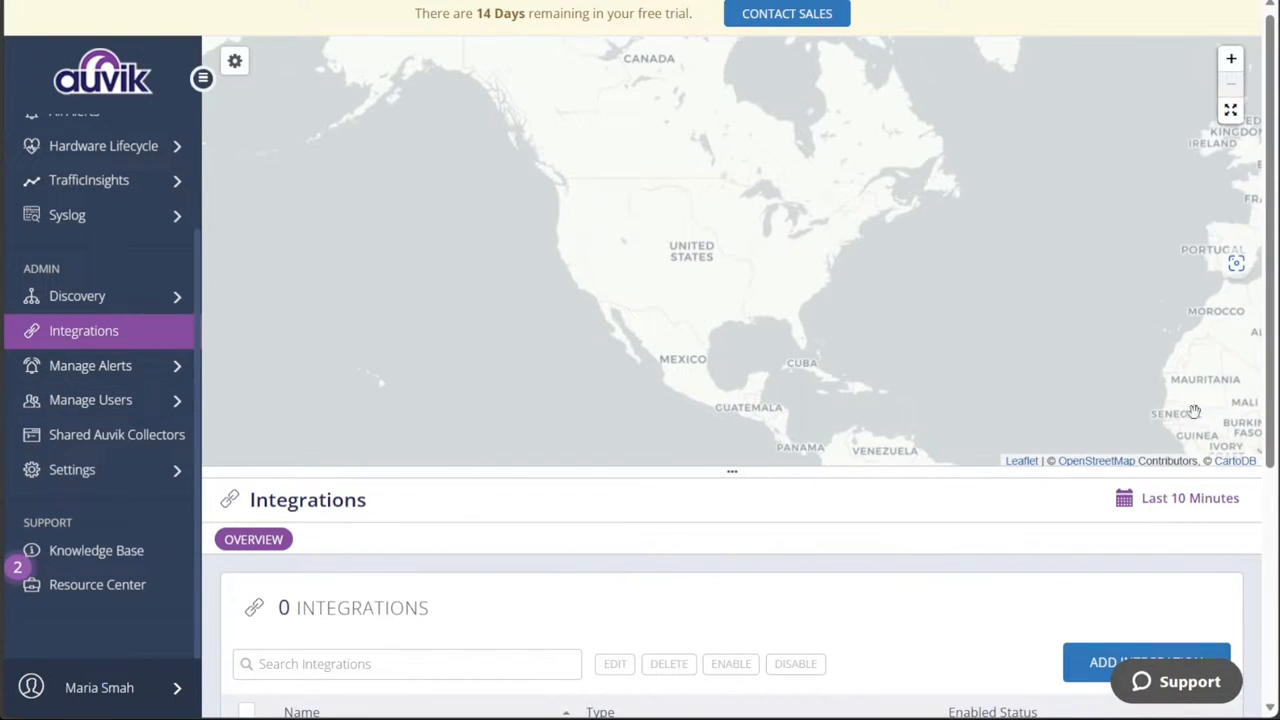
pyautogui.scroll(-3)
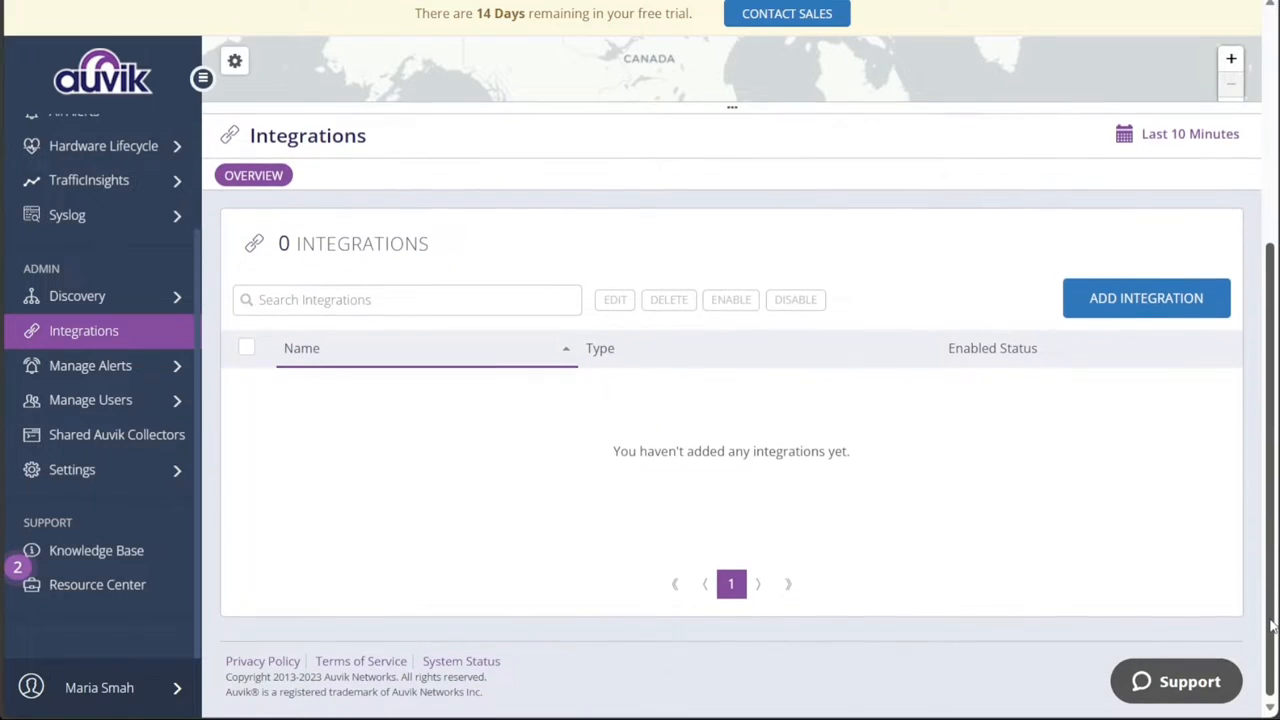
pyautogui.click(1146, 298)
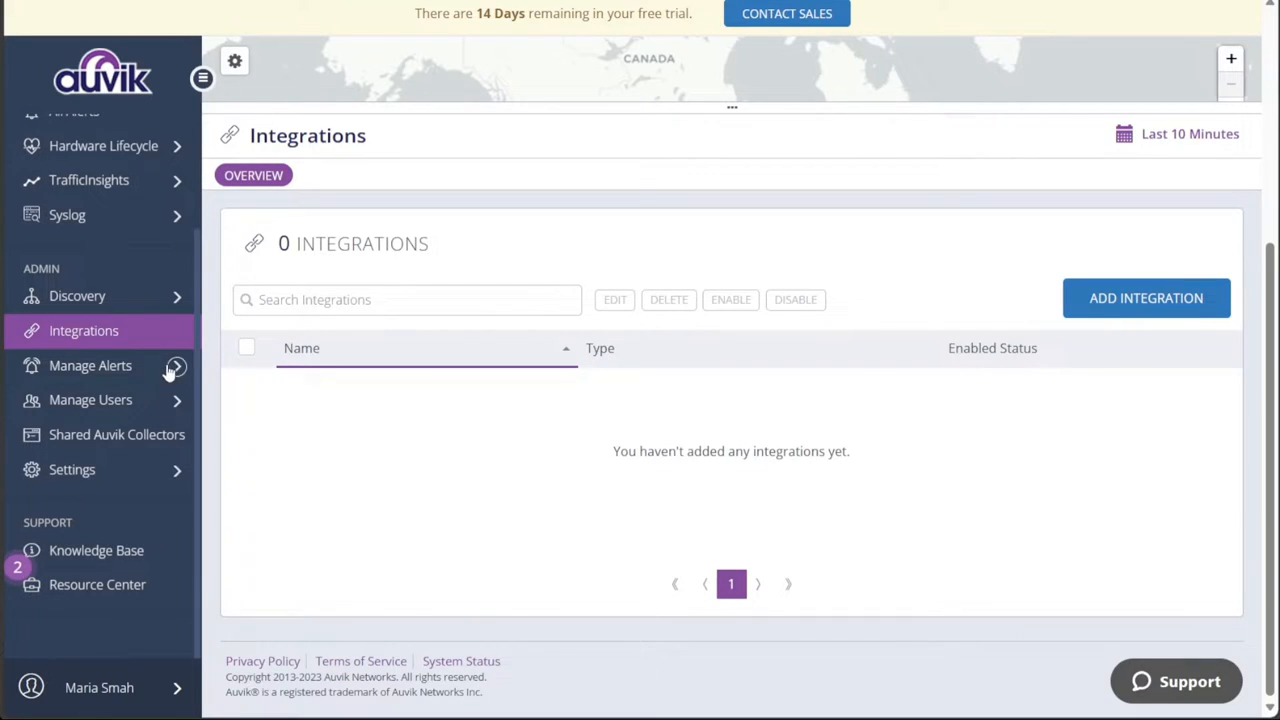
# Browse Manage Alerts and the one-user Users page, then return to organization Settings.
pyautogui.click(90, 365)
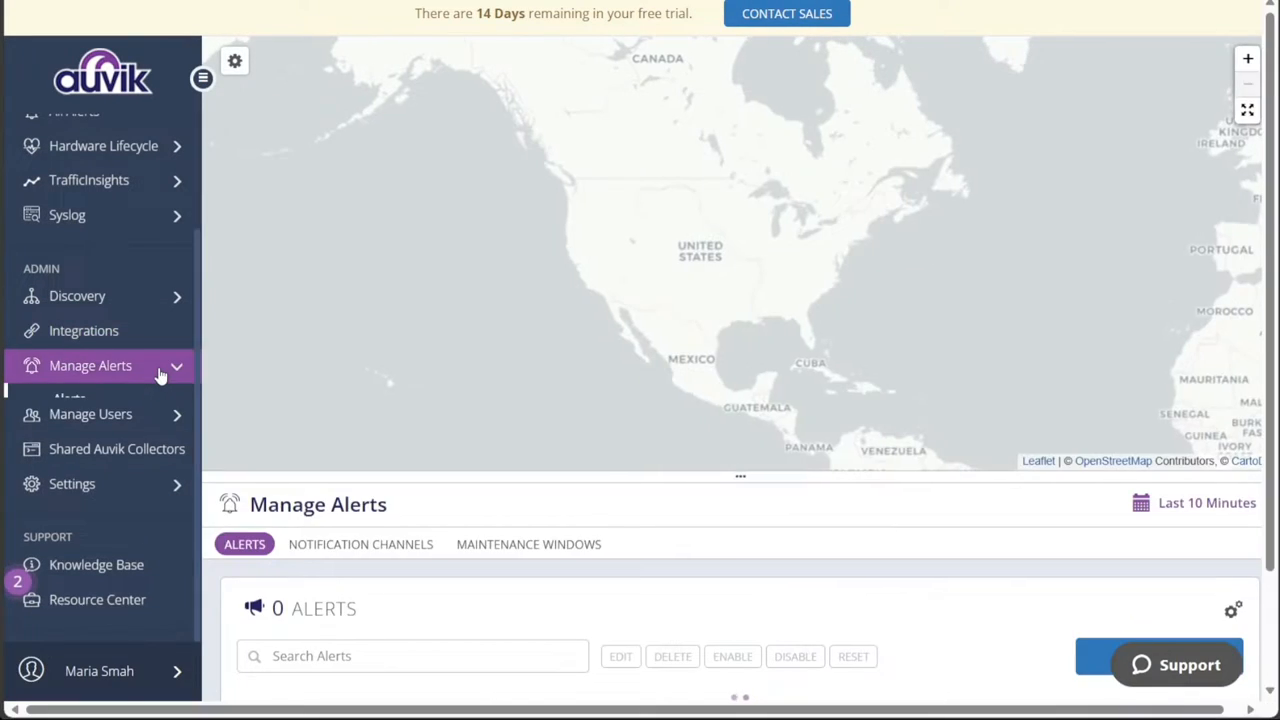
pyautogui.click(90, 365)
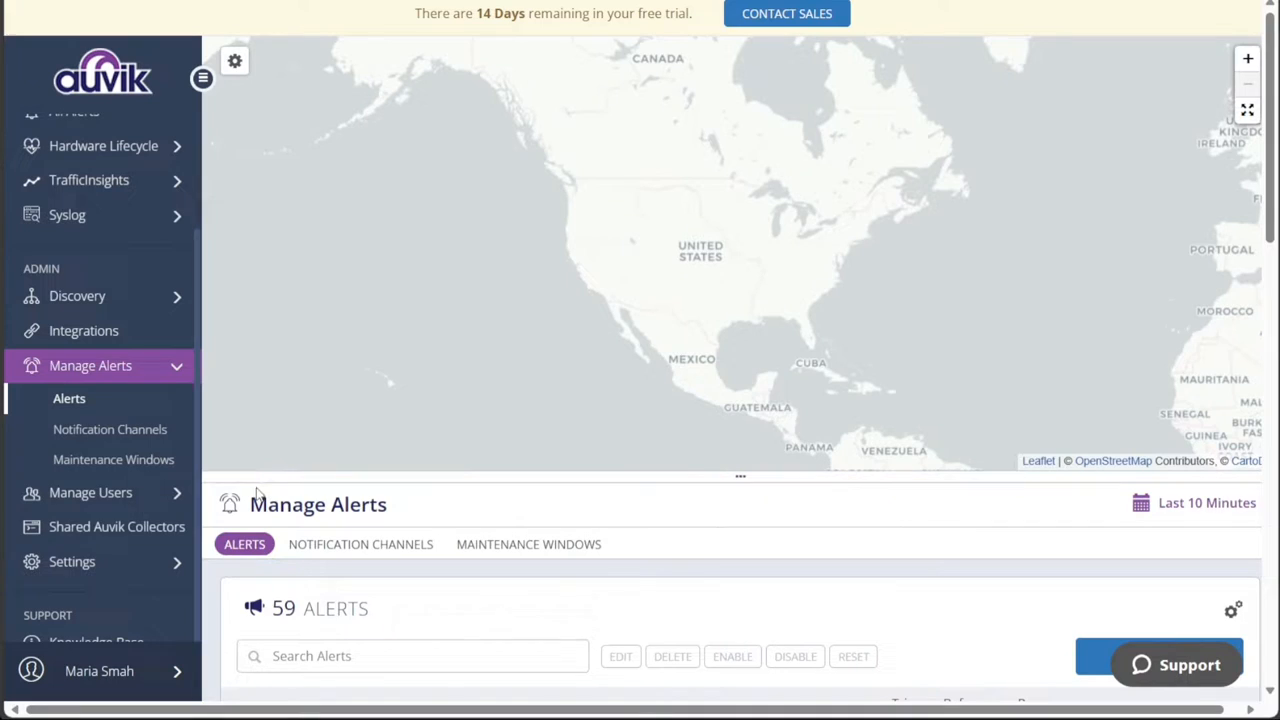
pyautogui.click(90, 492)
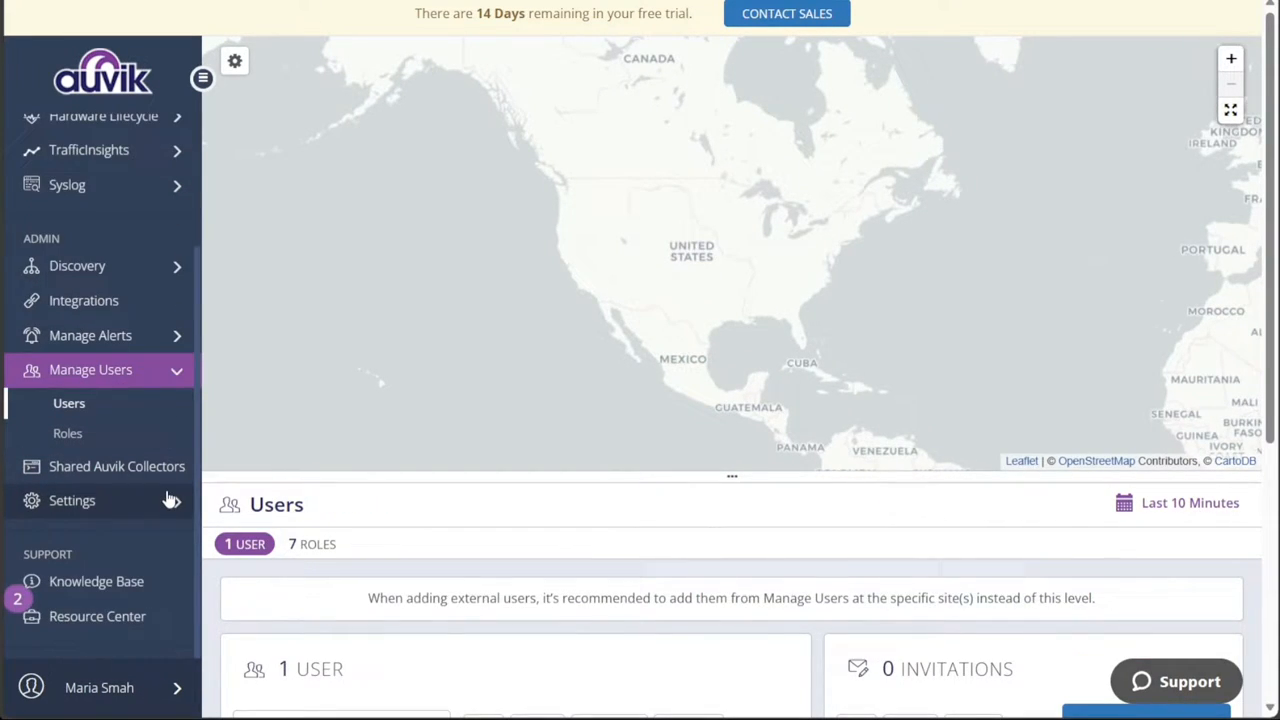
pyautogui.moveTo(200, 413)
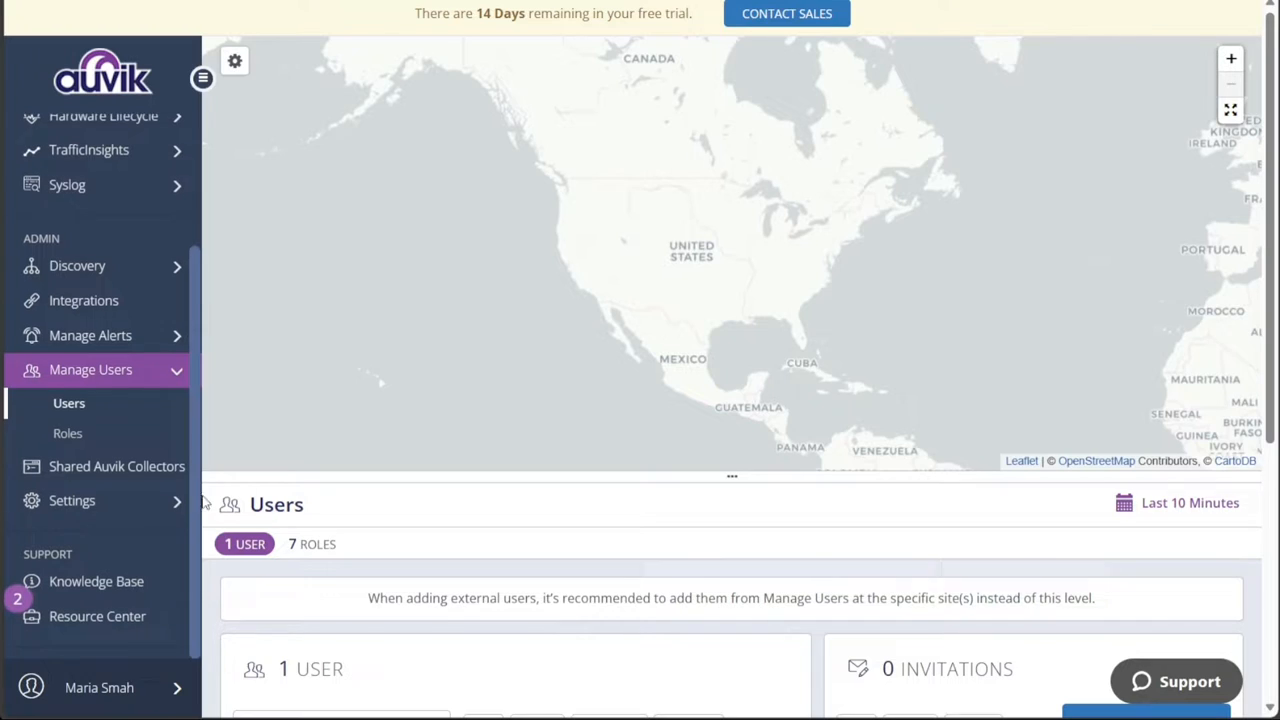
pyautogui.moveTo(148, 531)
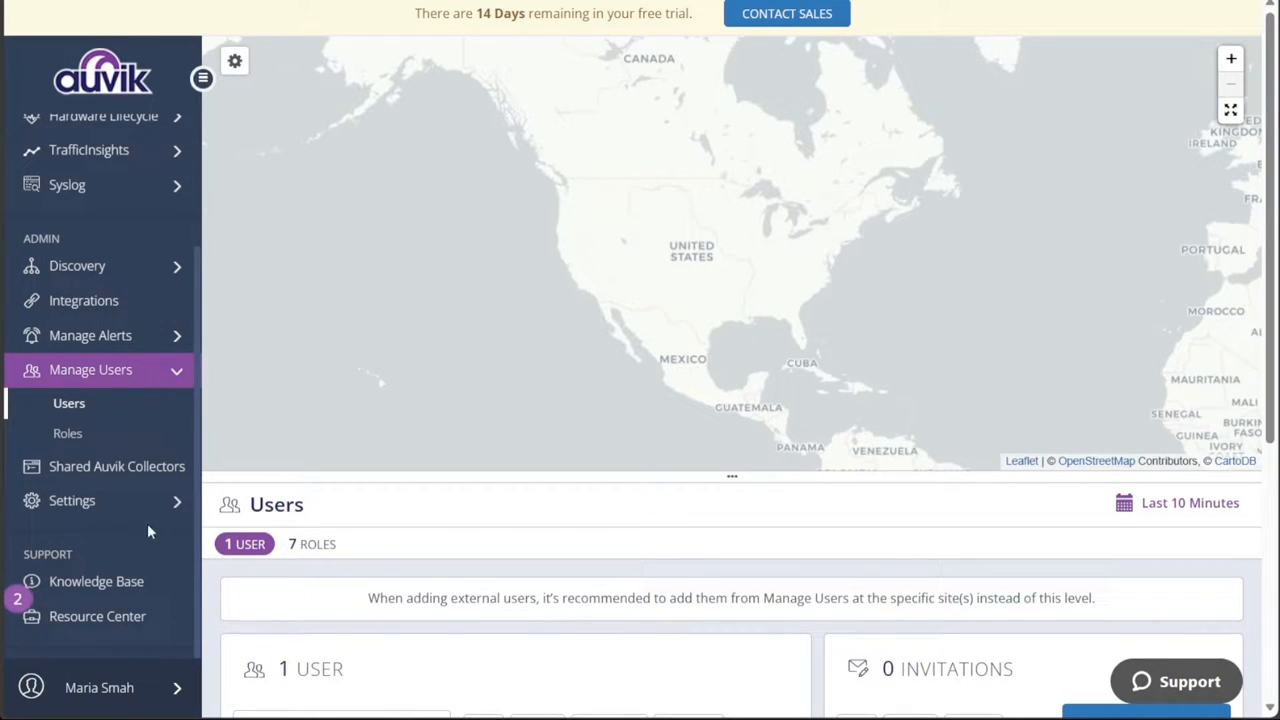
pyautogui.click(72, 500)
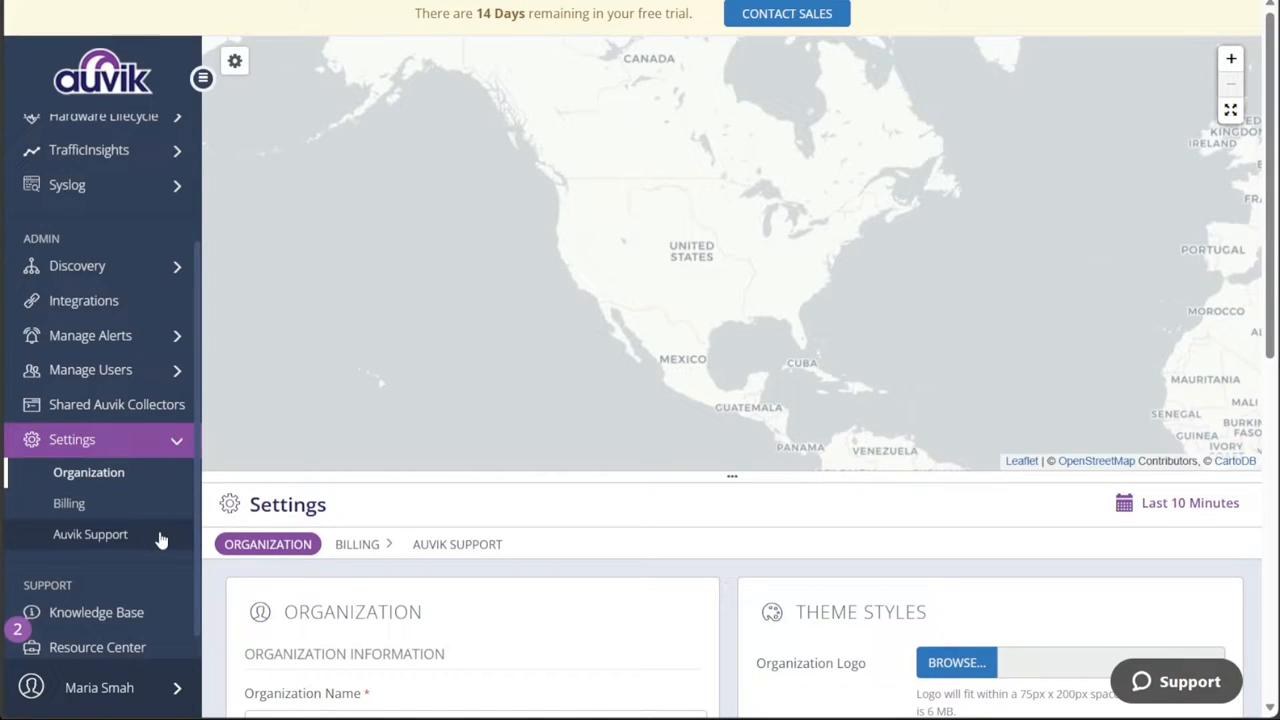
pyautogui.moveTo(90, 570)
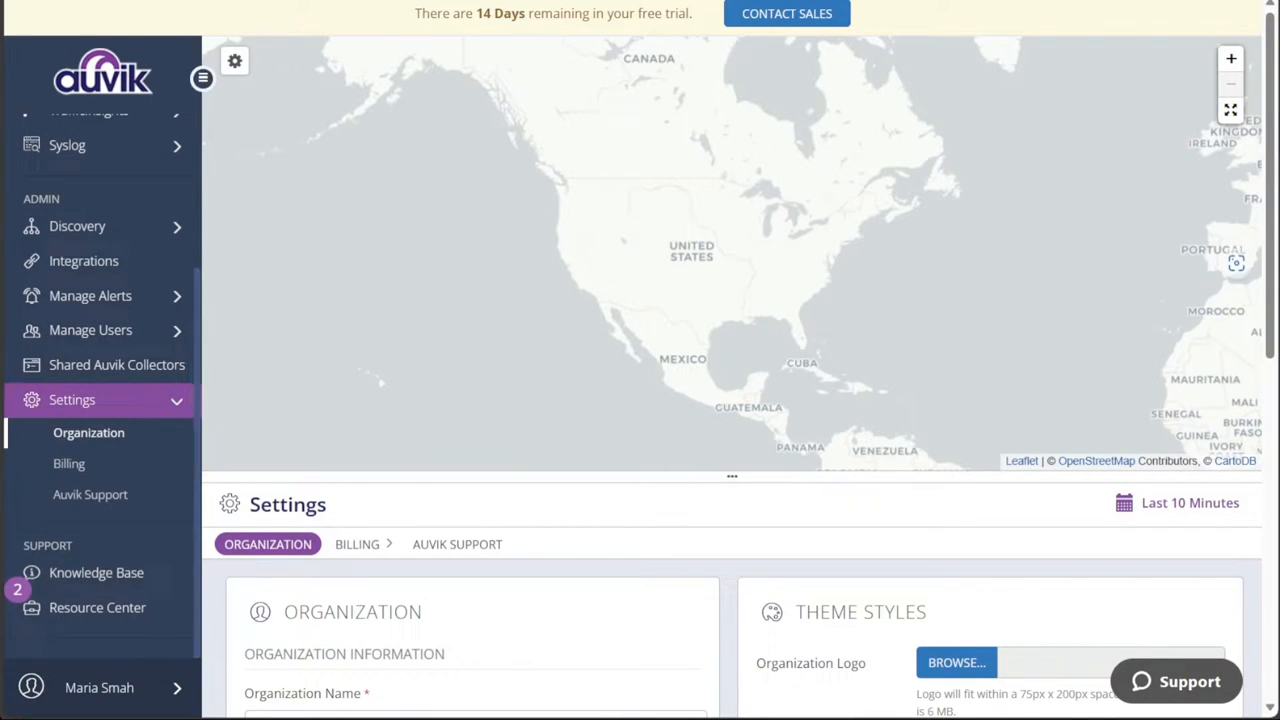
# Scroll the Organization settings page to reveal the billing and support sections.
pyautogui.scroll(-3)
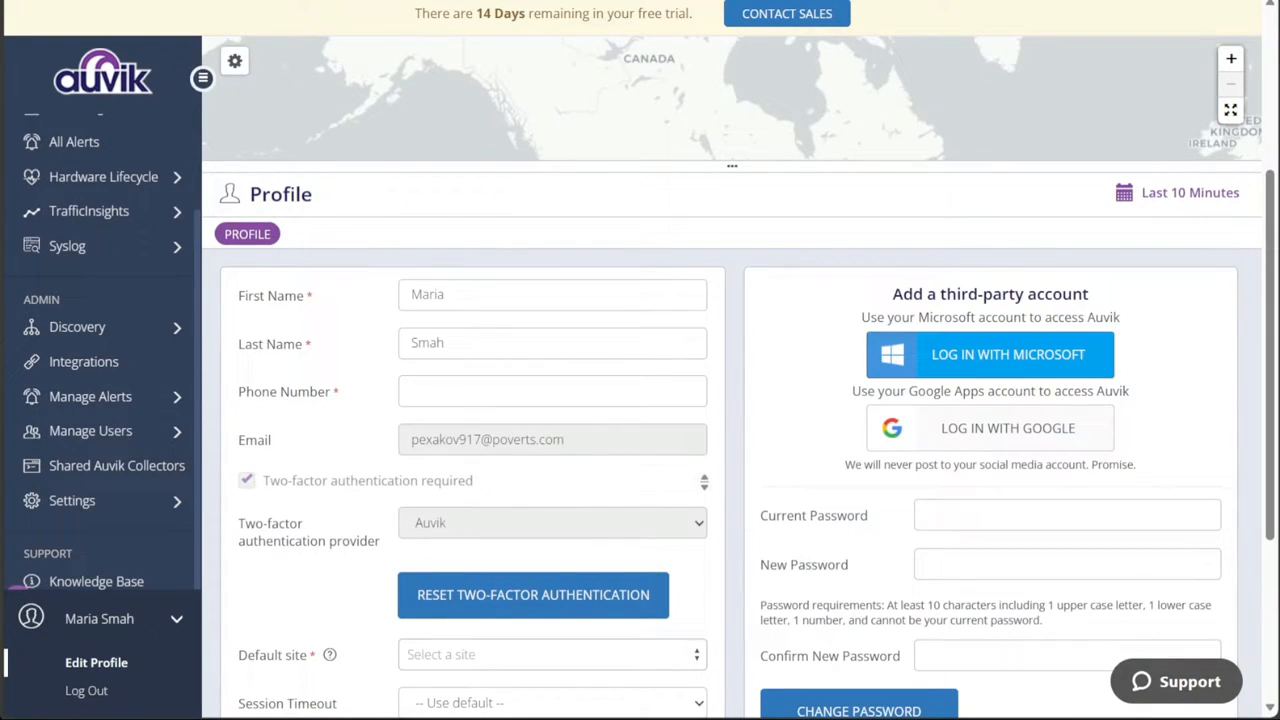
pyautogui.scroll(-3)
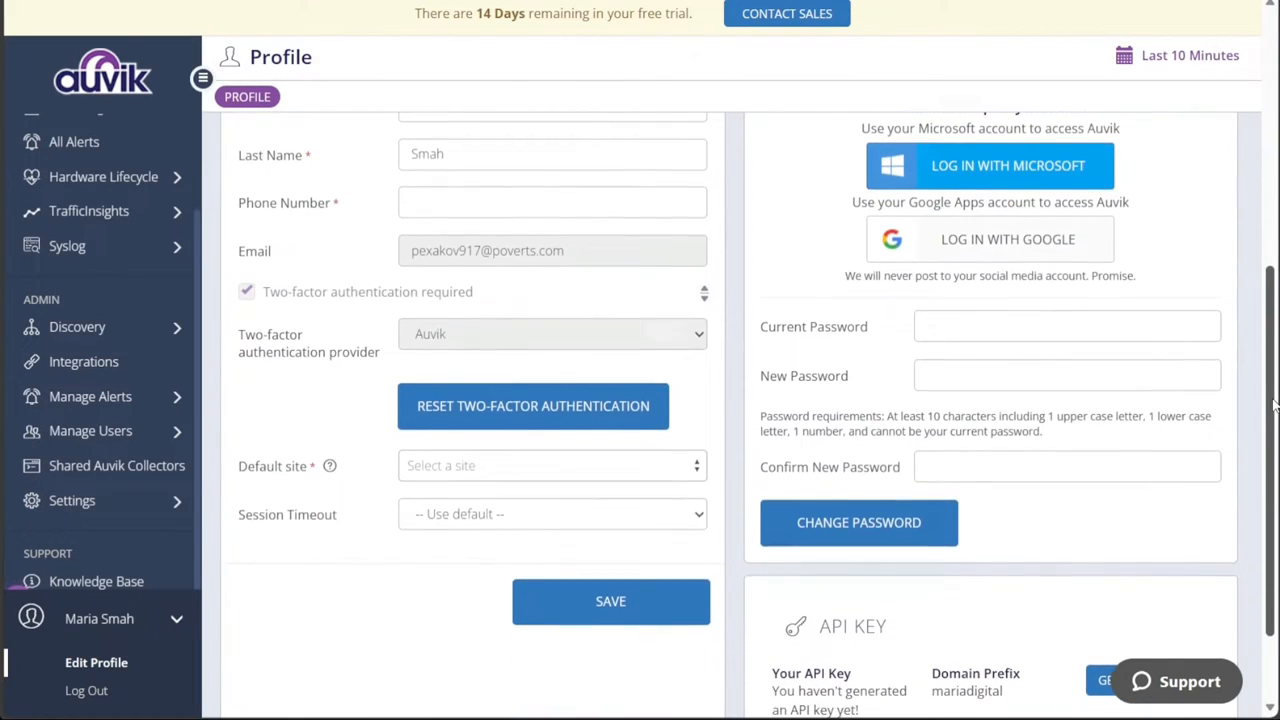
pyautogui.scroll(-3)
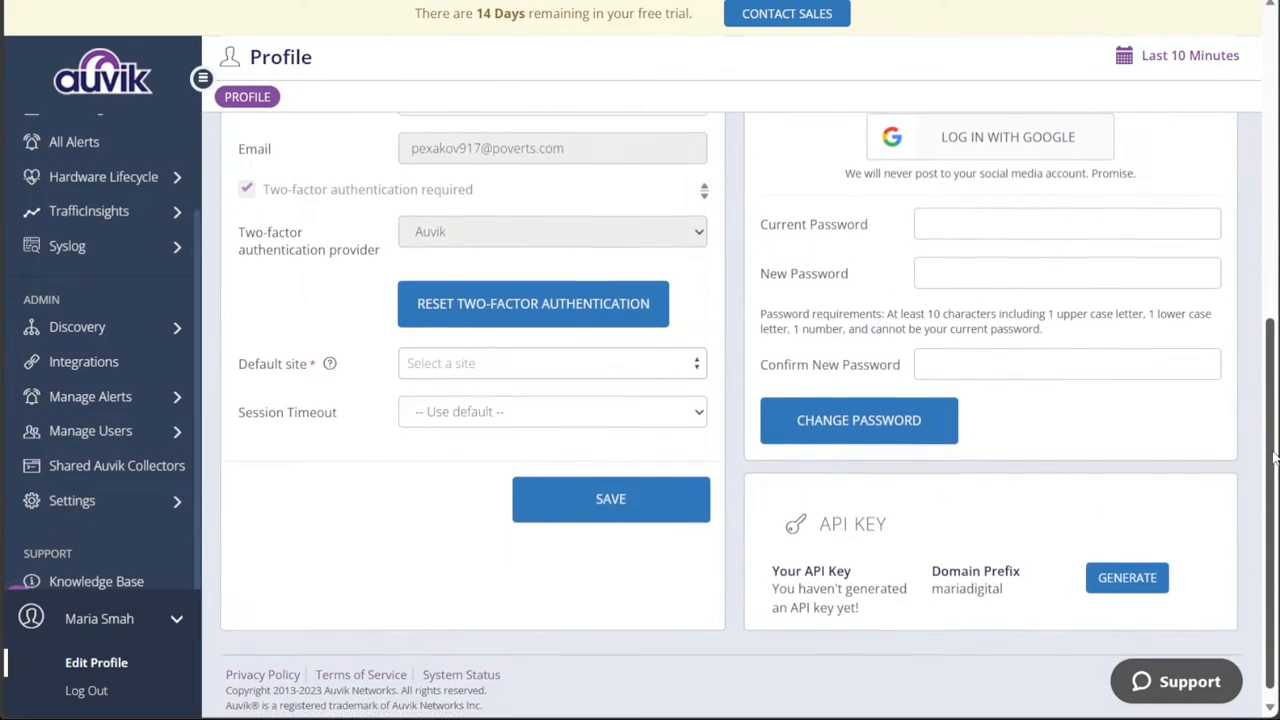
pyautogui.scroll(-3)
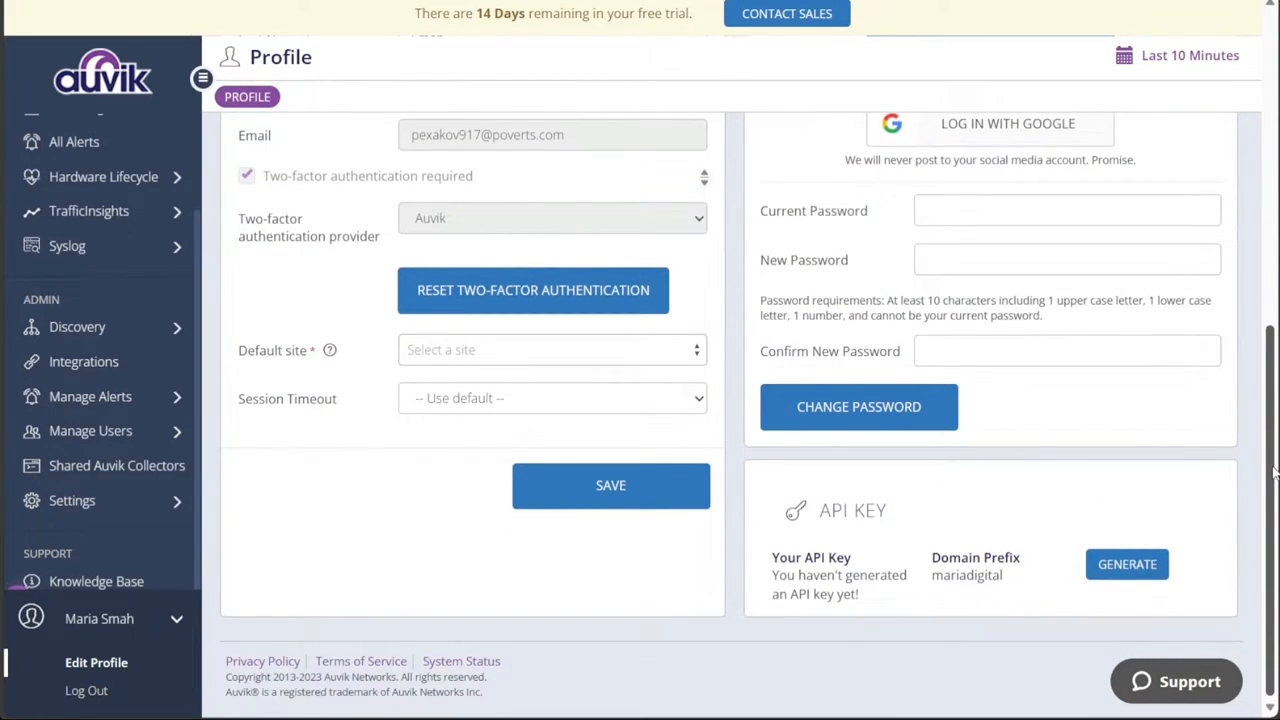
pyautogui.scroll(3)
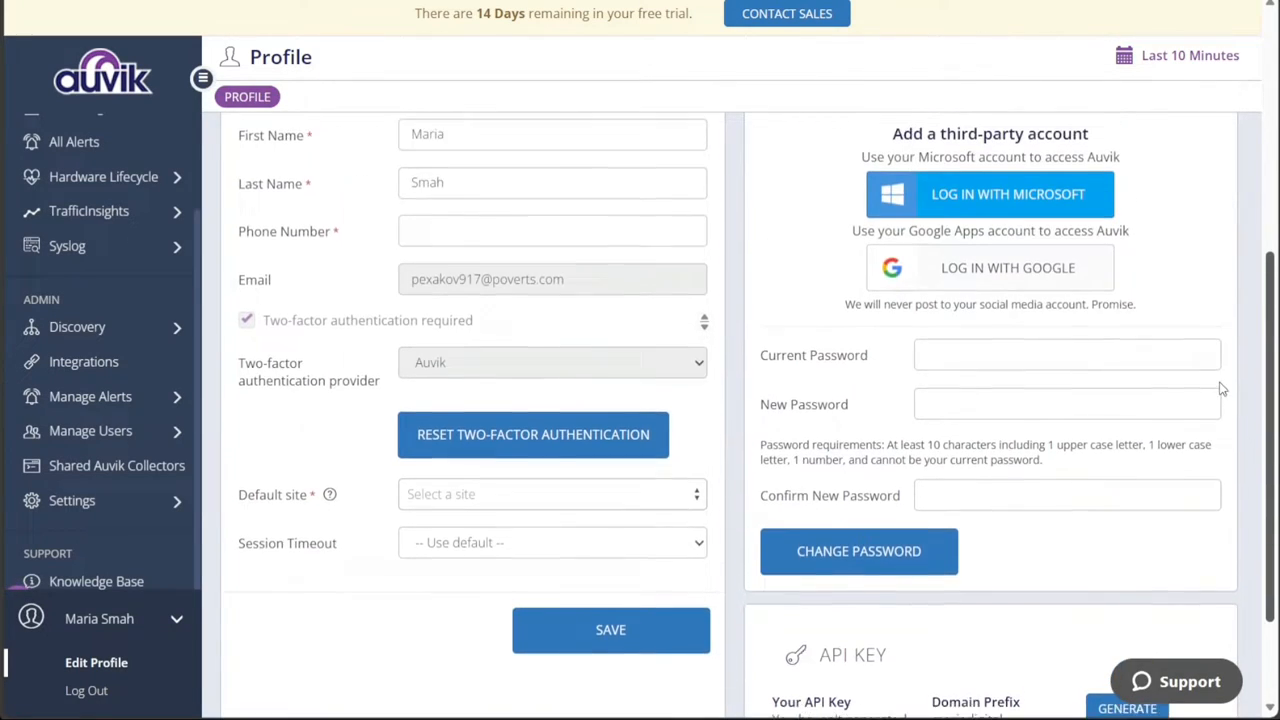
pyautogui.scroll(-3)
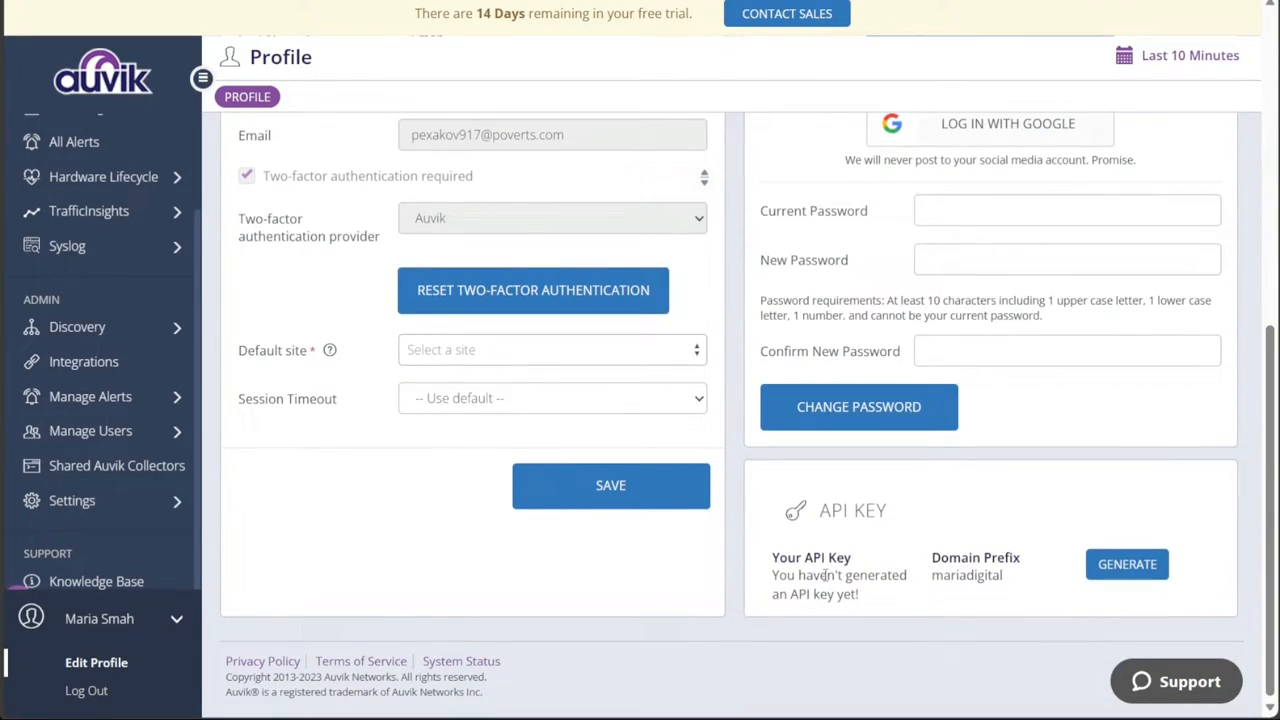
pyautogui.moveTo(657, 425)
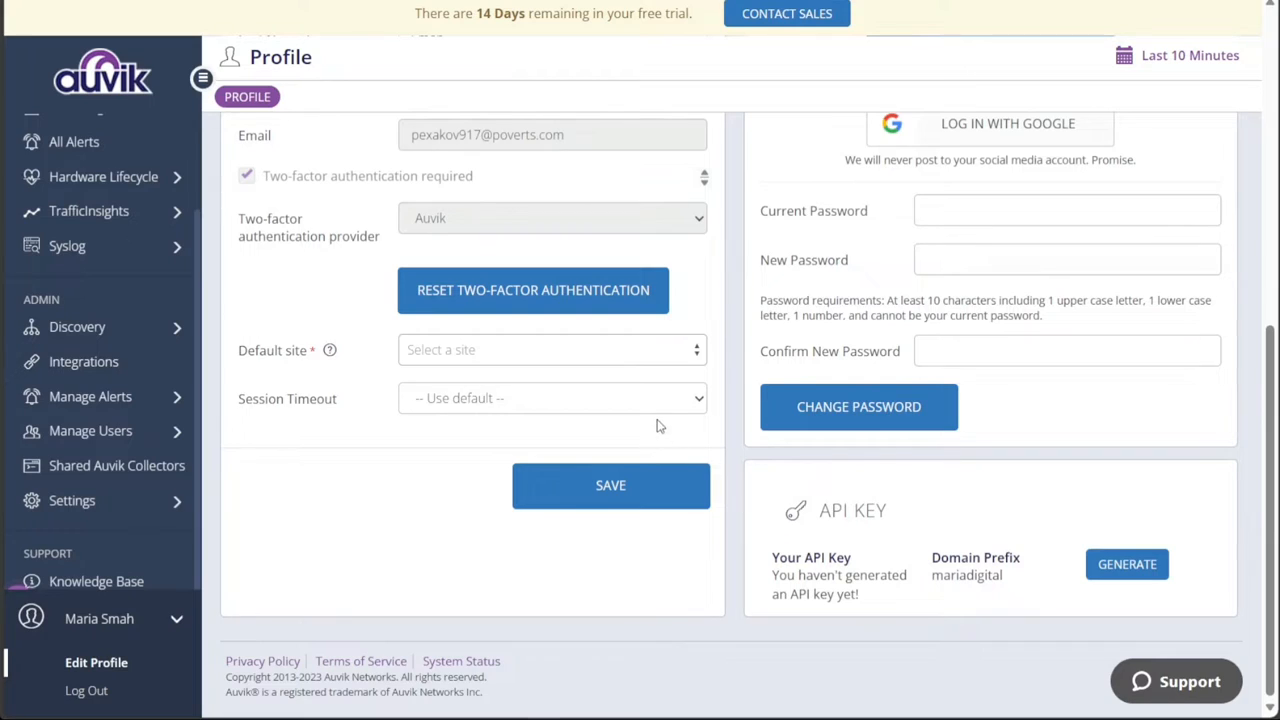
pyautogui.moveTo(927, 236)
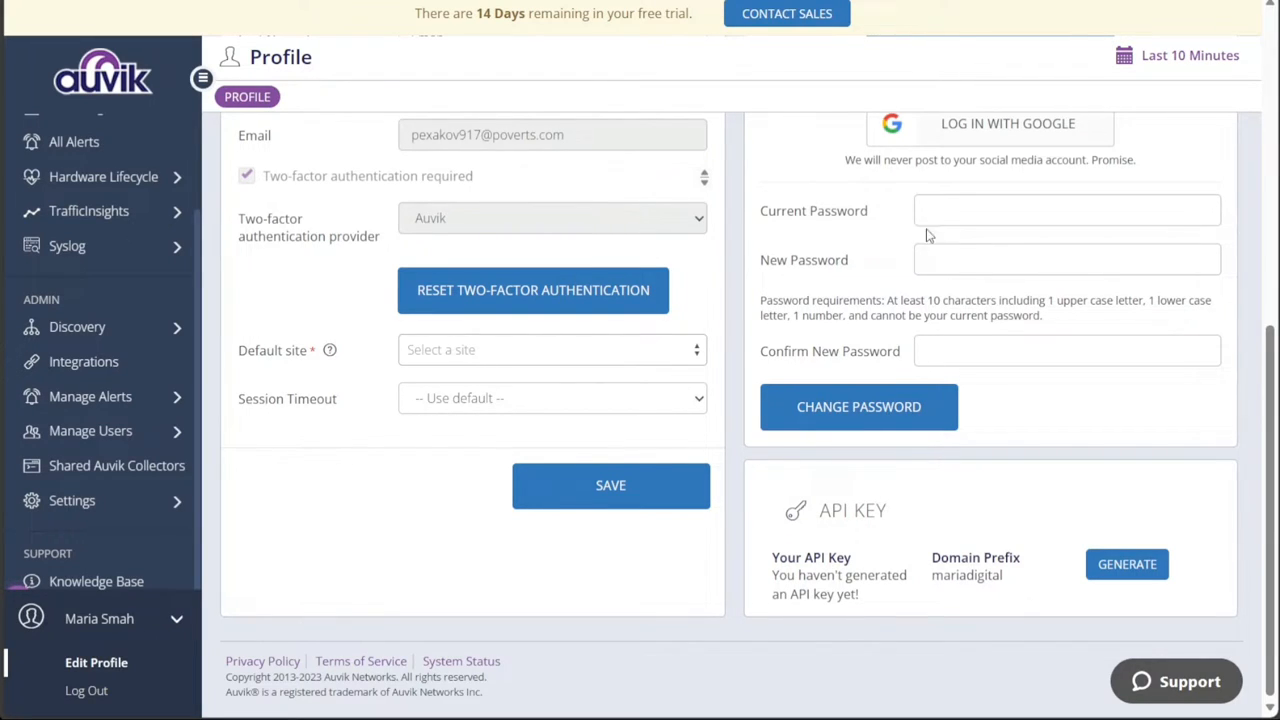
pyautogui.moveTo(1270, 445)
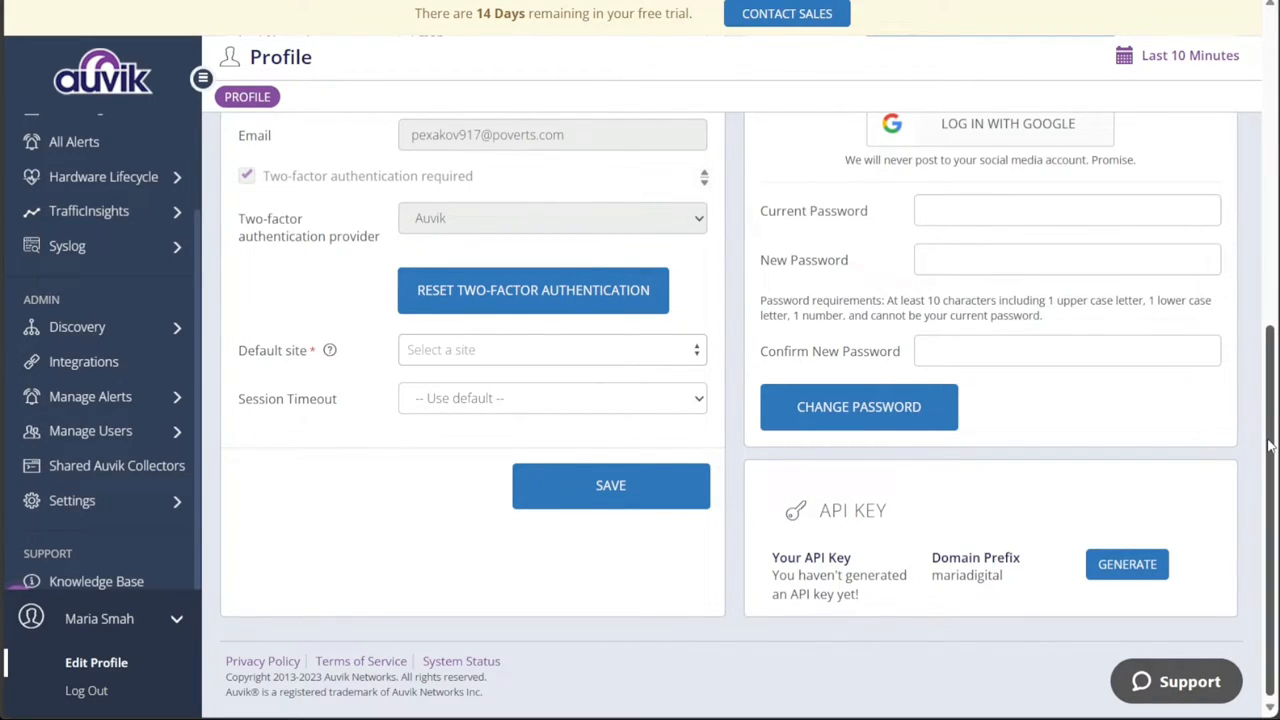
pyautogui.scroll(3)
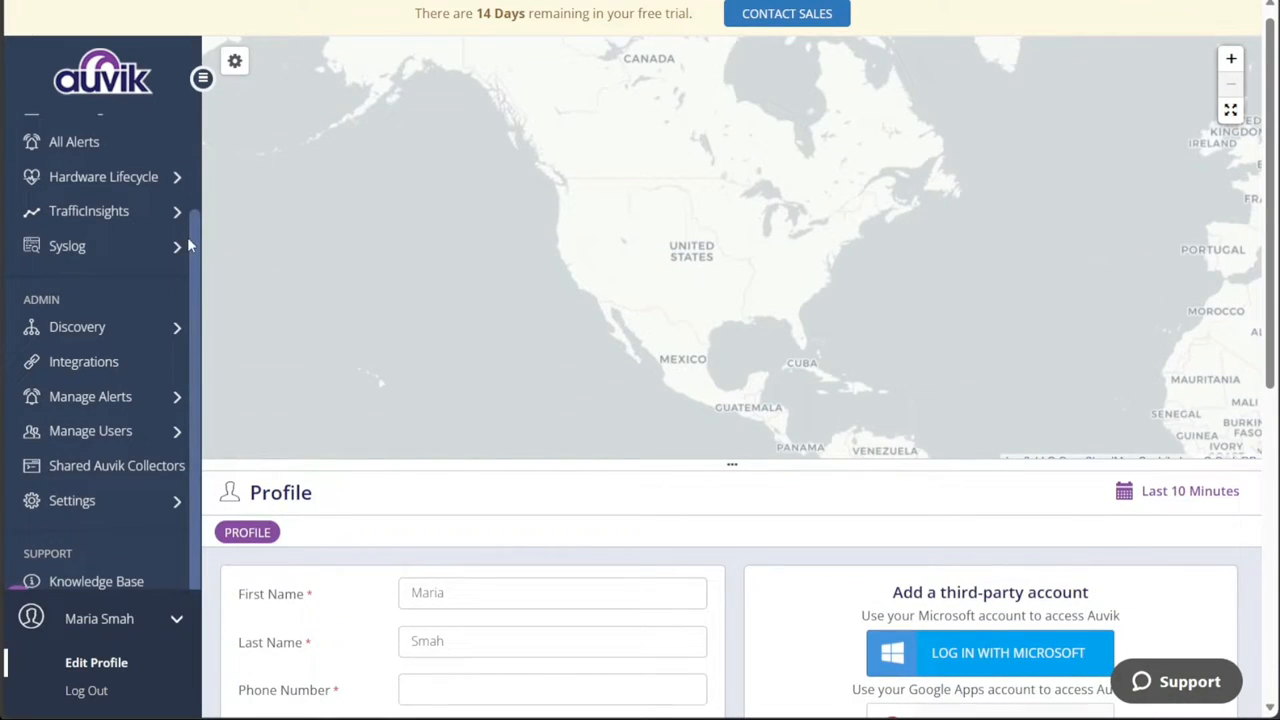
# Return to the All Sites overview for Maria's Digital, still listing 0 sites.
pyautogui.scroll(3)
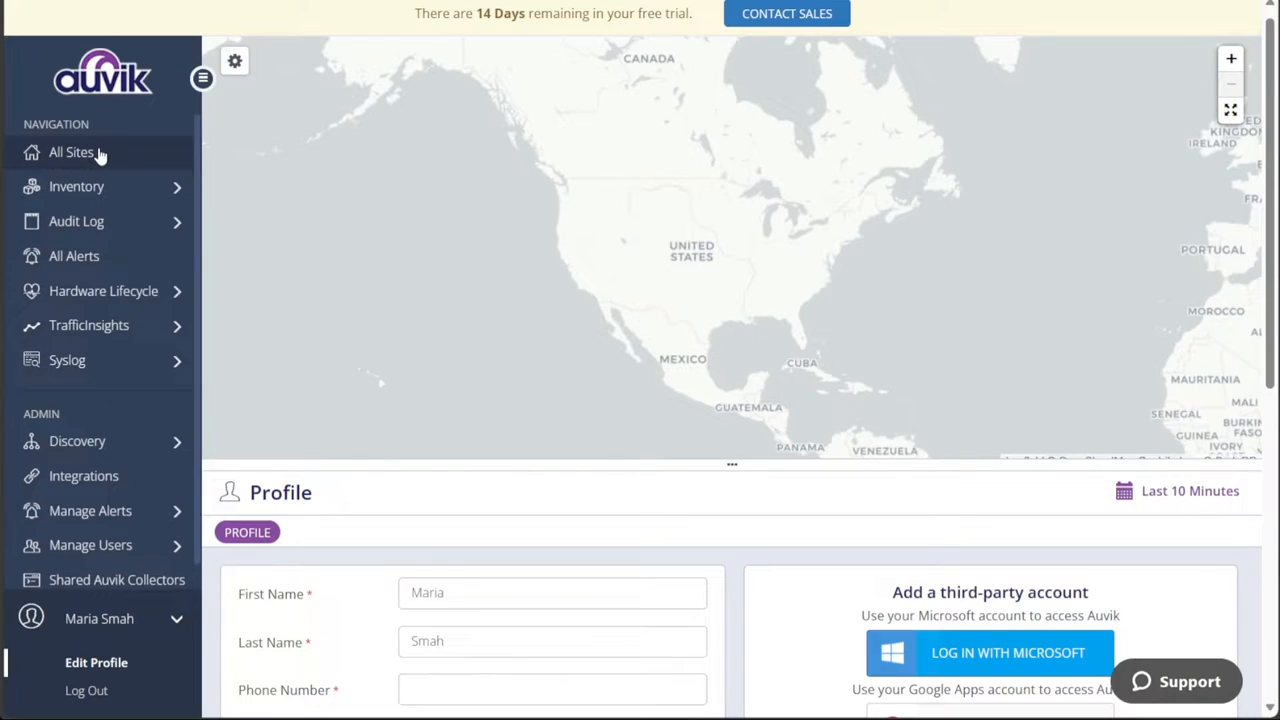
pyautogui.click(71, 152)
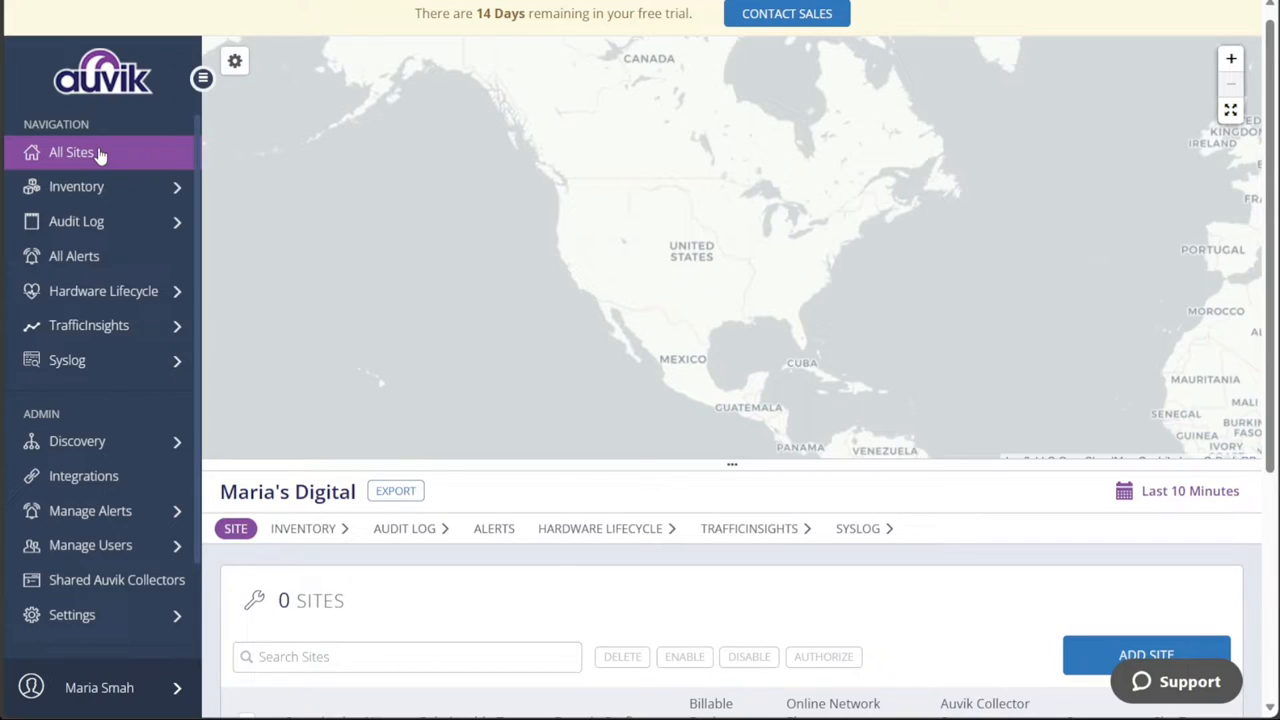
pyautogui.moveTo(205, 78)
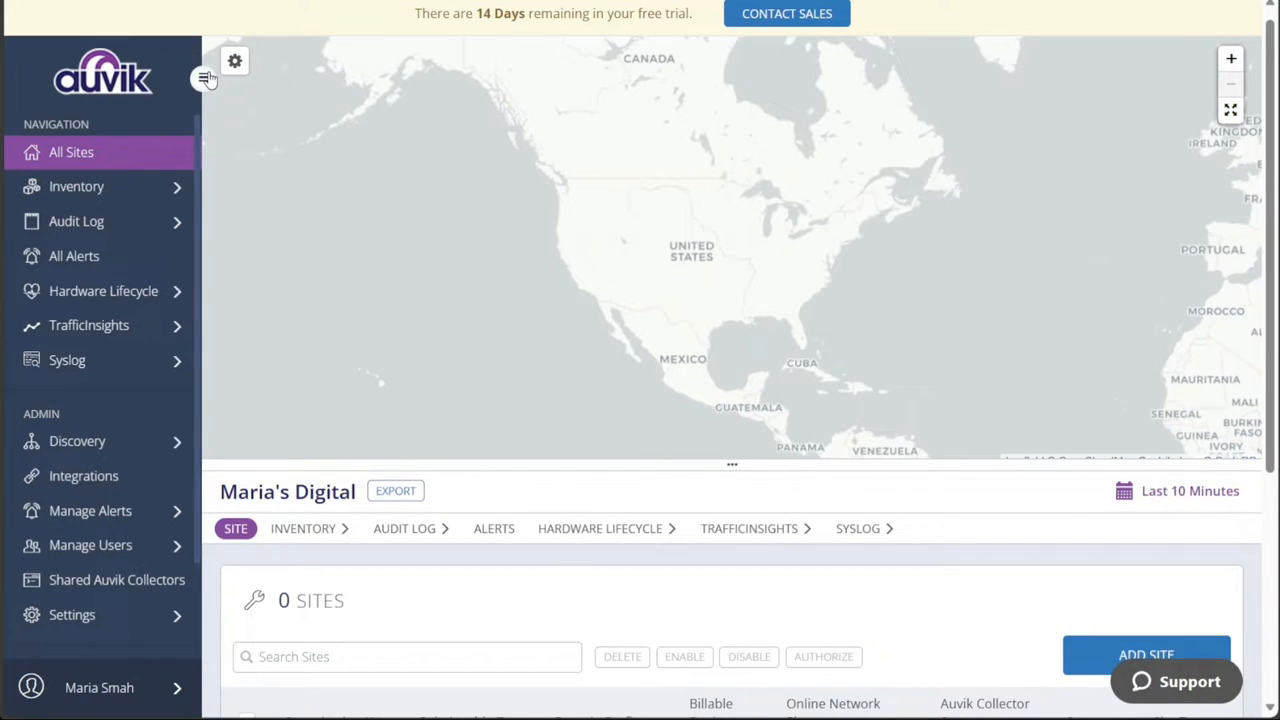
pyautogui.moveTo(203, 79)
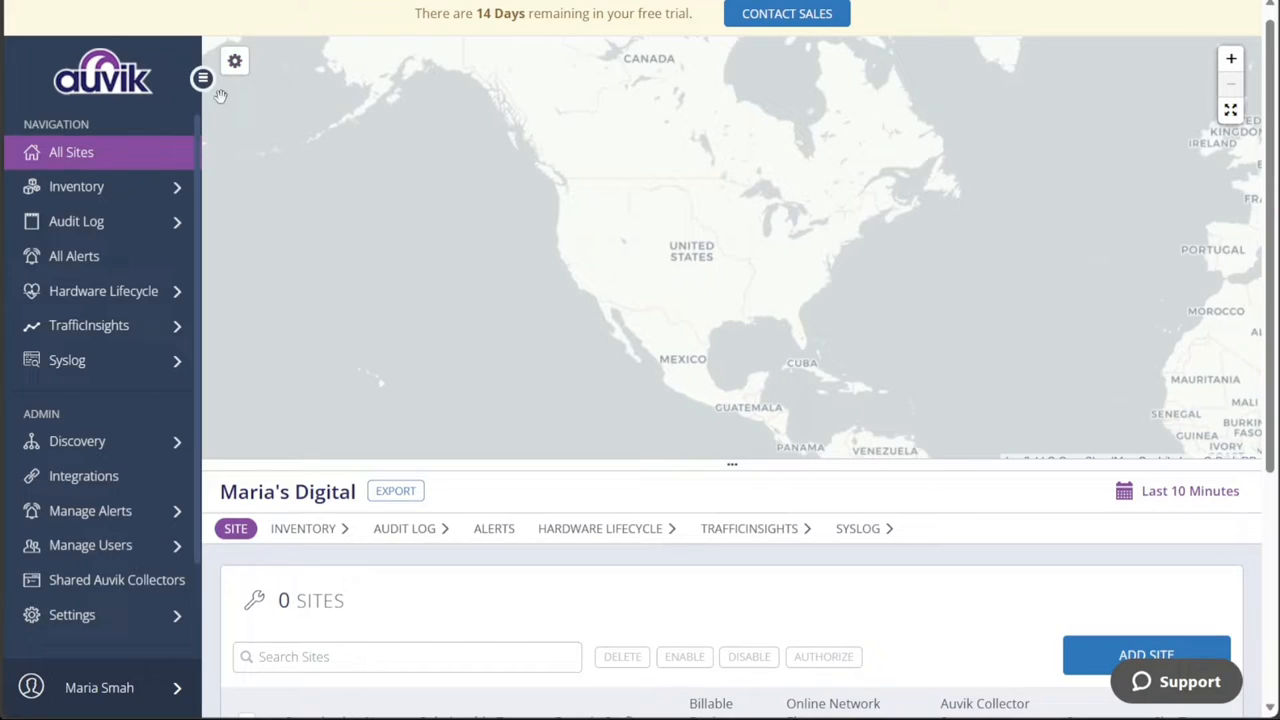
pyautogui.moveTo(221, 194)
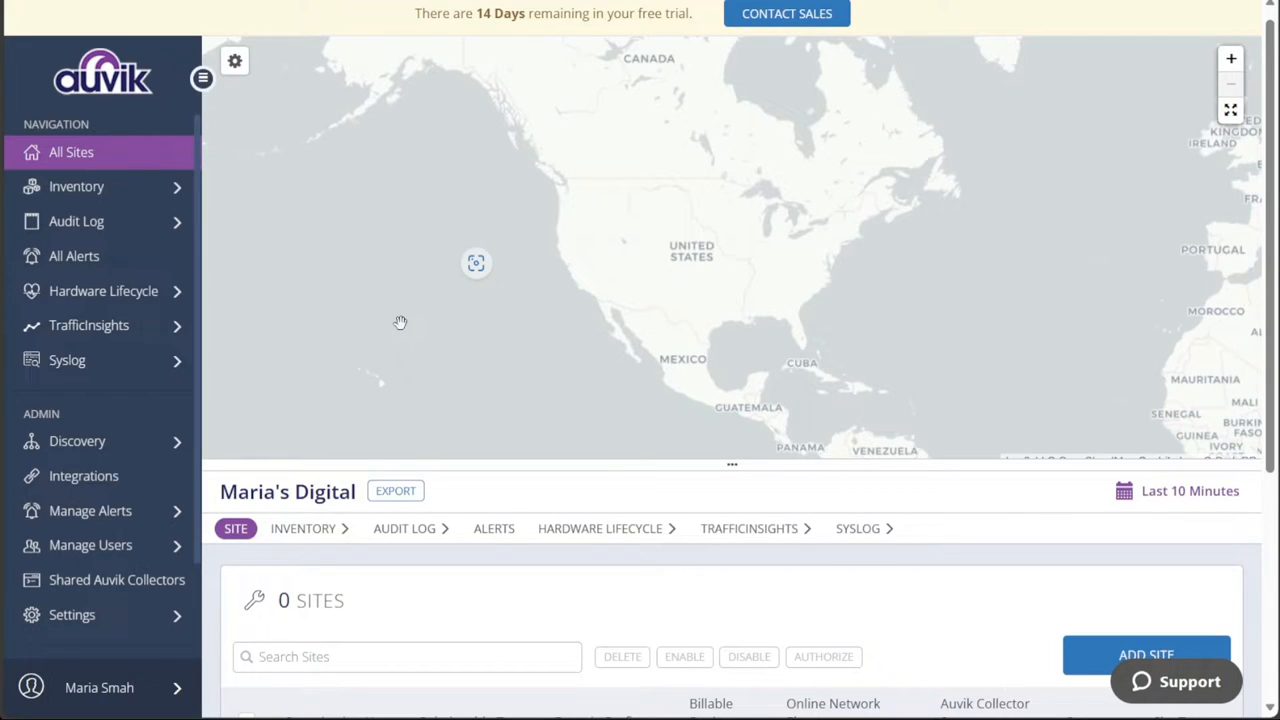
pyautogui.moveTo(270, 237)
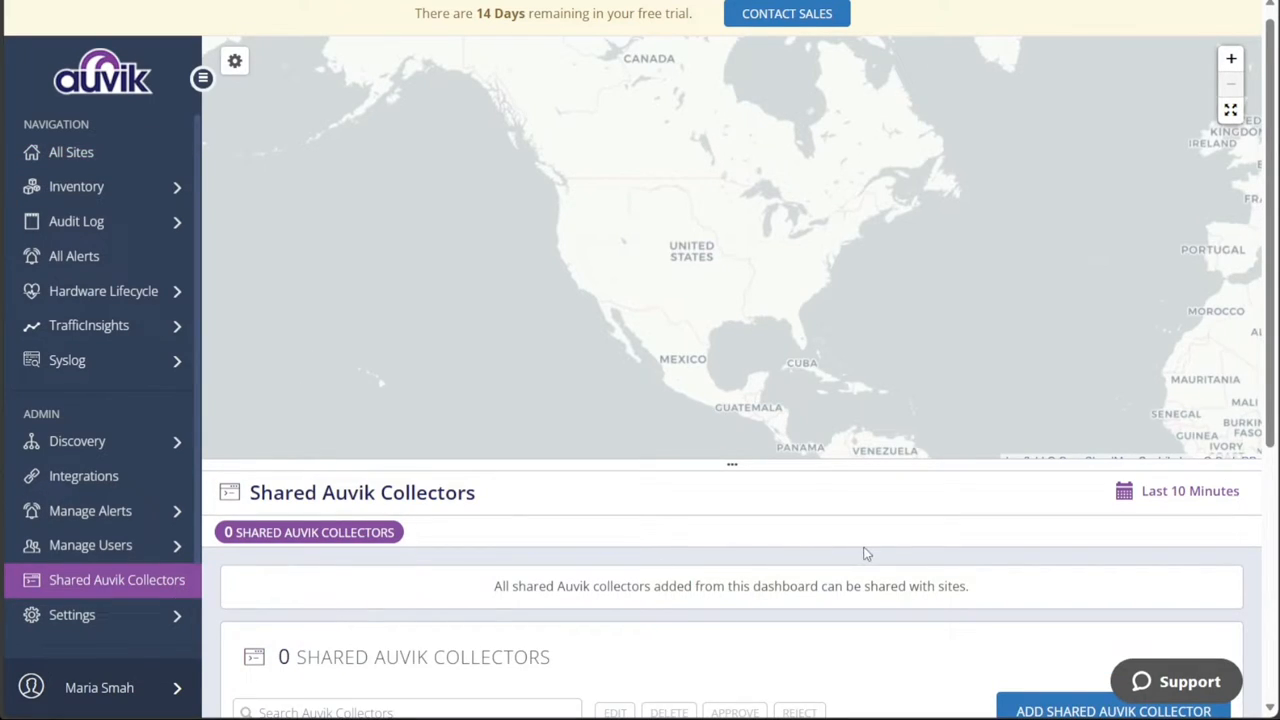
# Scroll the empty Shared Auvik Collectors page and start adding a shared collector.
pyautogui.scroll(-3)
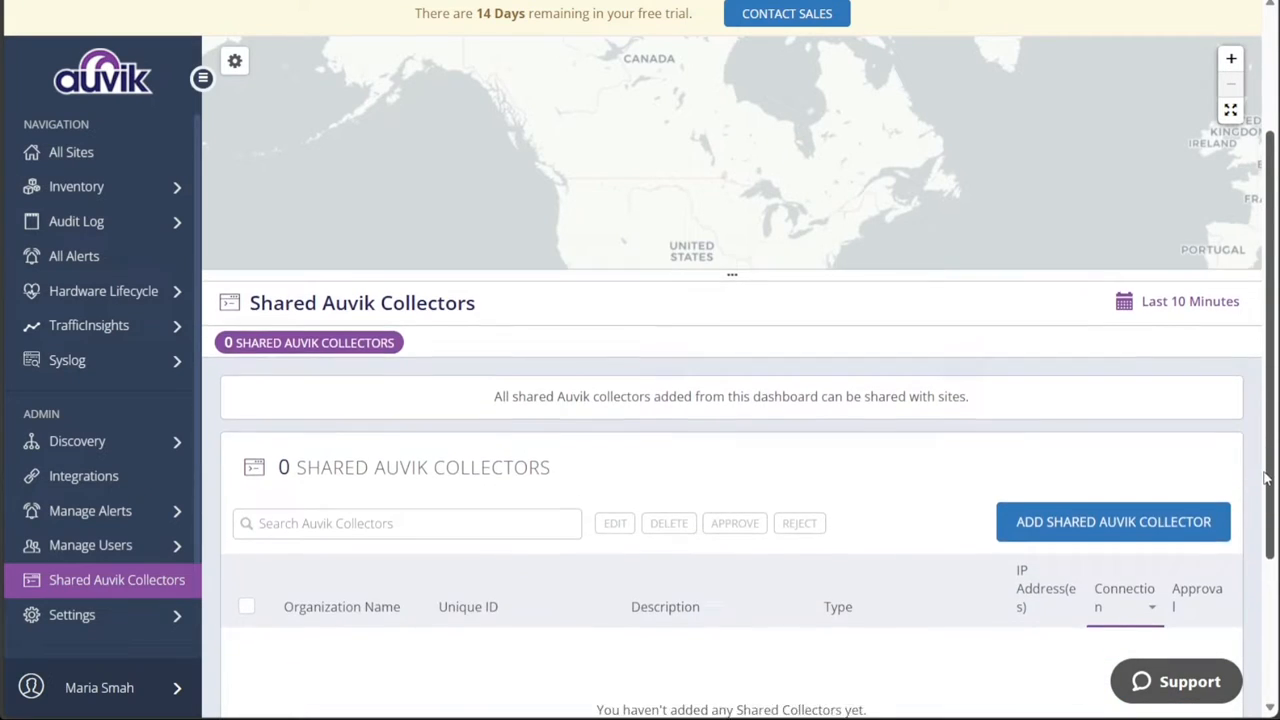
pyautogui.scroll(-3)
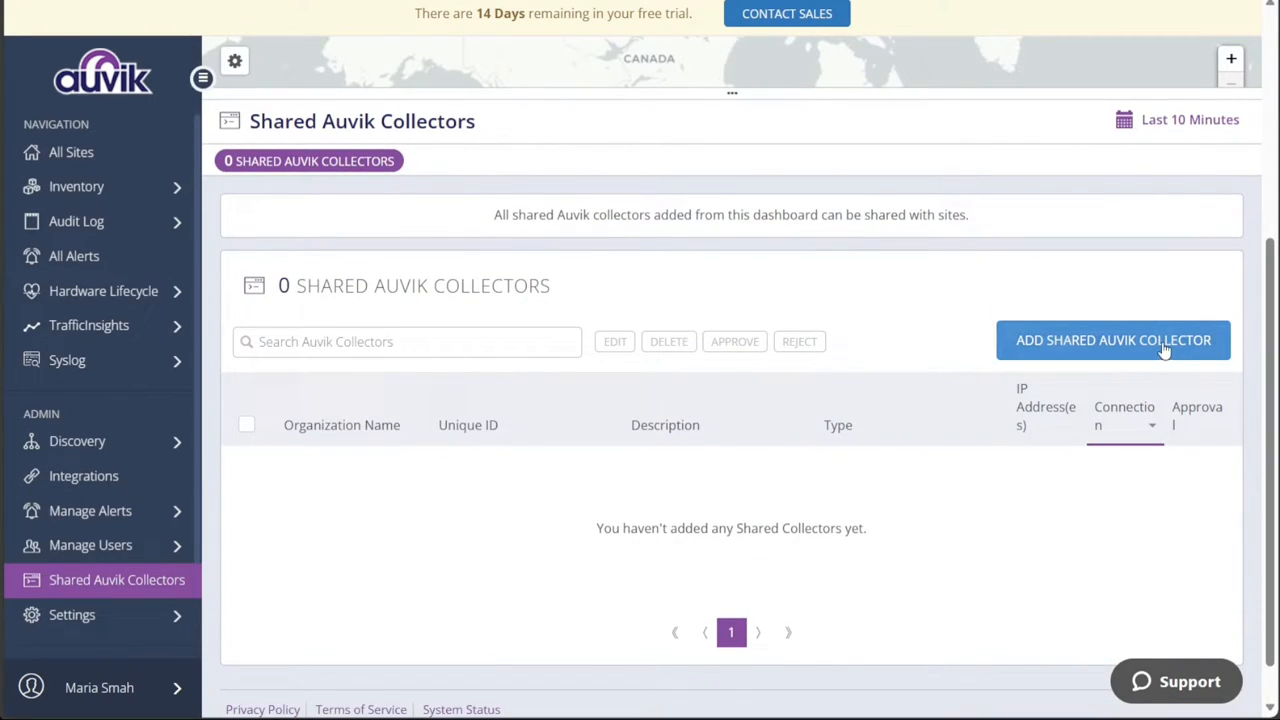
pyautogui.click(1113, 340)
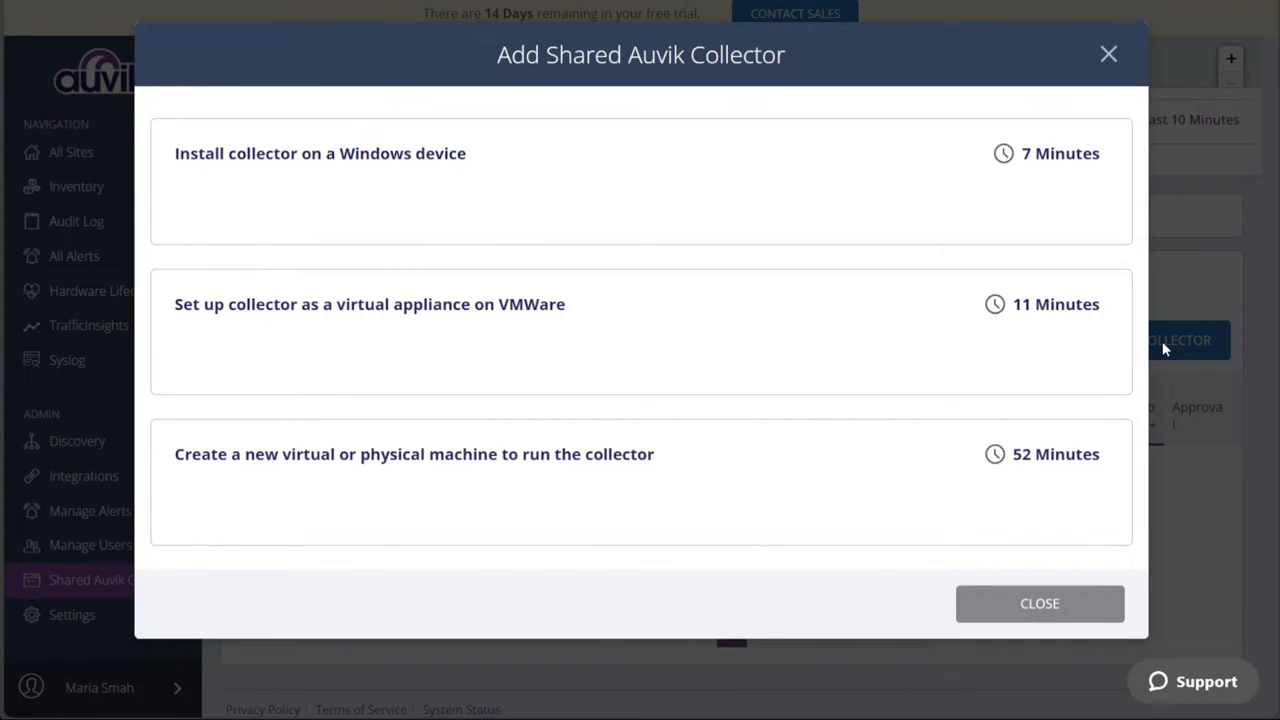
pyautogui.moveTo(1170, 330)
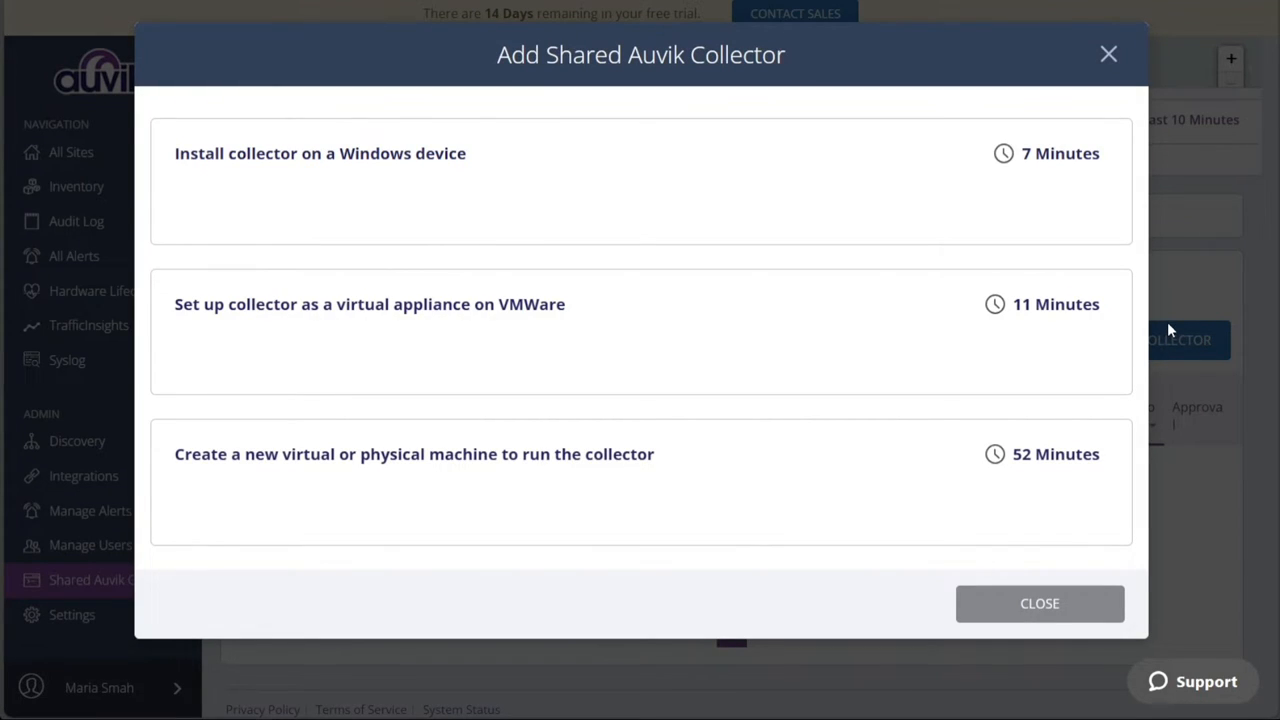
pyautogui.moveTo(1190, 242)
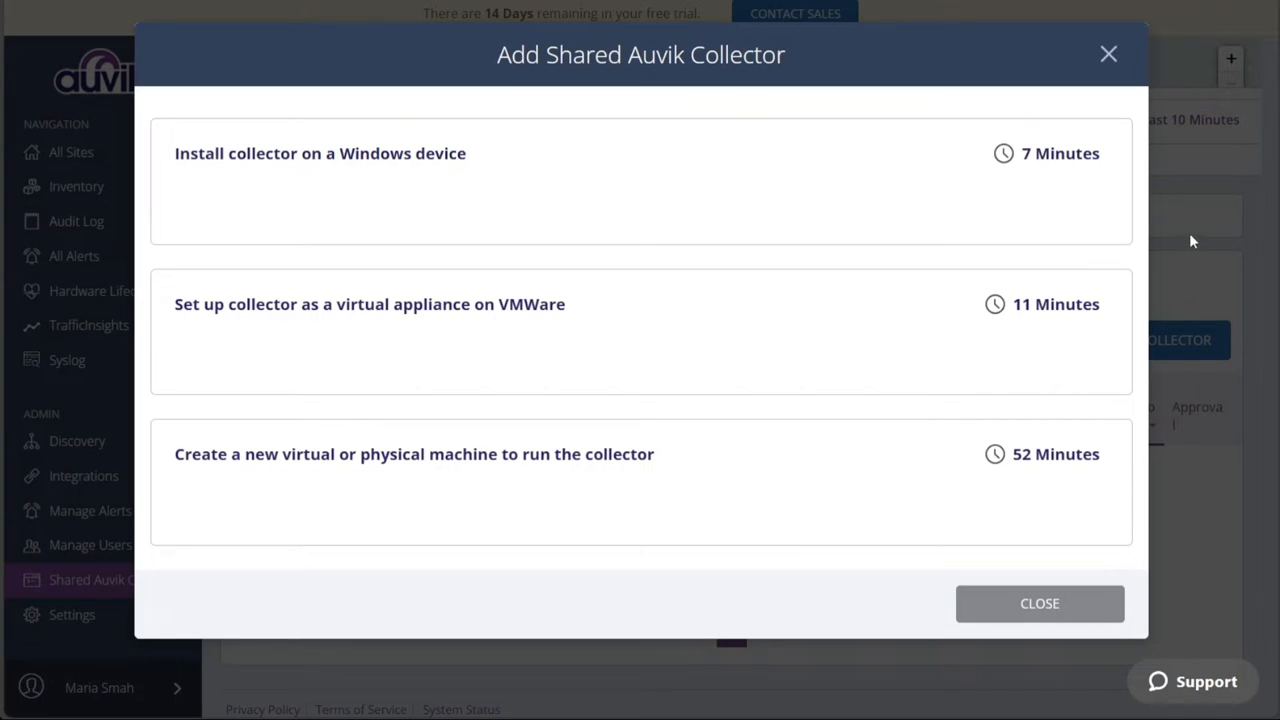
pyautogui.moveTo(1023, 210)
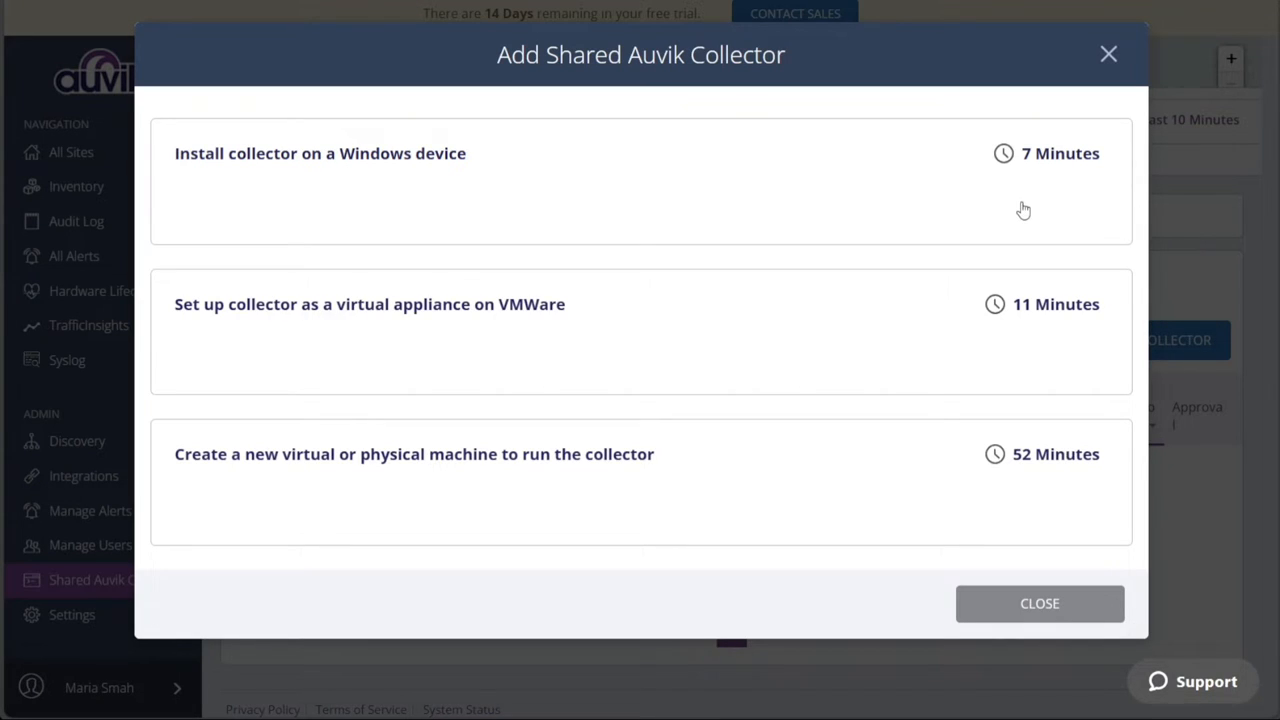
pyautogui.moveTo(905, 242)
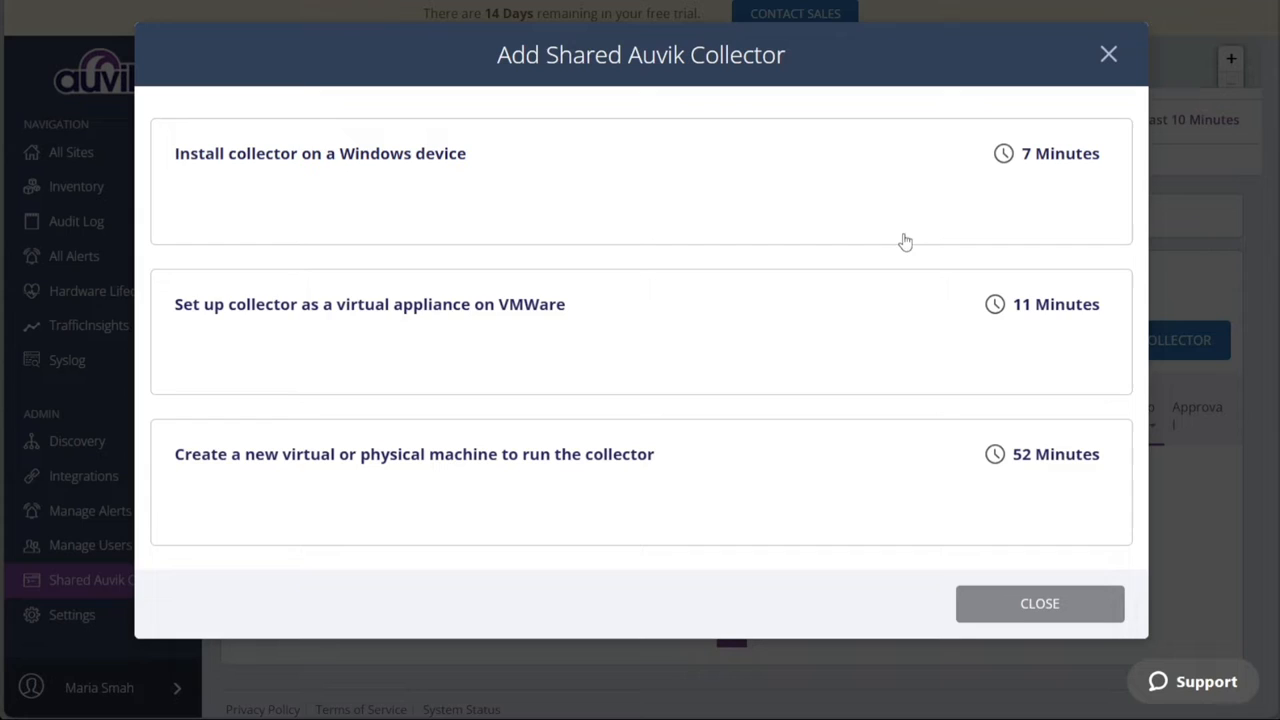
pyautogui.moveTo(758, 338)
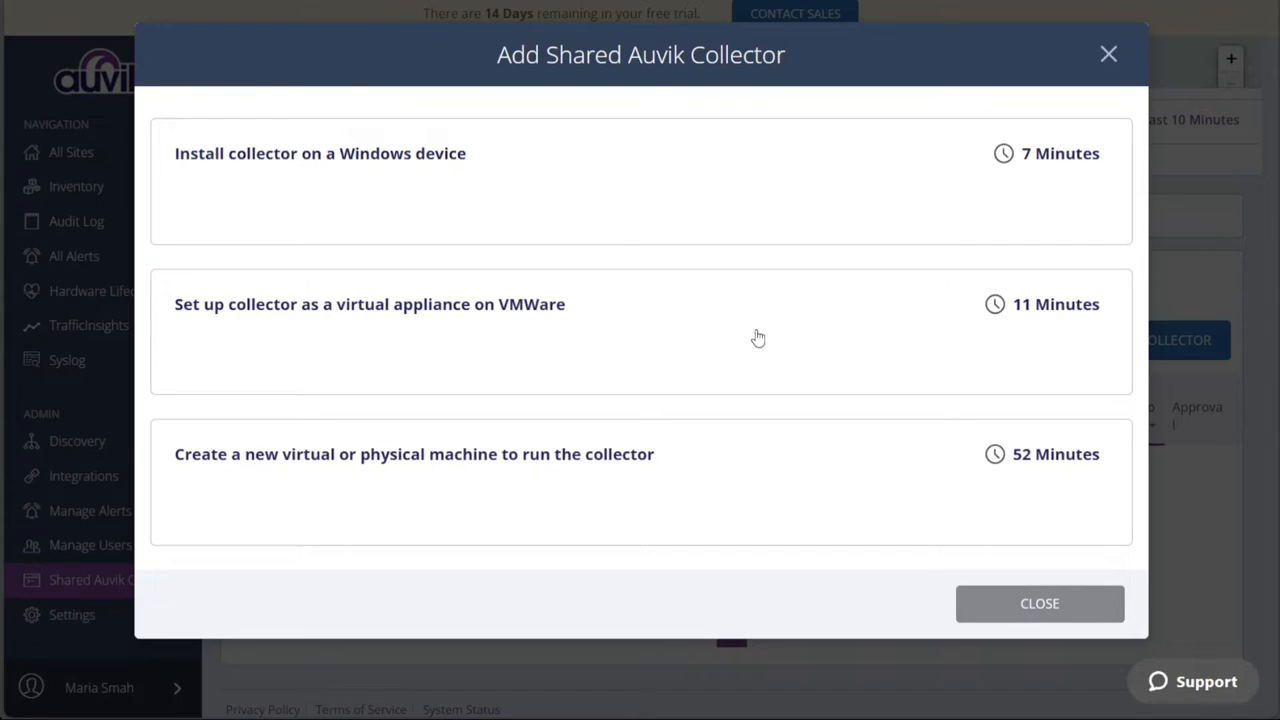
pyautogui.moveTo(700, 493)
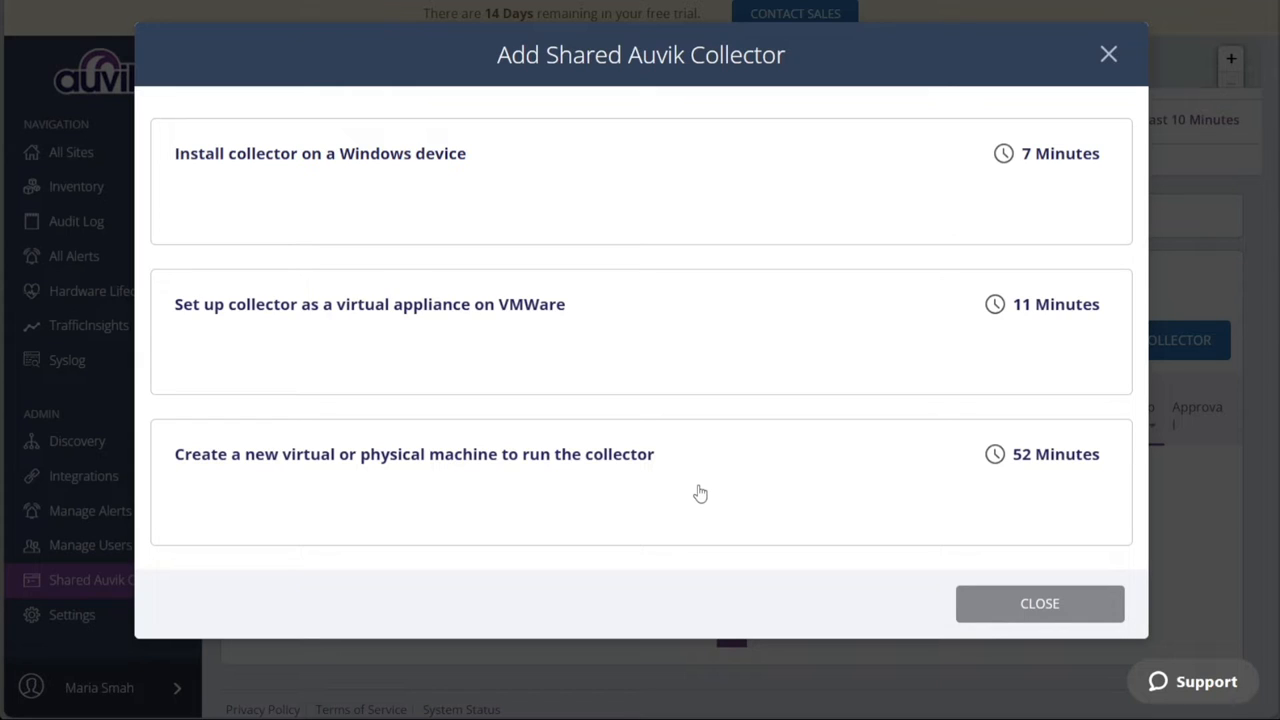
pyautogui.moveTo(677, 210)
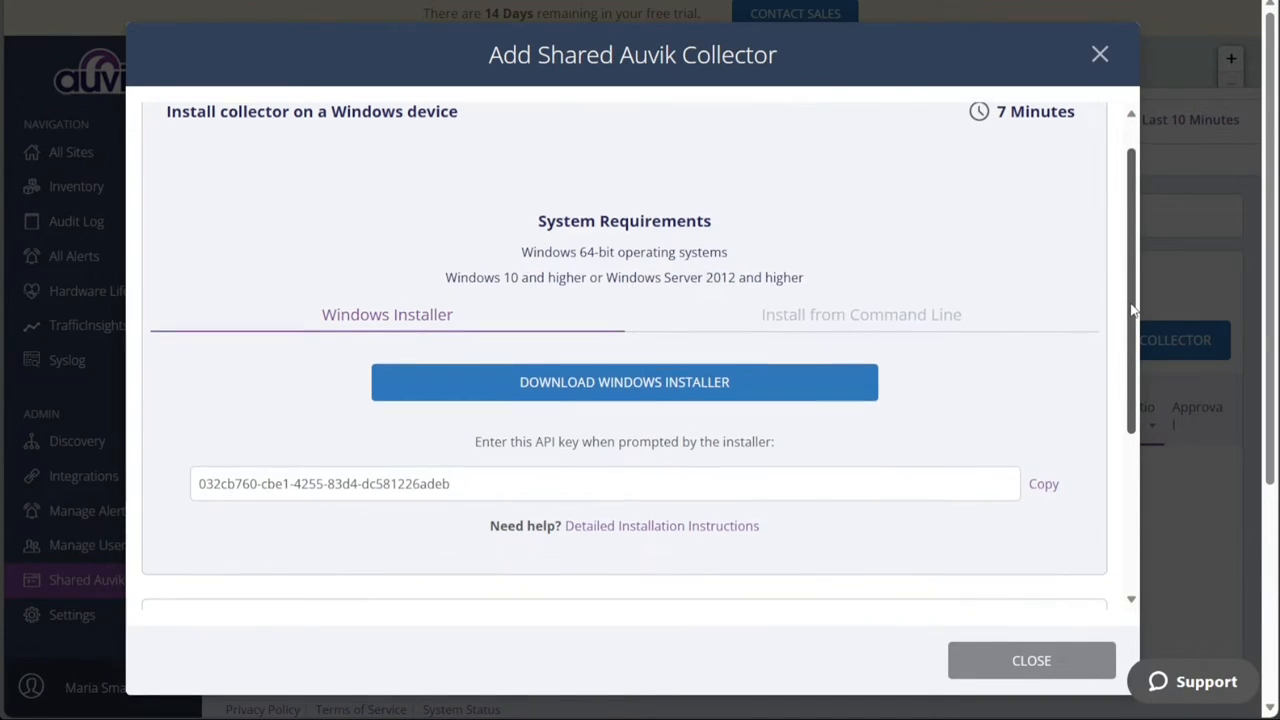
# Scroll through the Windows collector's system requirements, installer download and API key.
pyautogui.scroll(-3)
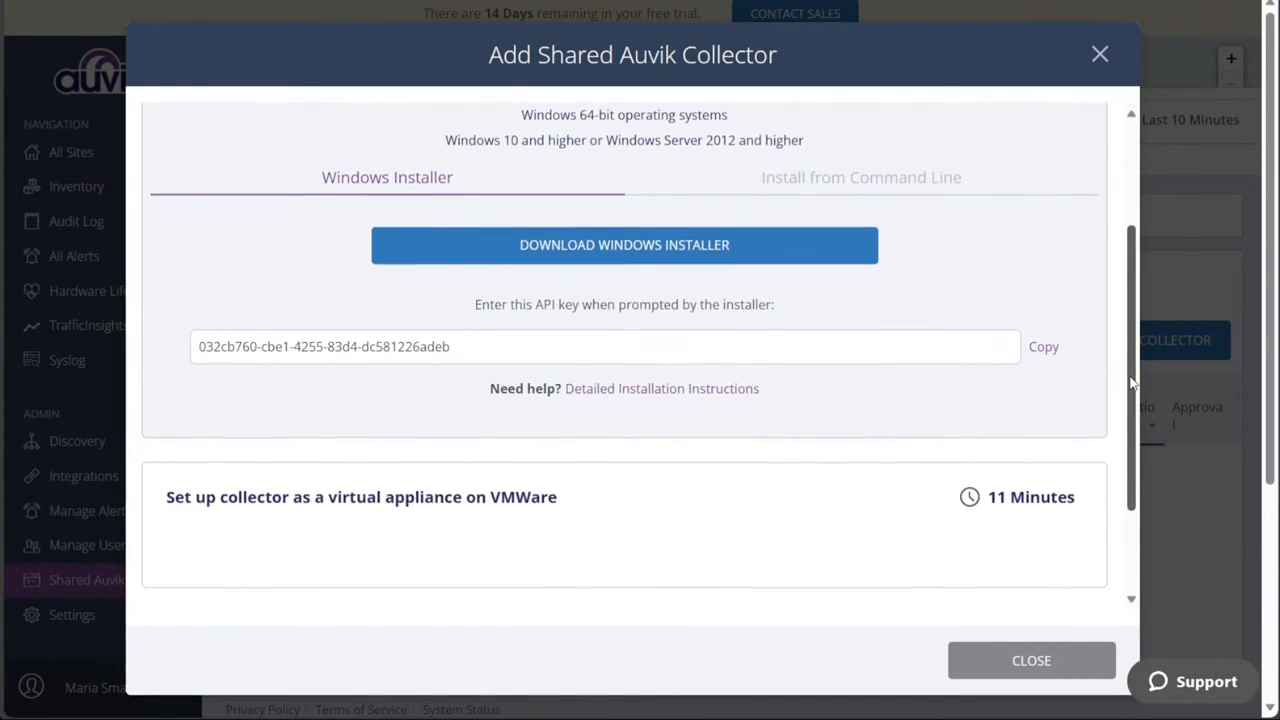
pyautogui.scroll(-3)
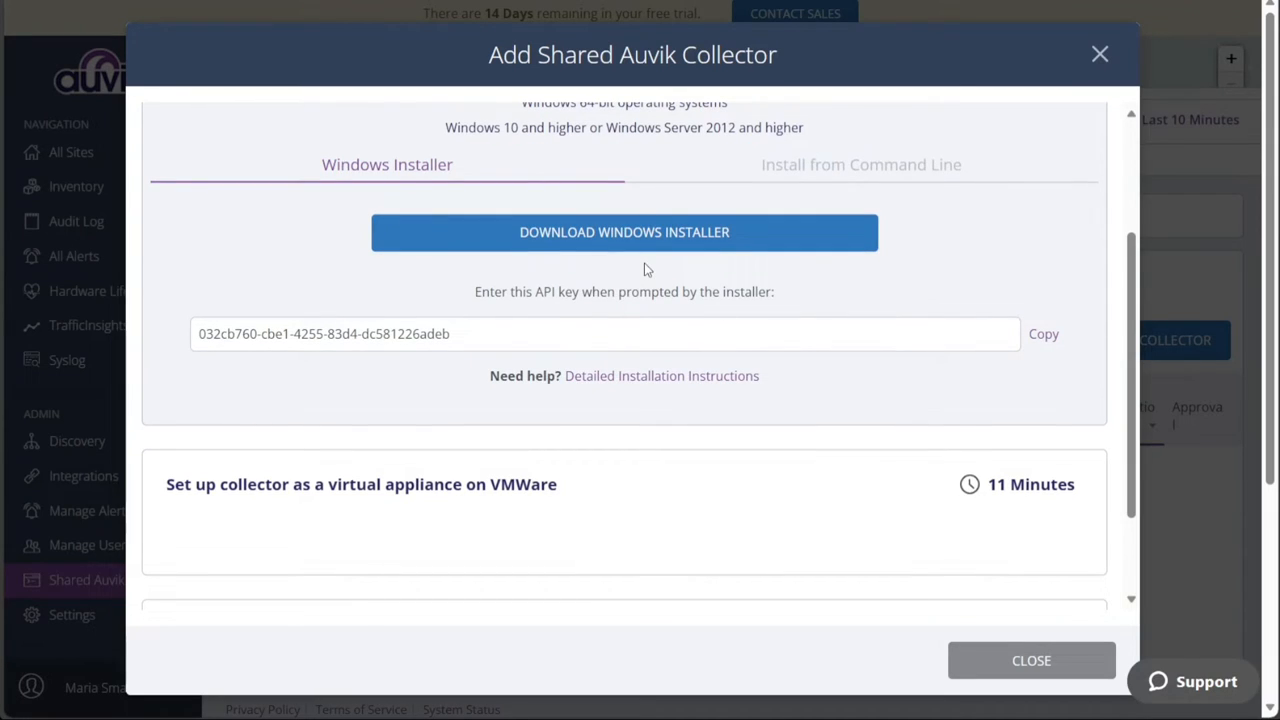
pyautogui.moveTo(660, 246)
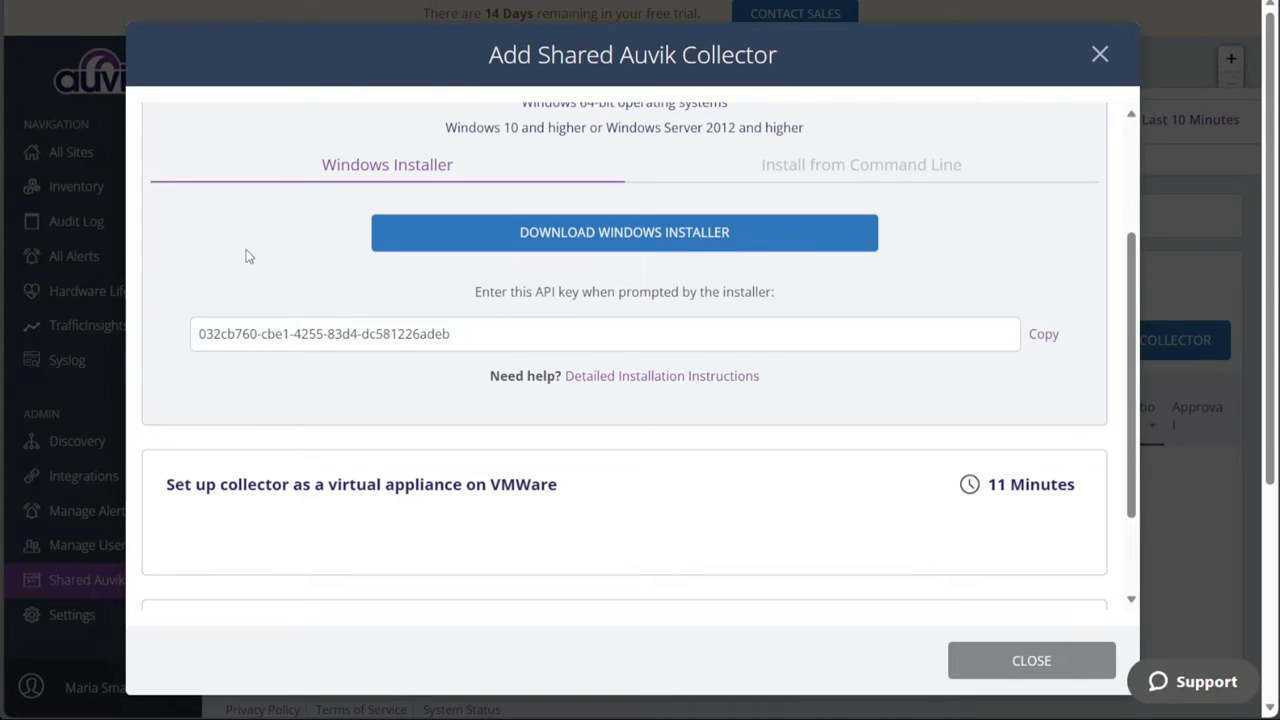
pyautogui.moveTo(696, 151)
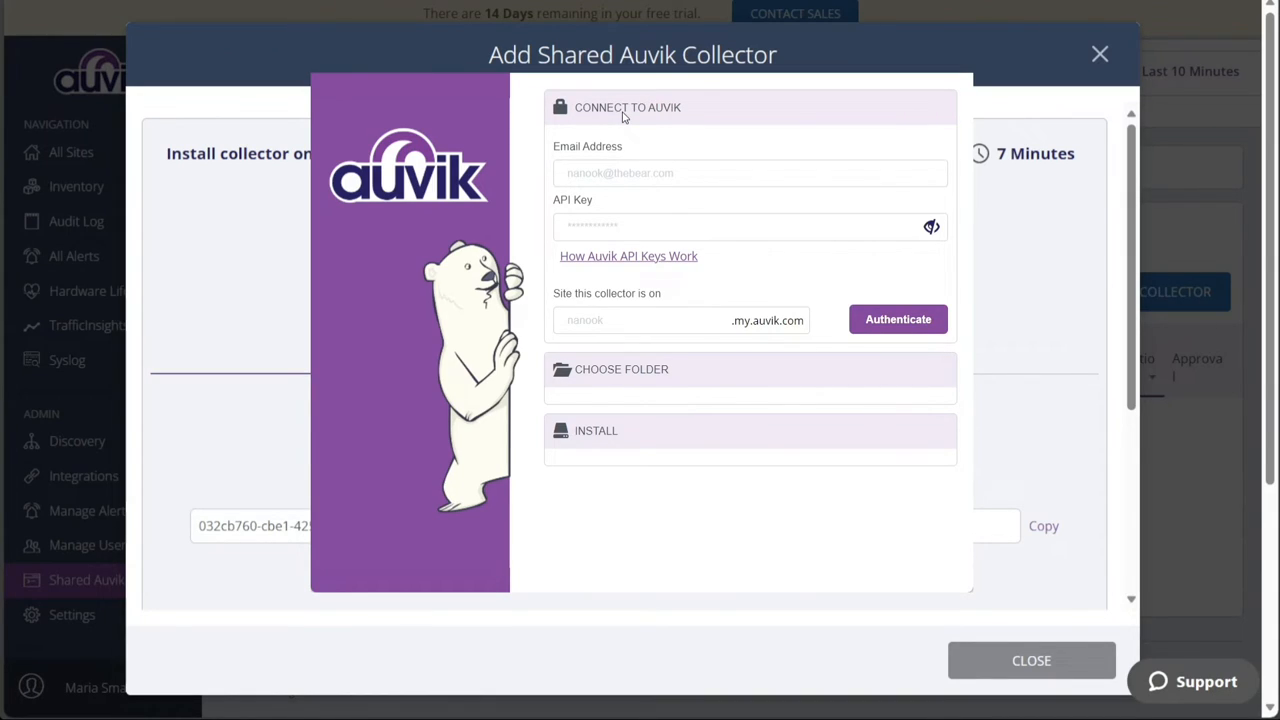
pyautogui.click(750, 173)
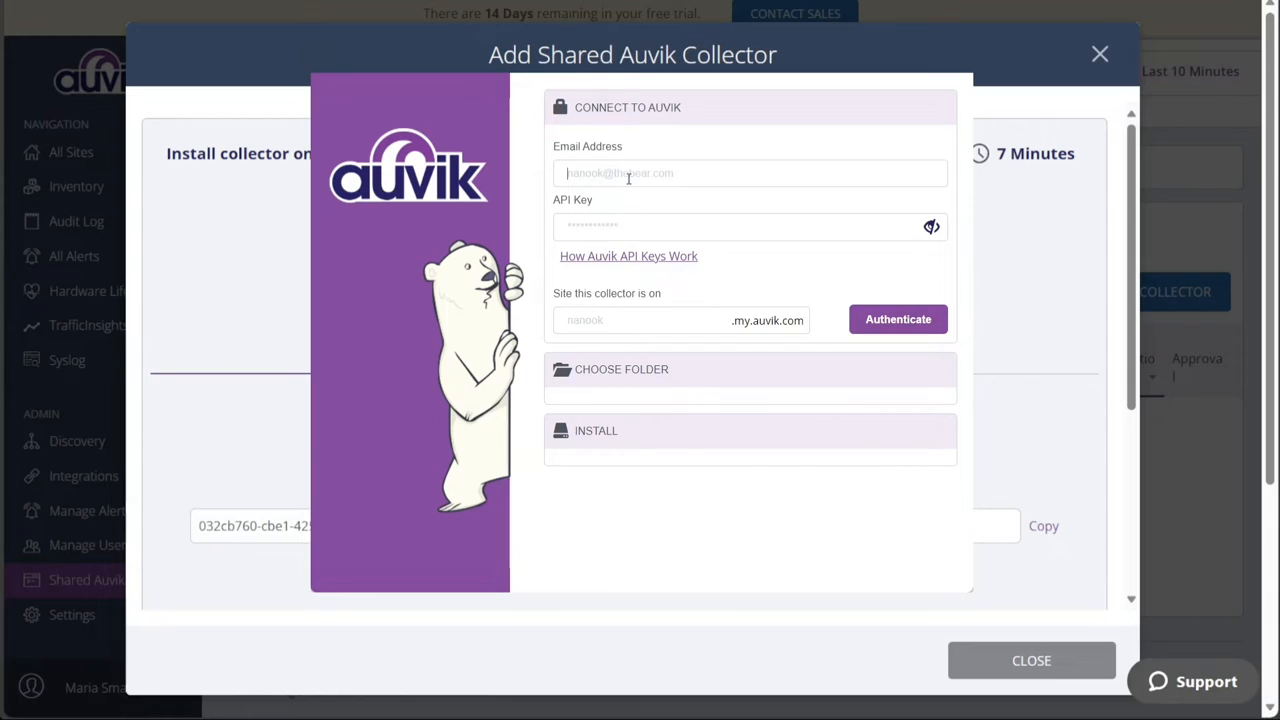
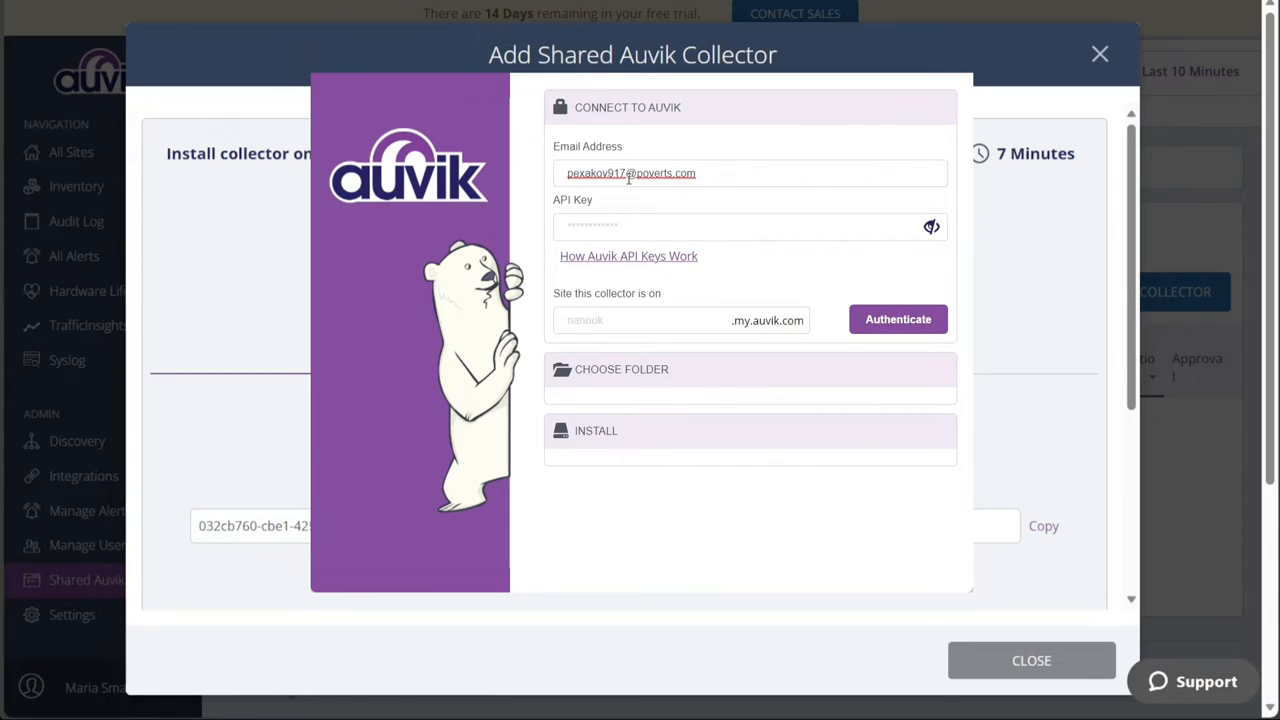
pyautogui.moveTo(658, 205)
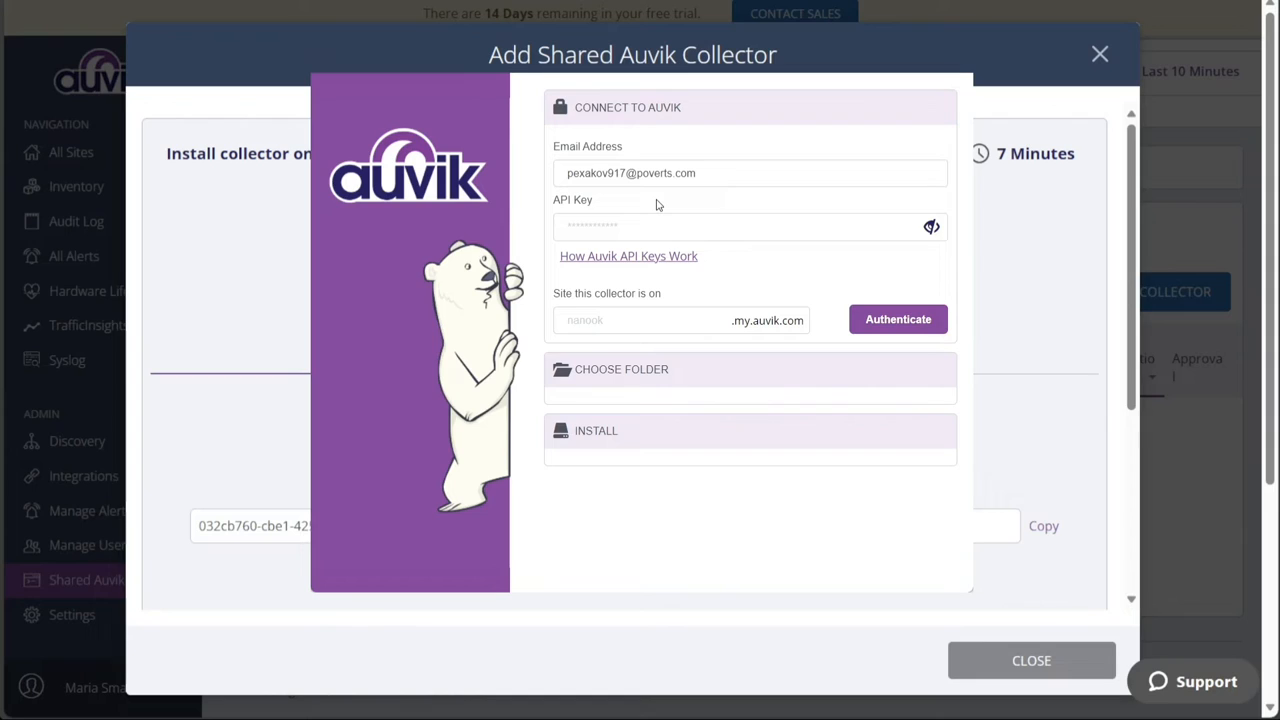
pyautogui.click(700, 226)
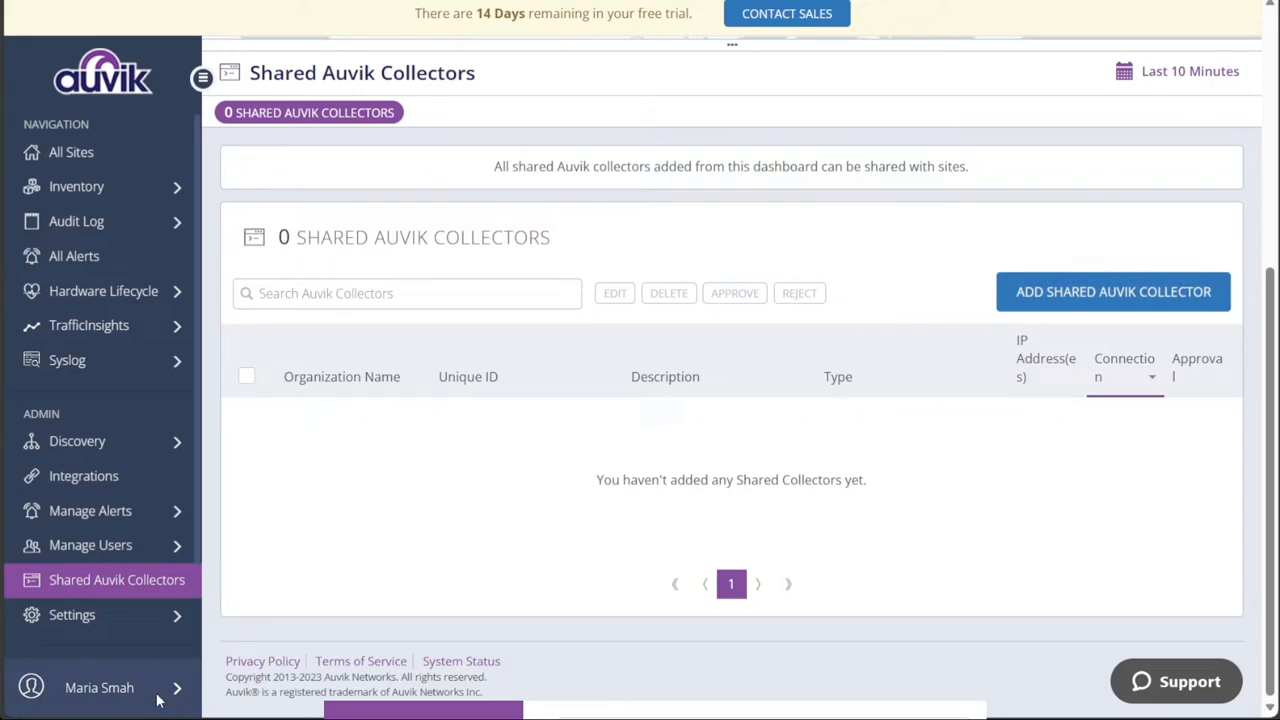
# Generate a new API key in the API Key section of the Edit Profile page.
pyautogui.click(99, 687)
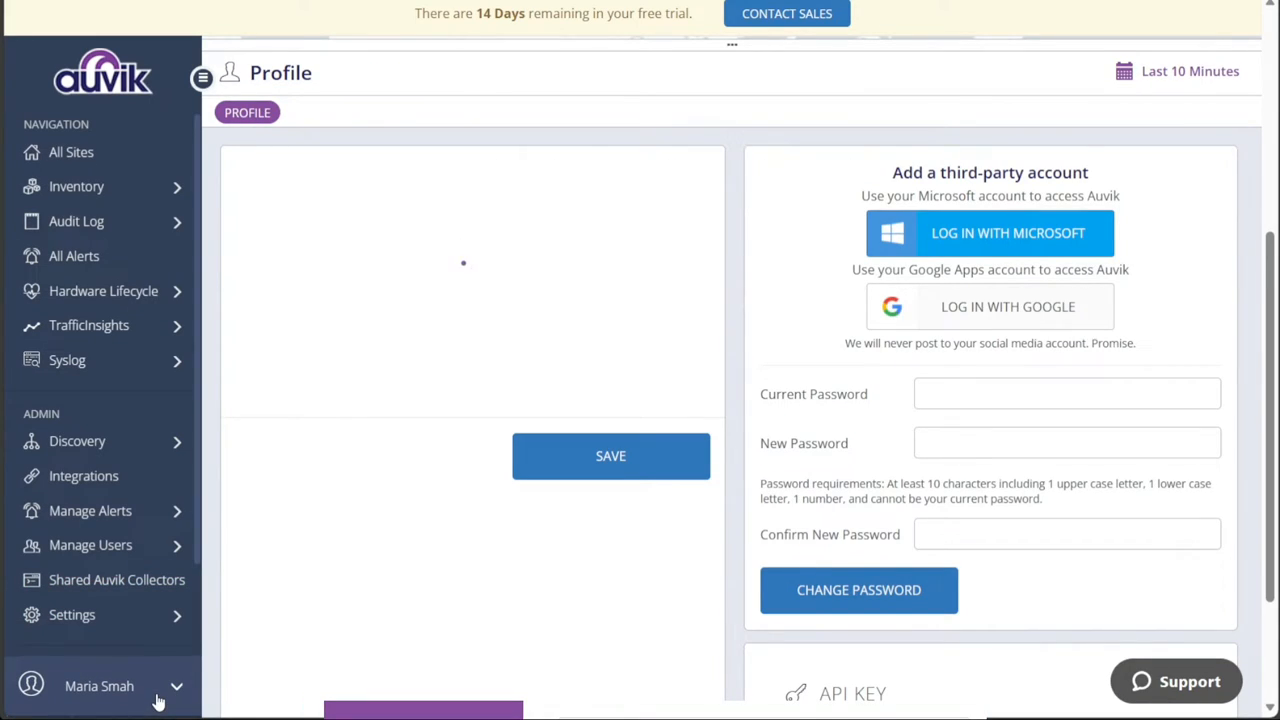
pyautogui.click(99, 685)
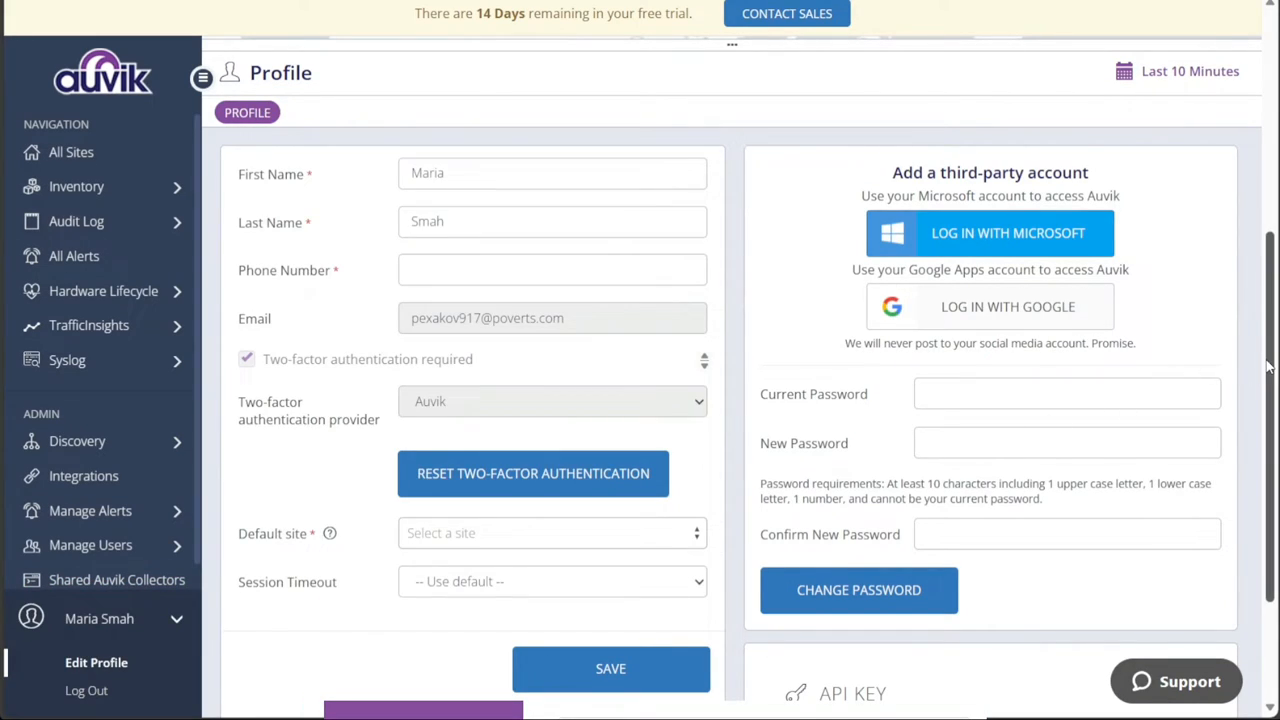
pyautogui.scroll(-3)
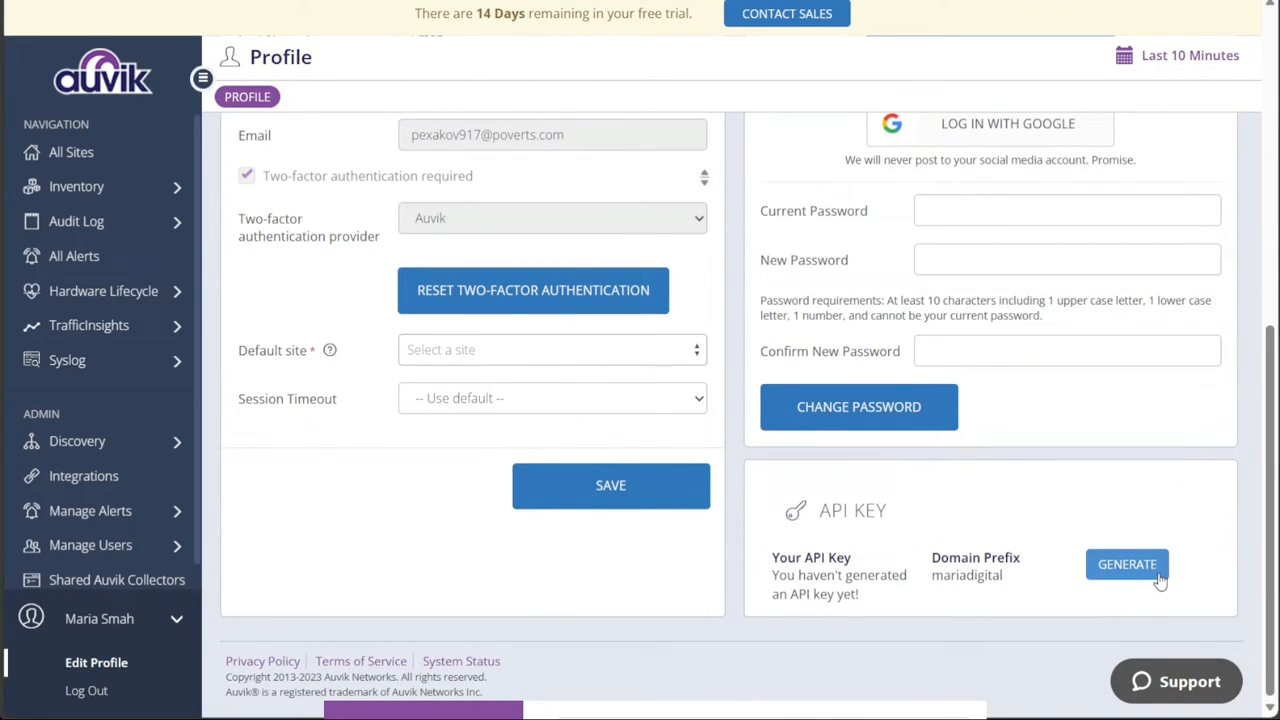
pyautogui.click(1127, 564)
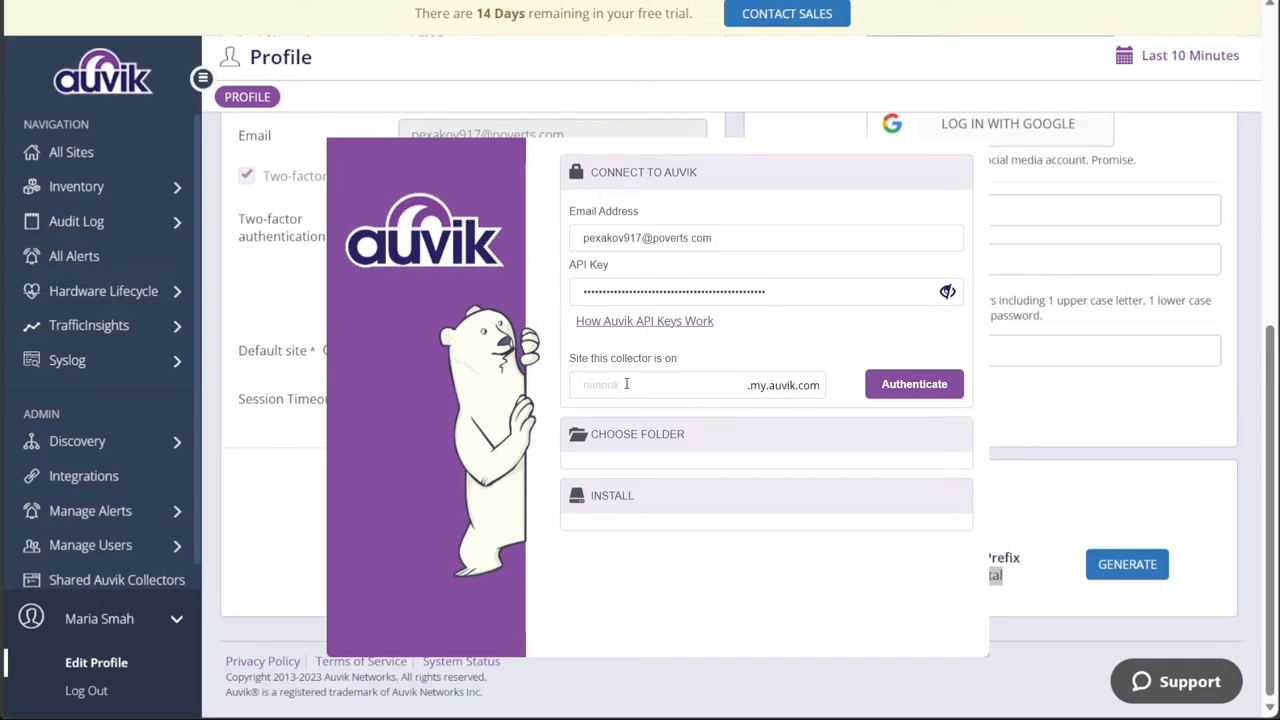
# Authenticate the installer against the 'mariadigital' Auvik site.
pyautogui.write('mariadigital')
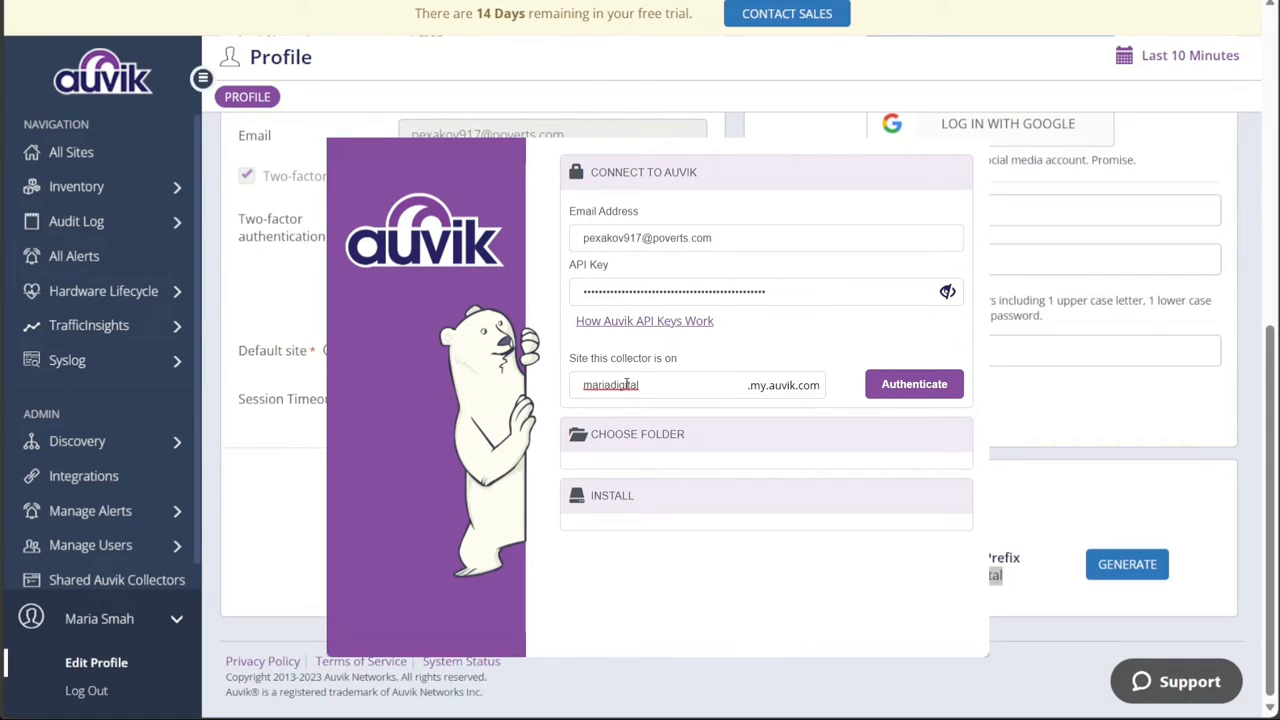
pyautogui.moveTo(713, 360)
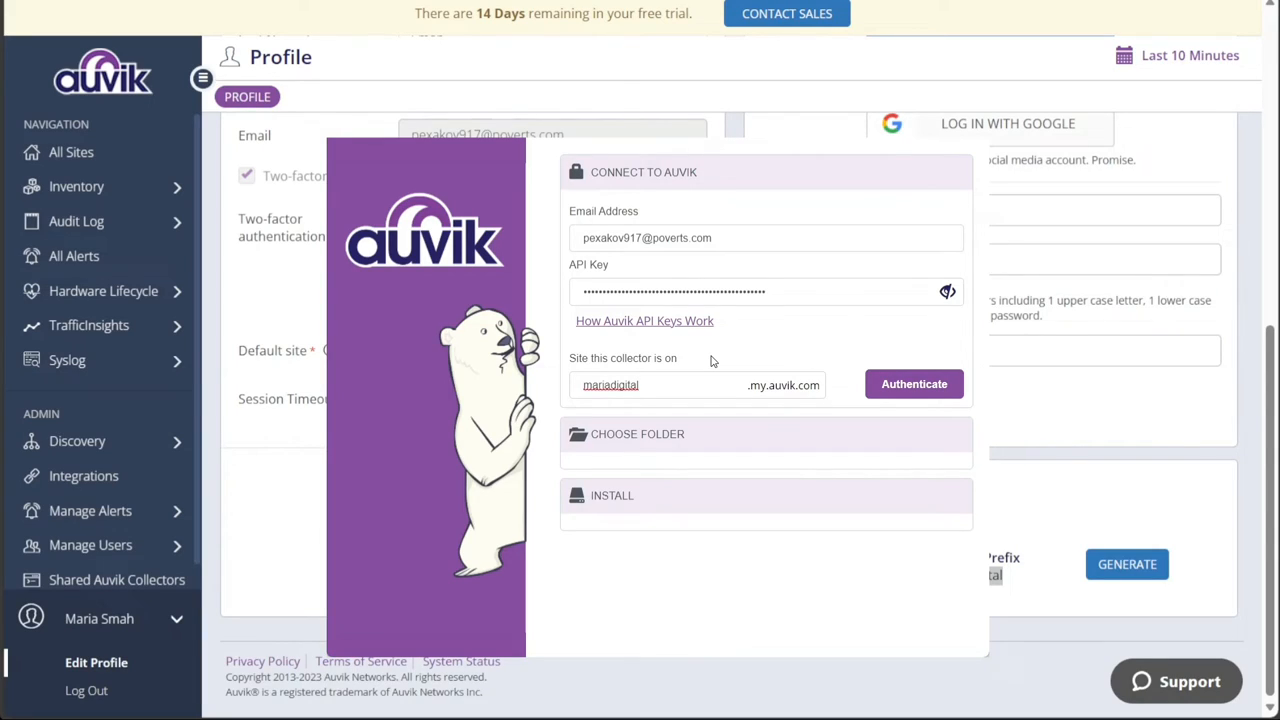
pyautogui.moveTo(914, 384)
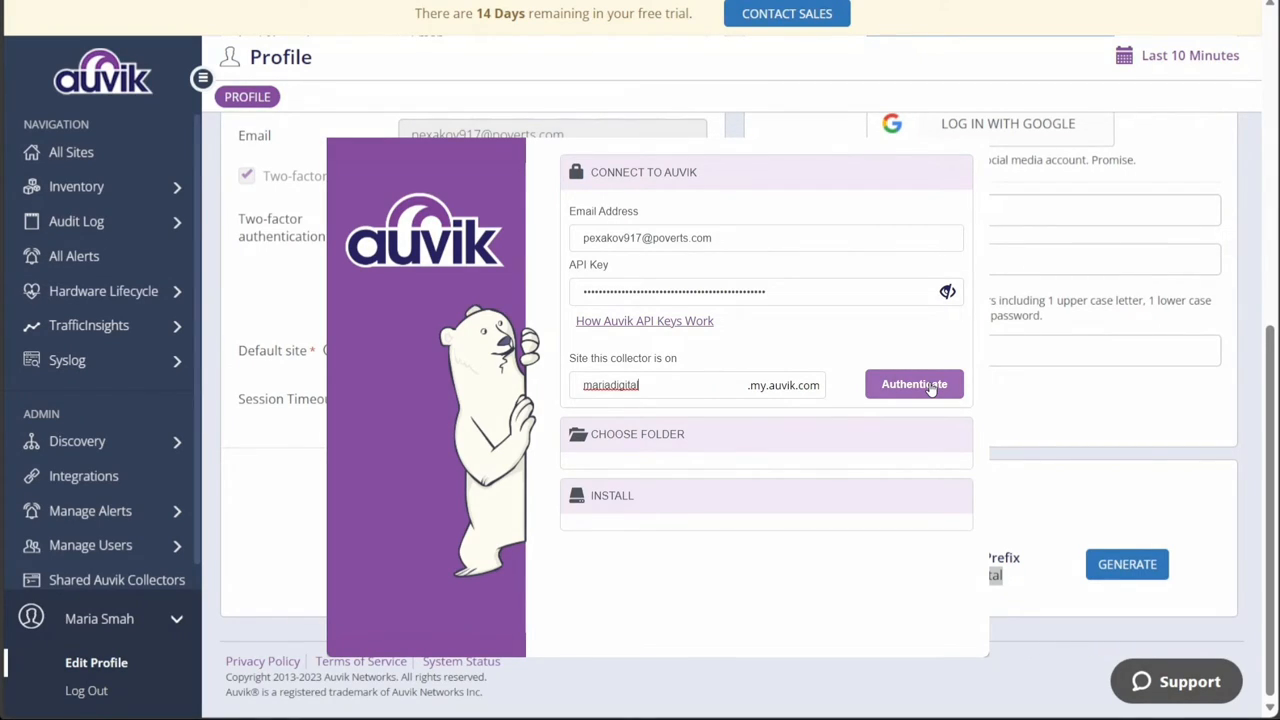
pyautogui.click(914, 384)
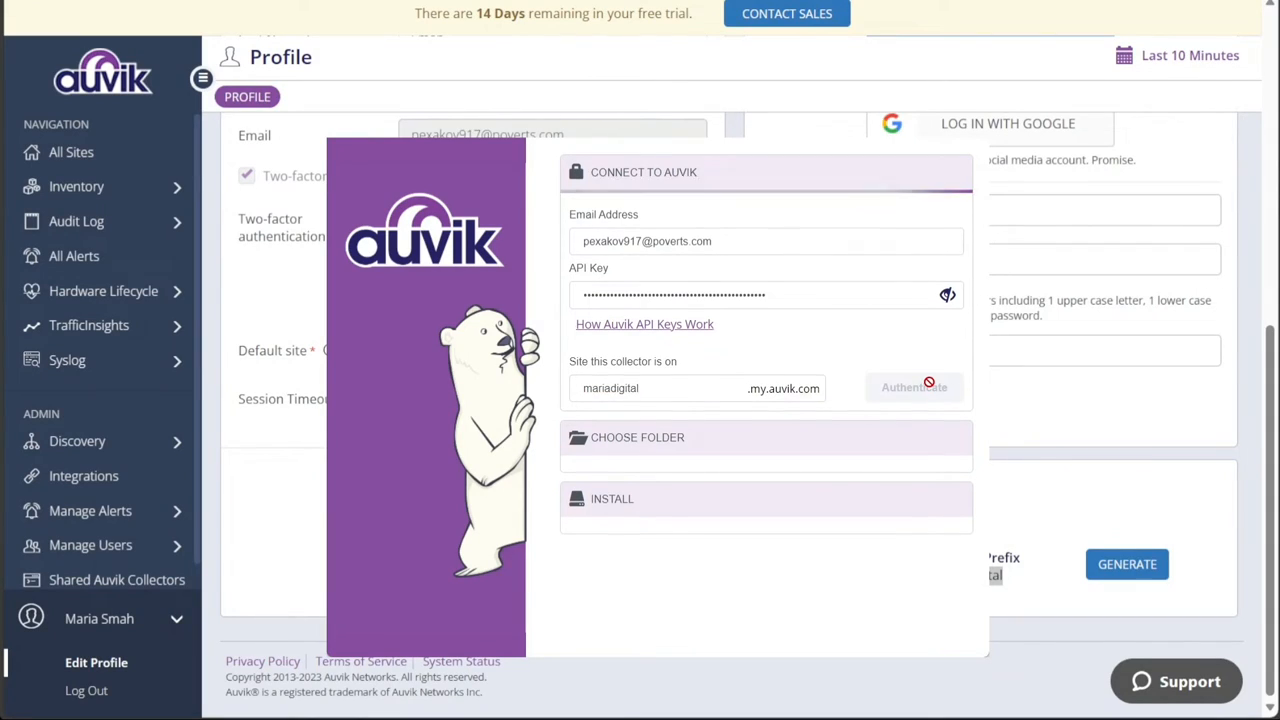
pyautogui.click(913, 387)
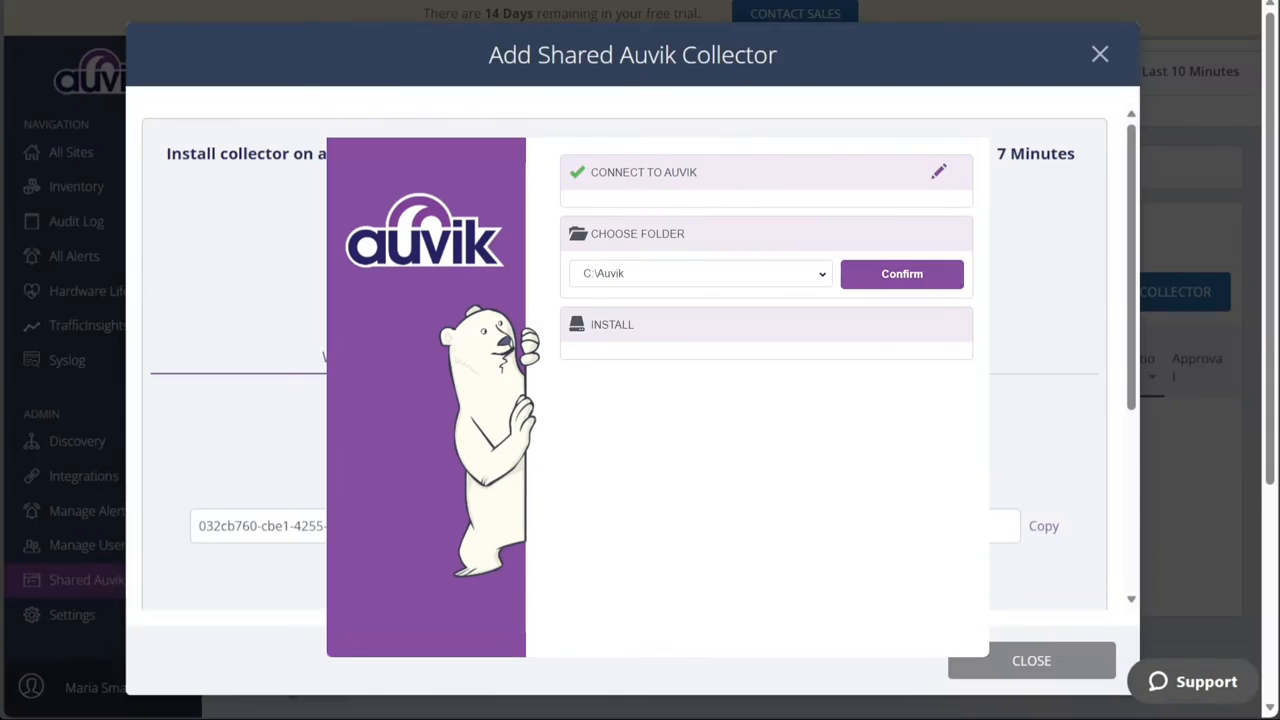
pyautogui.moveTo(398, 378)
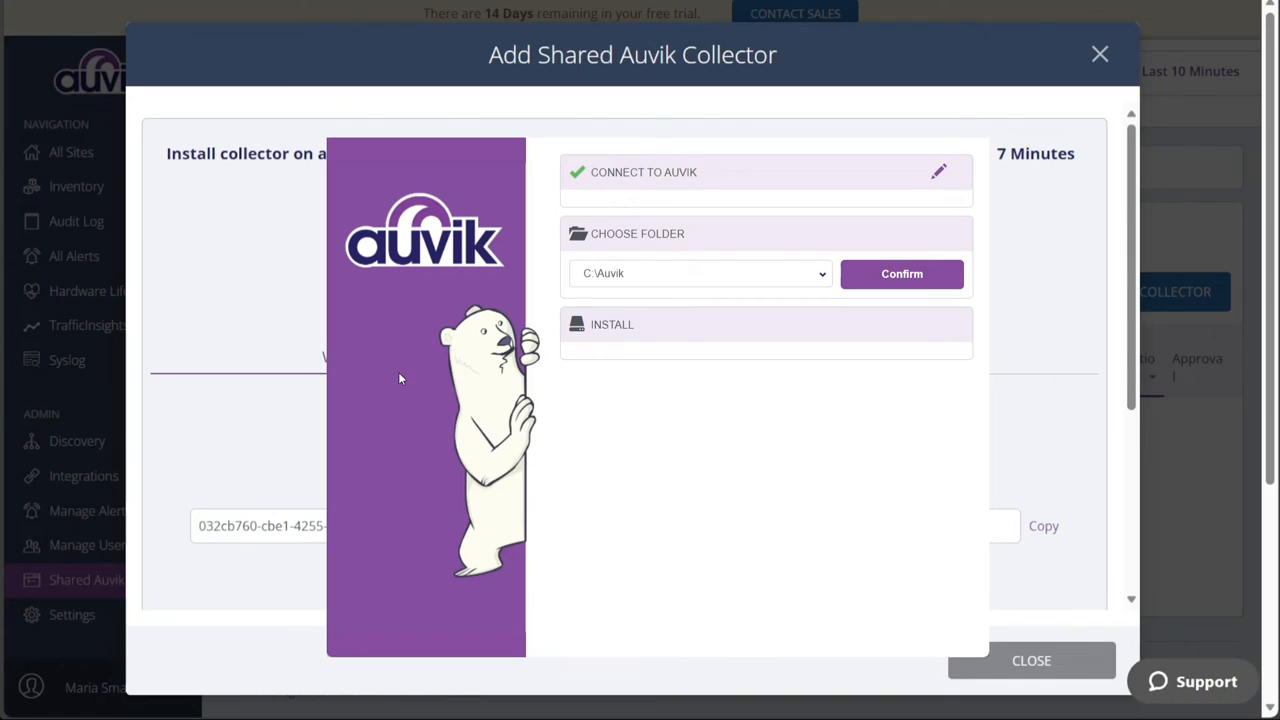
pyautogui.moveTo(663, 307)
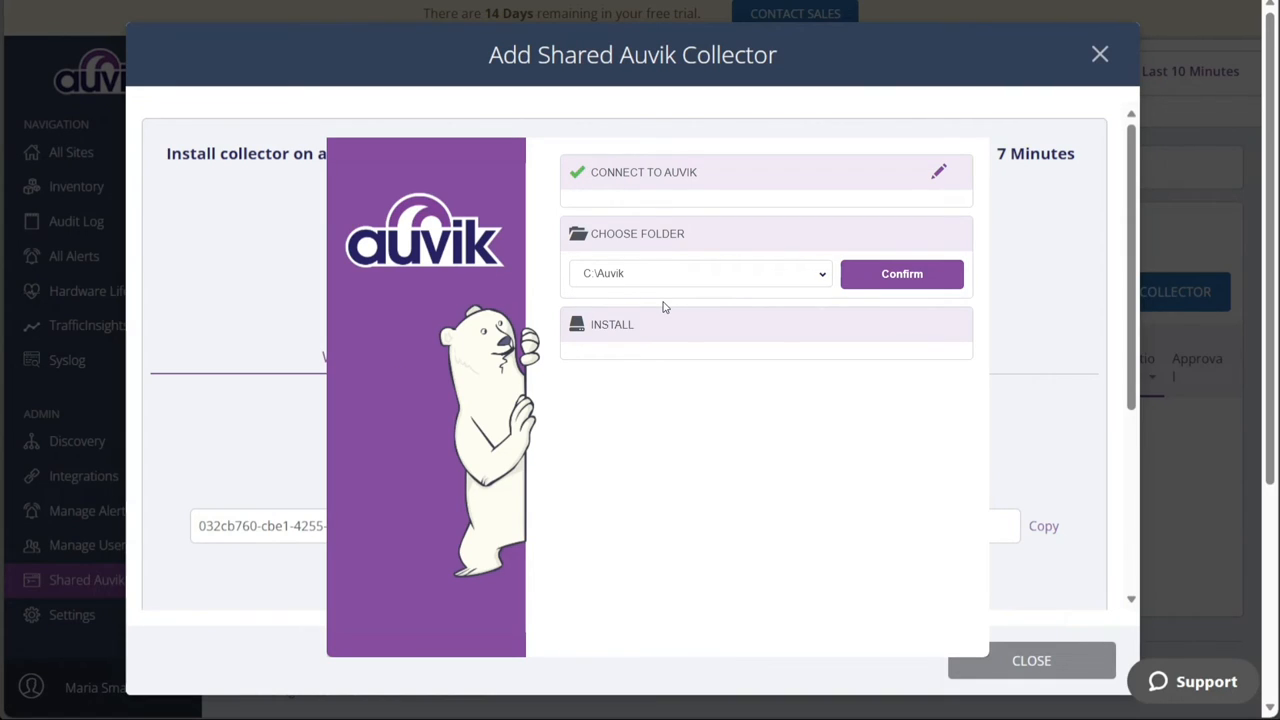
pyautogui.moveTo(575, 178)
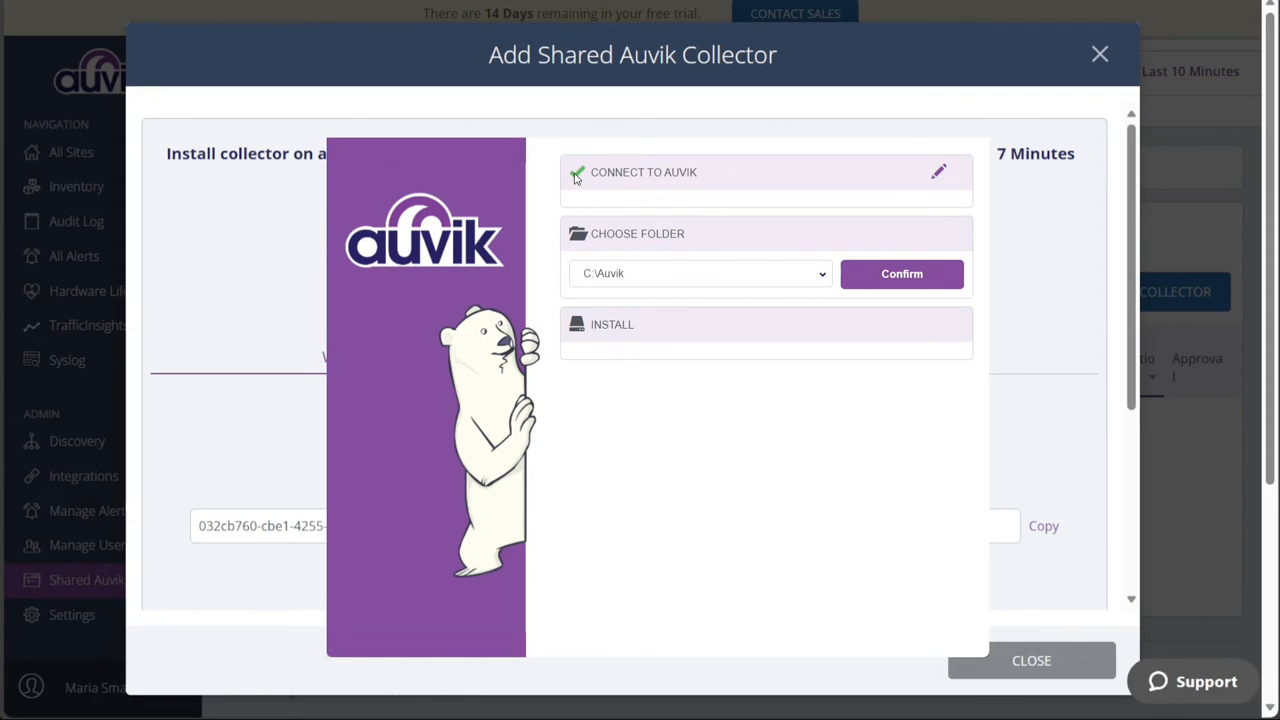
pyautogui.moveTo(170, 195)
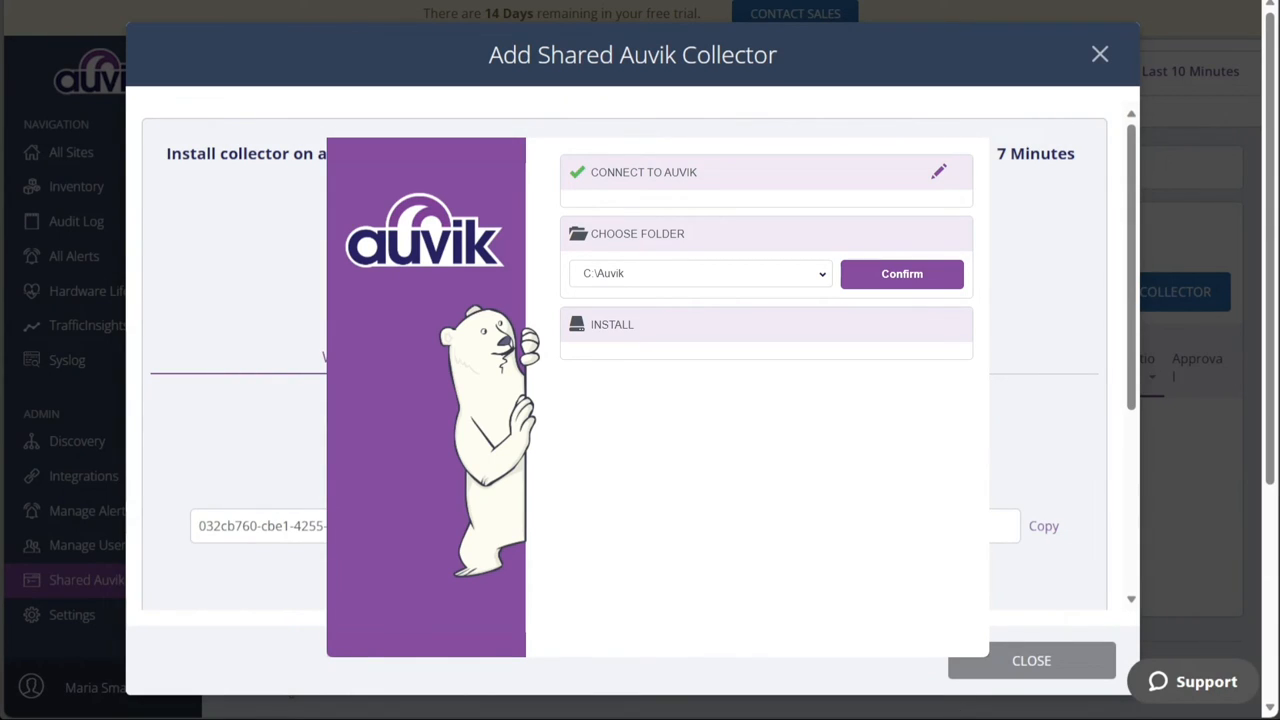
pyautogui.moveTo(703, 261)
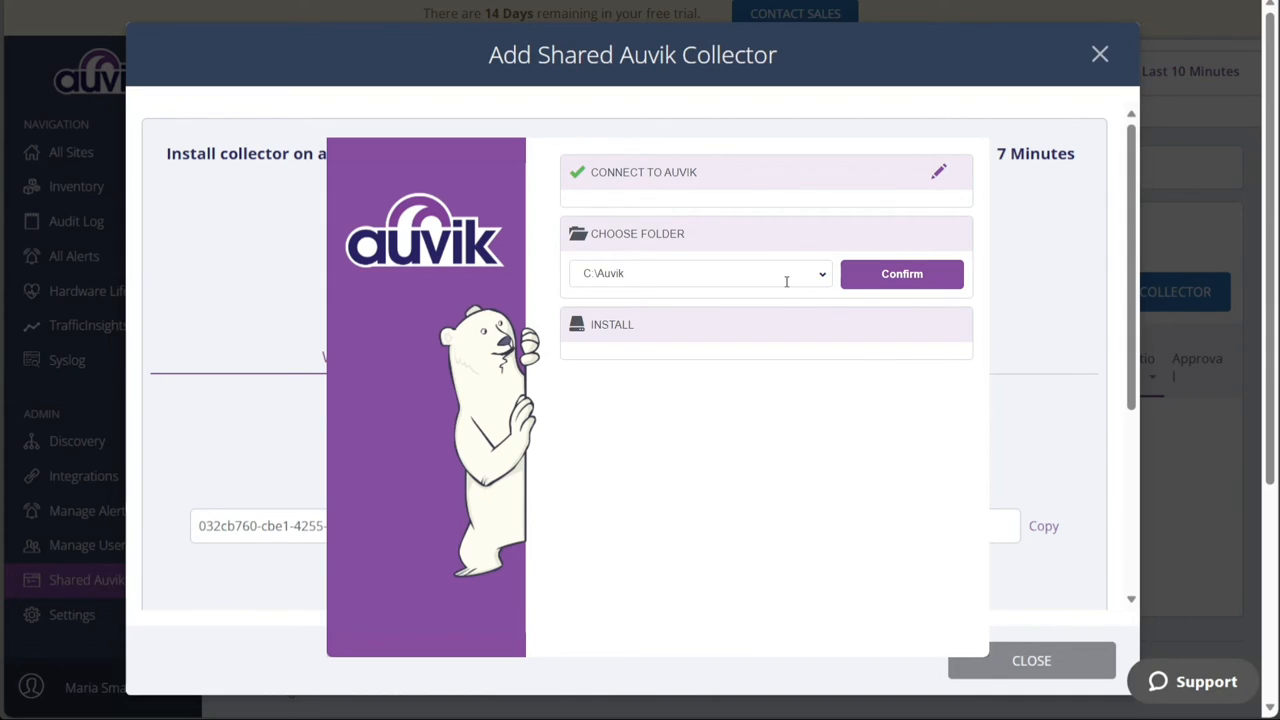
# Choose C:\Auvik as the install folder and confirm to start the download.
pyautogui.click(821, 273)
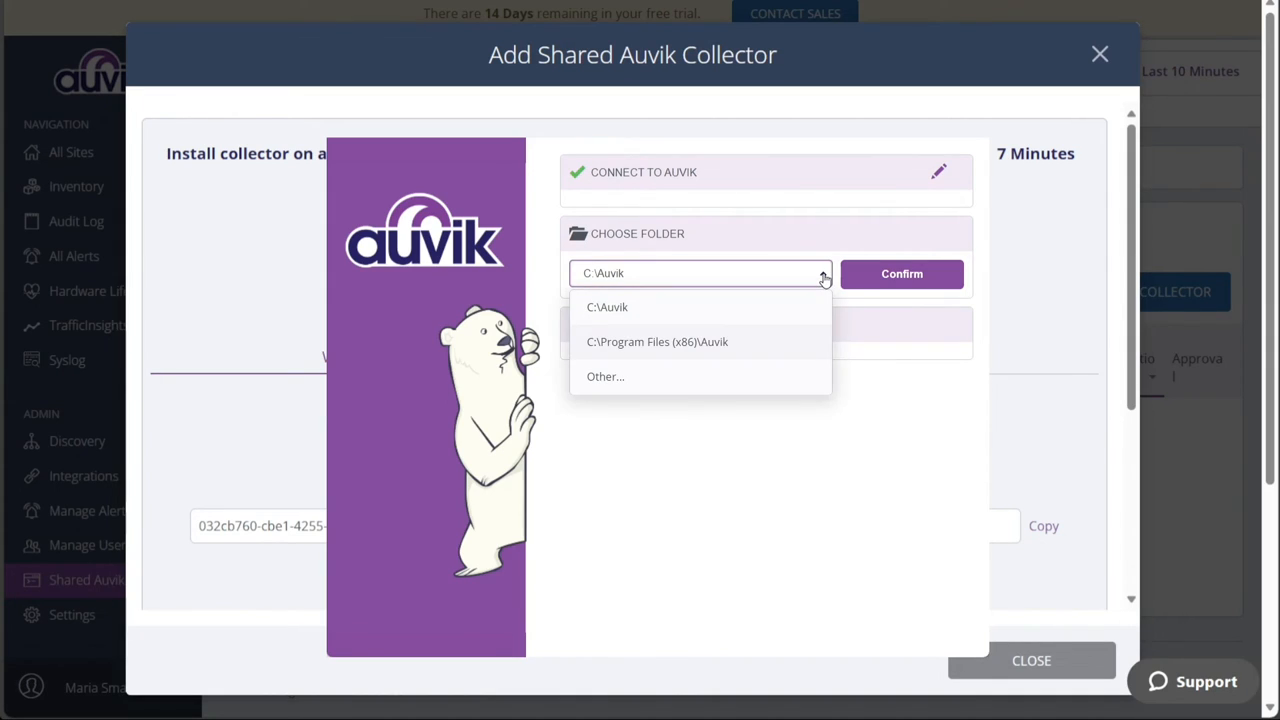
pyautogui.click(607, 307)
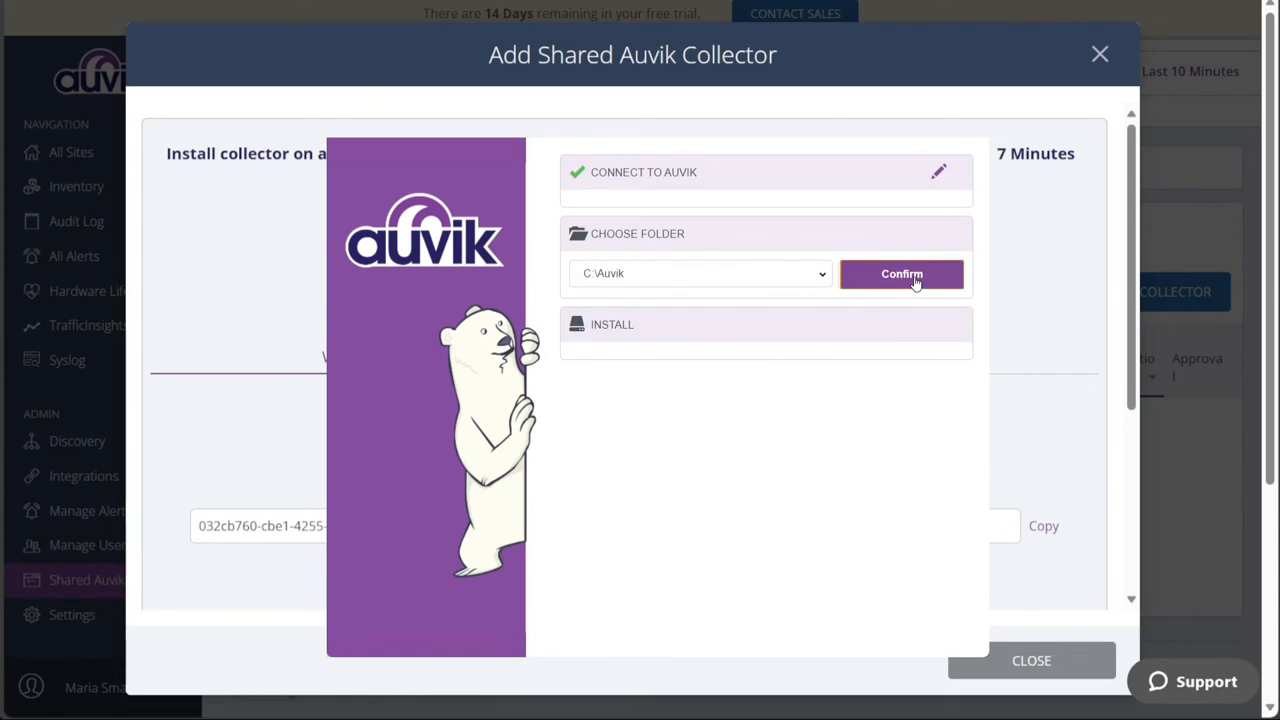
pyautogui.click(901, 273)
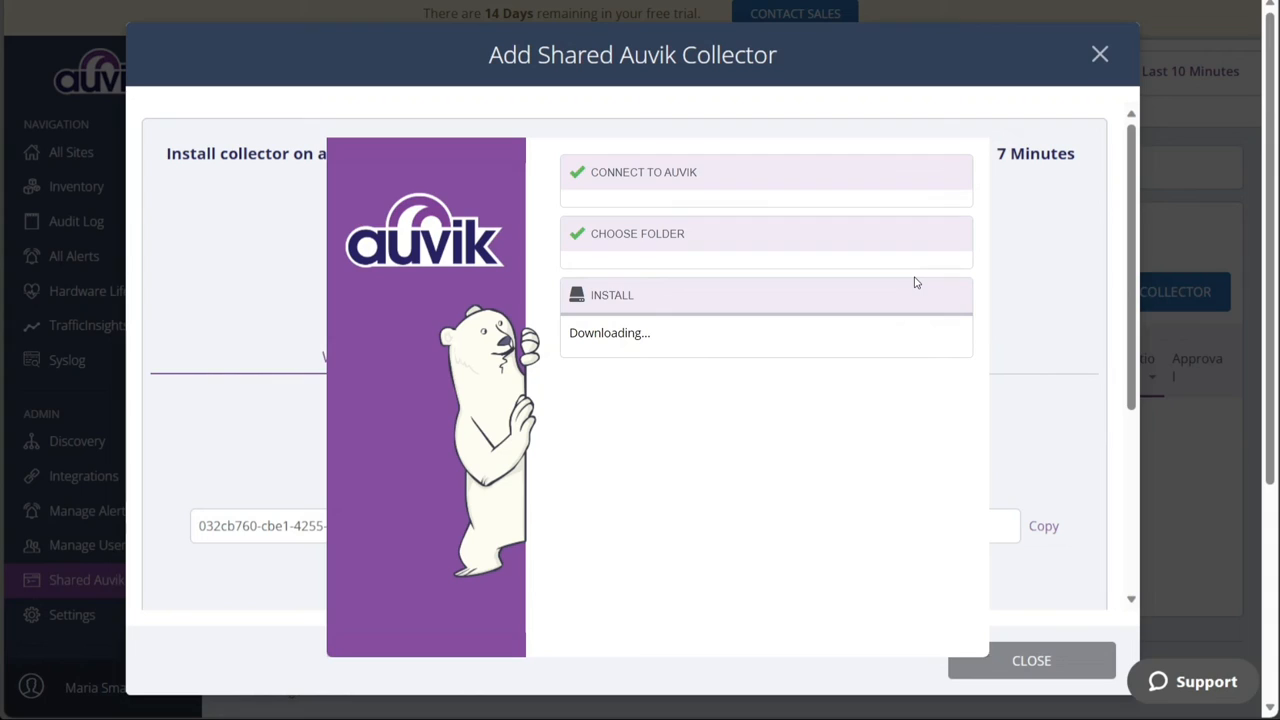
pyautogui.moveTo(810, 331)
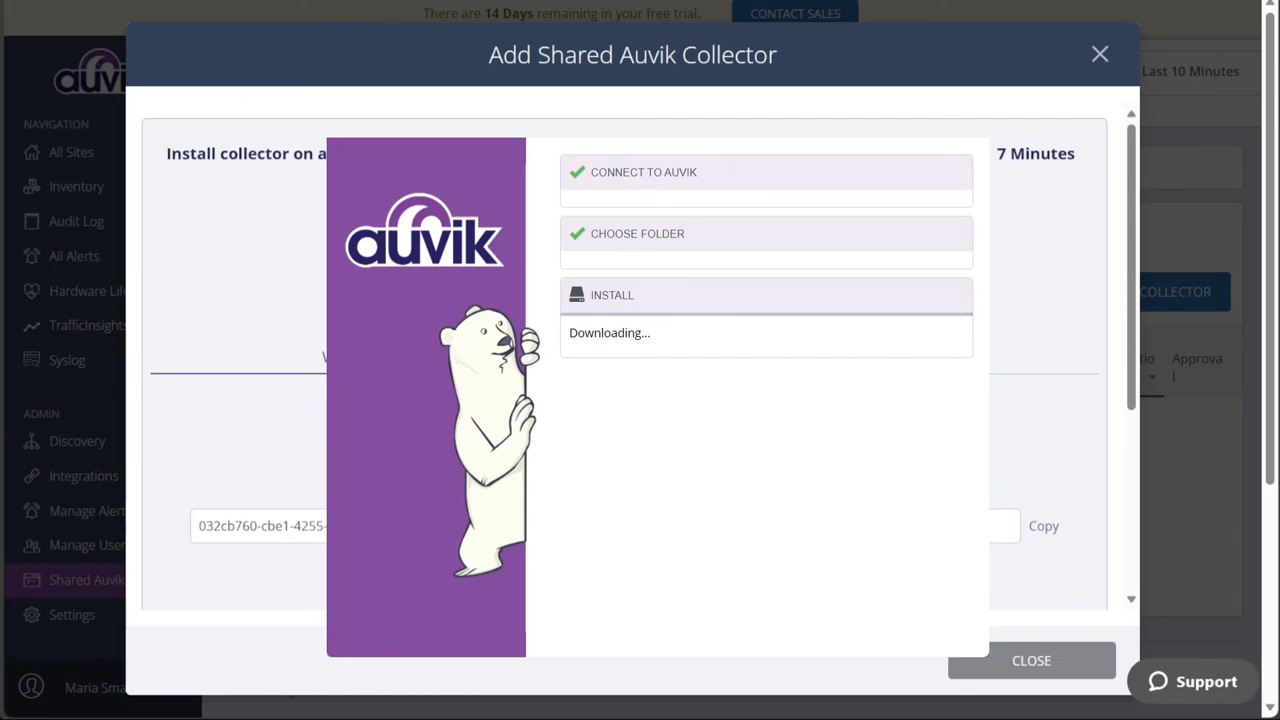
pyautogui.moveTo(395, 305)
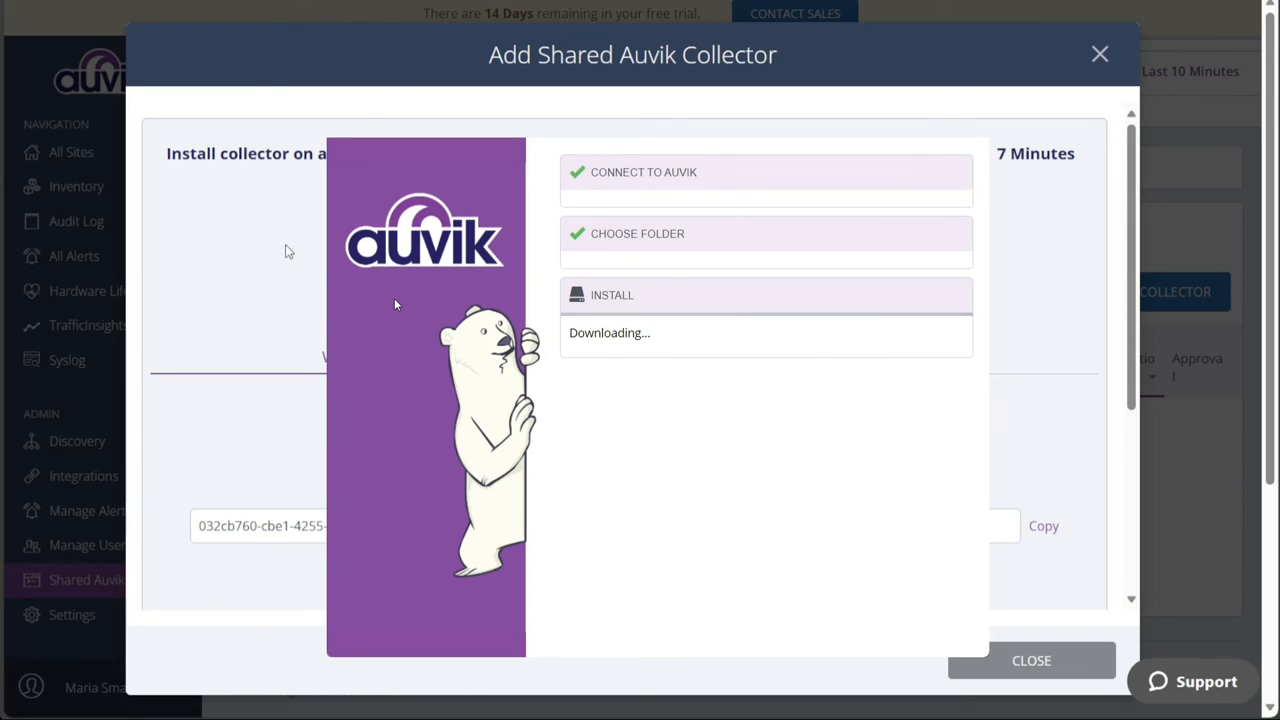
pyautogui.moveTo(280, 55)
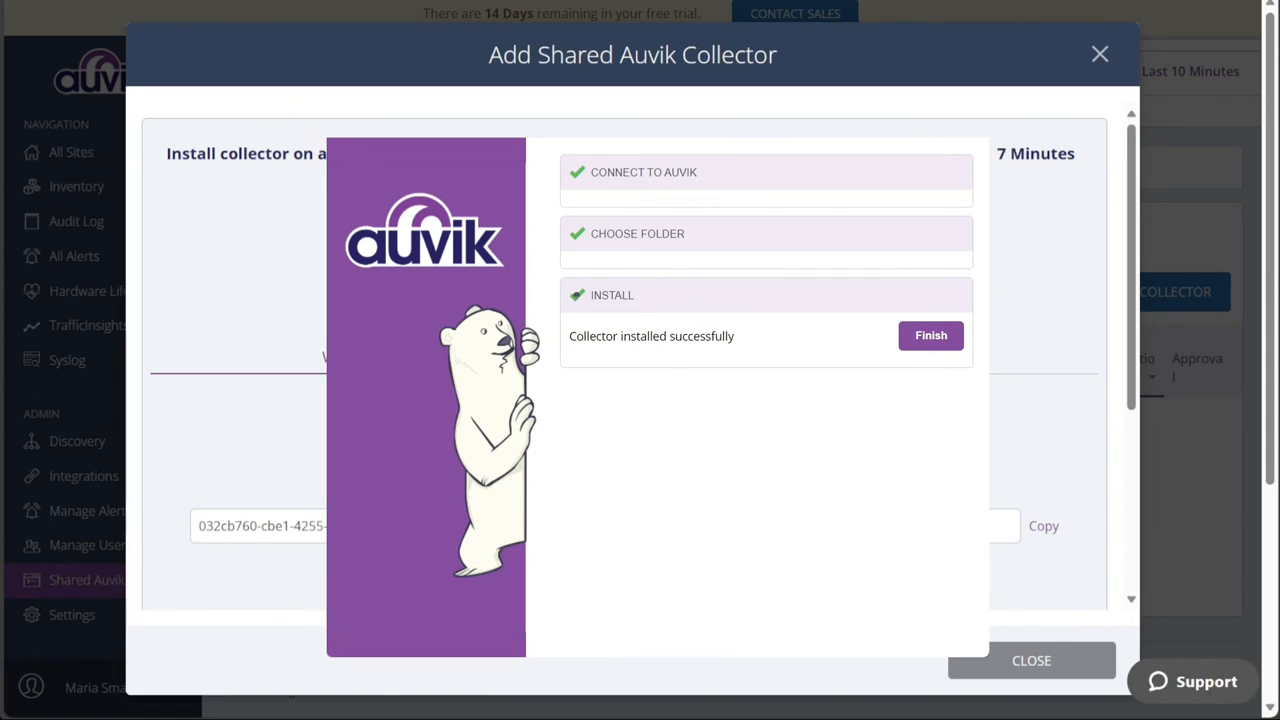
pyautogui.moveTo(855, 343)
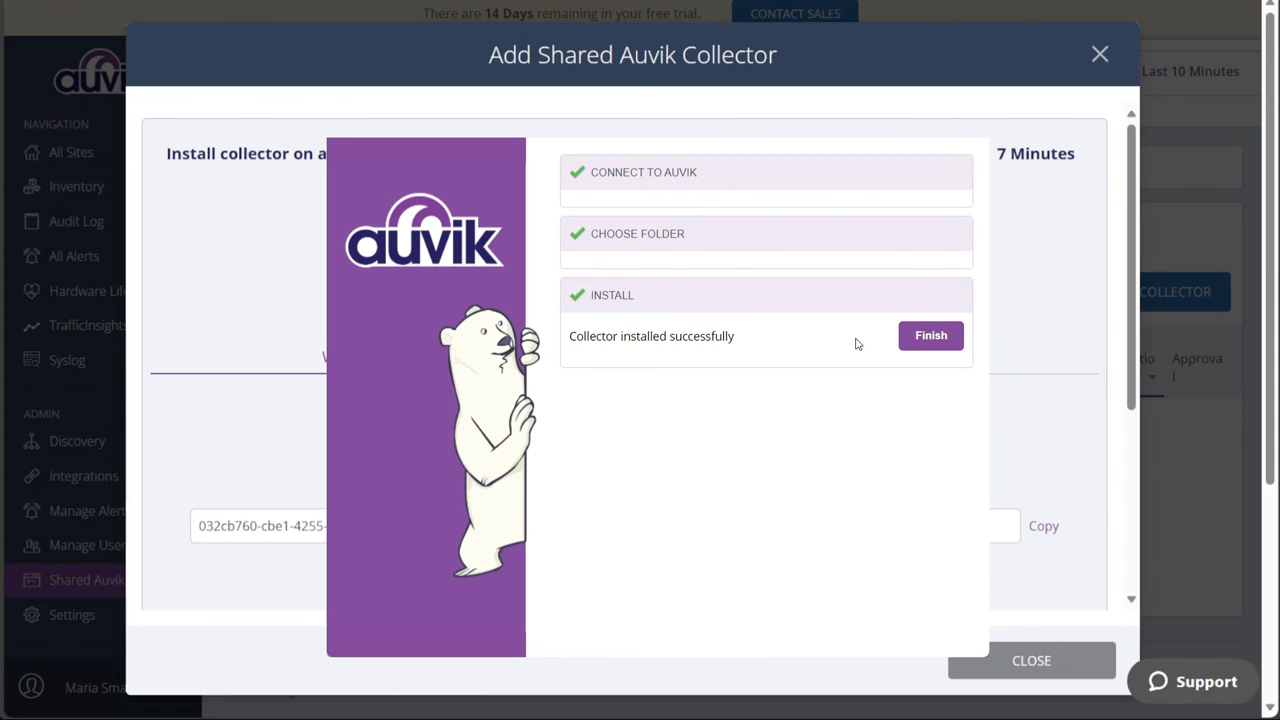
# Finish the installer once 'Collector installed successfully' appears.
pyautogui.click(930, 335)
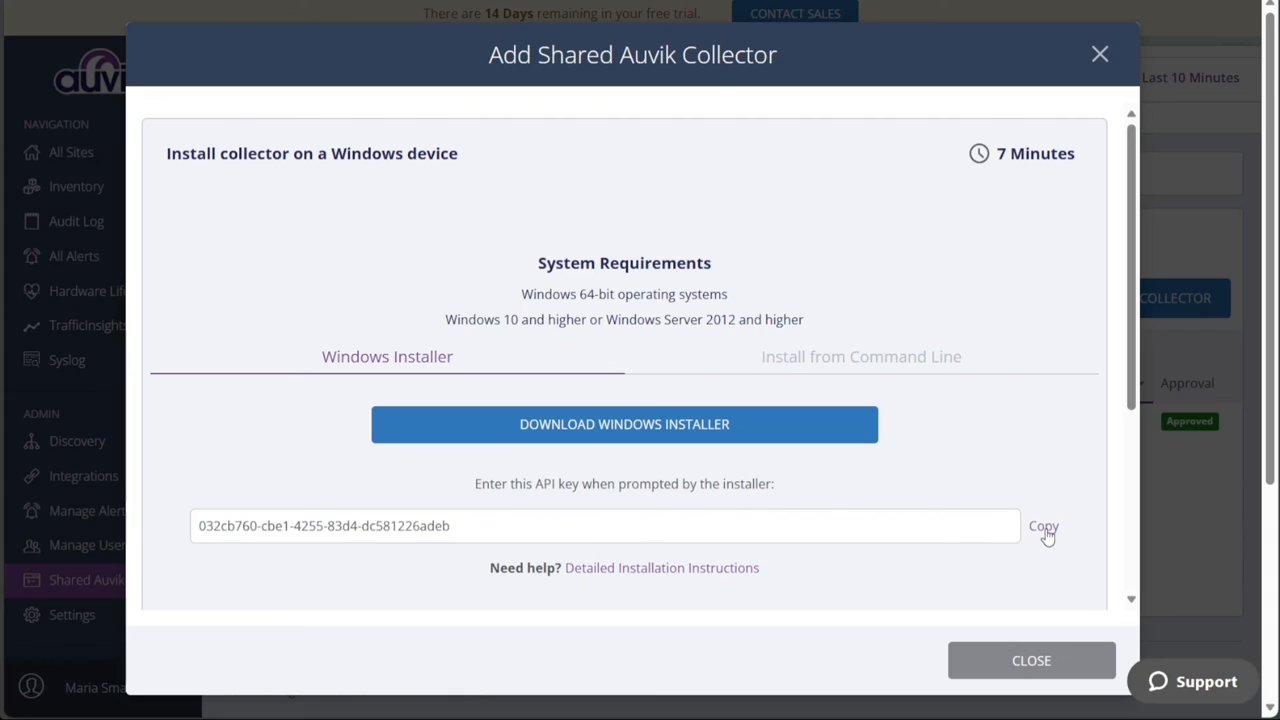
# Copy the collector API key and close the Add Shared Auvik Collector dialog.
pyautogui.click(1043, 525)
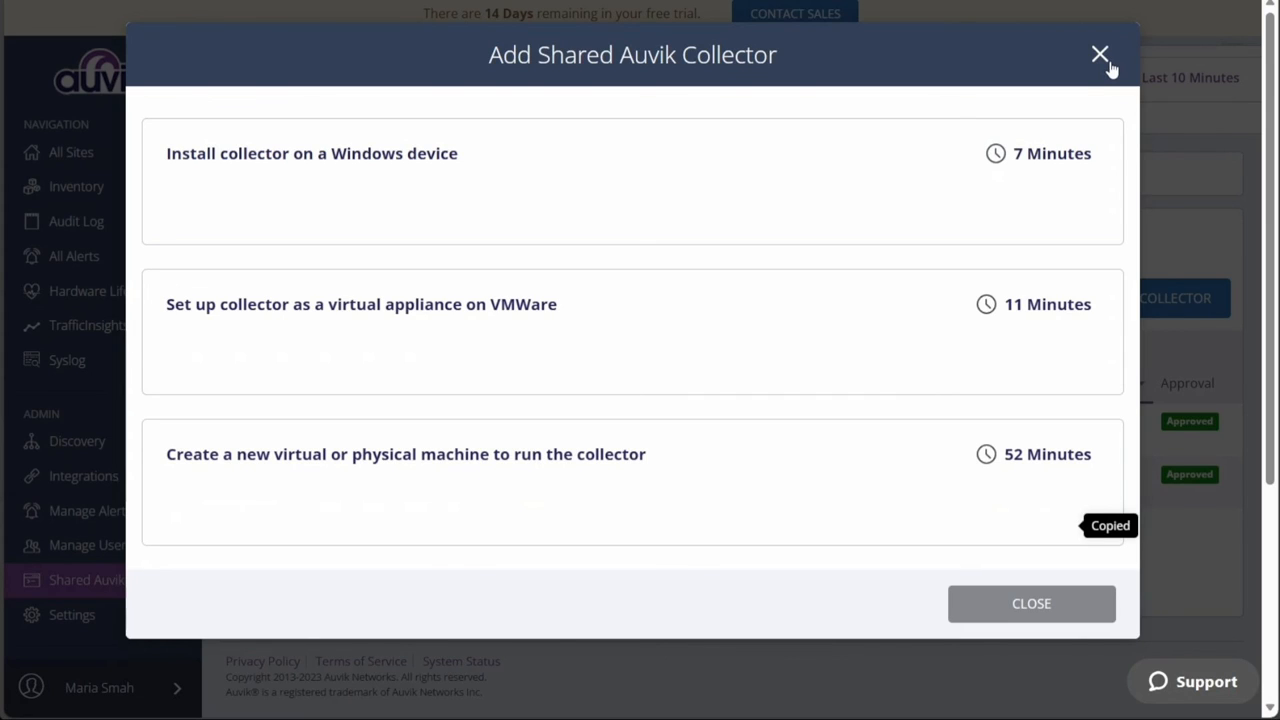
pyautogui.click(1099, 54)
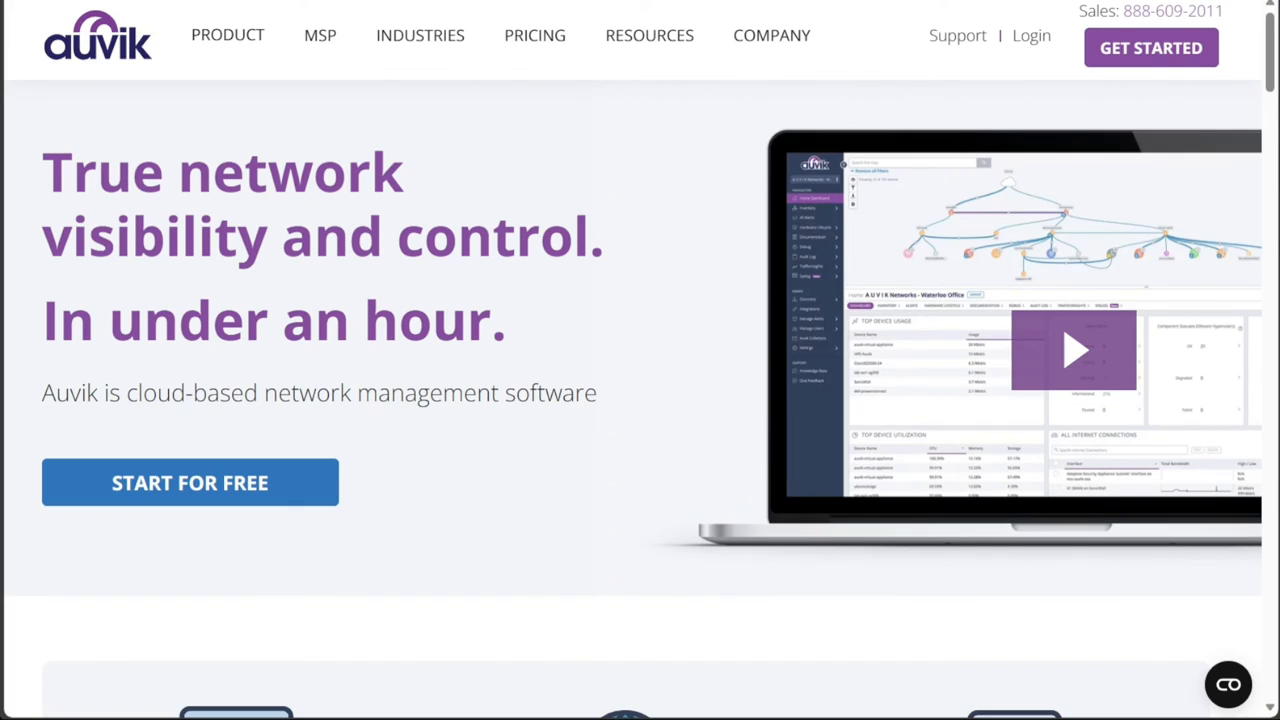